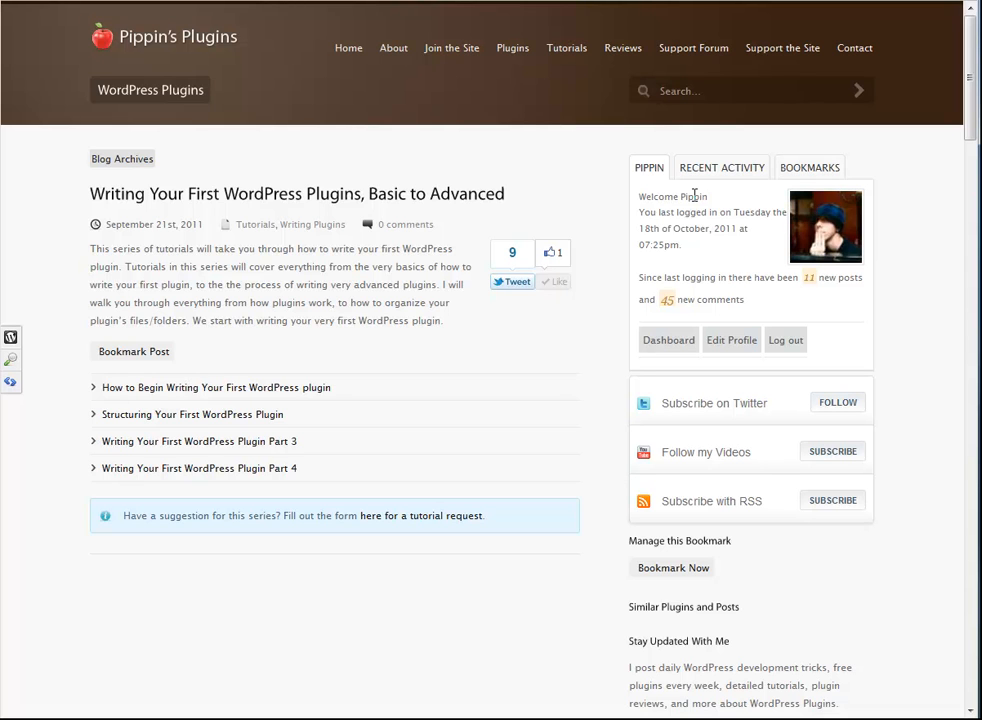
mouse_move(182, 308)
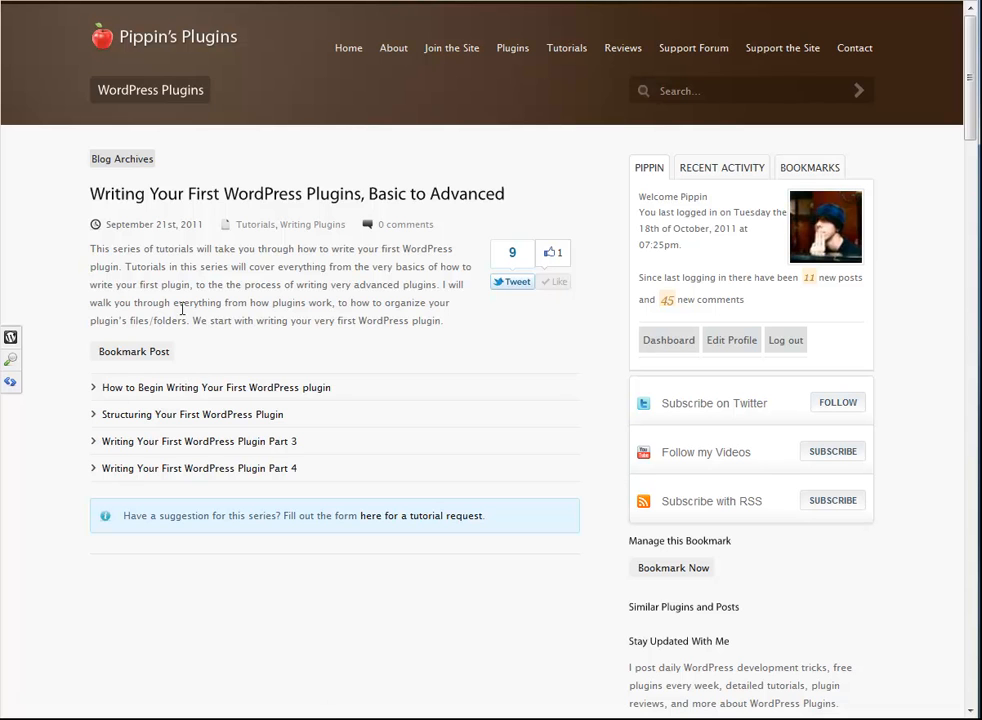
mouse_move(265, 468)
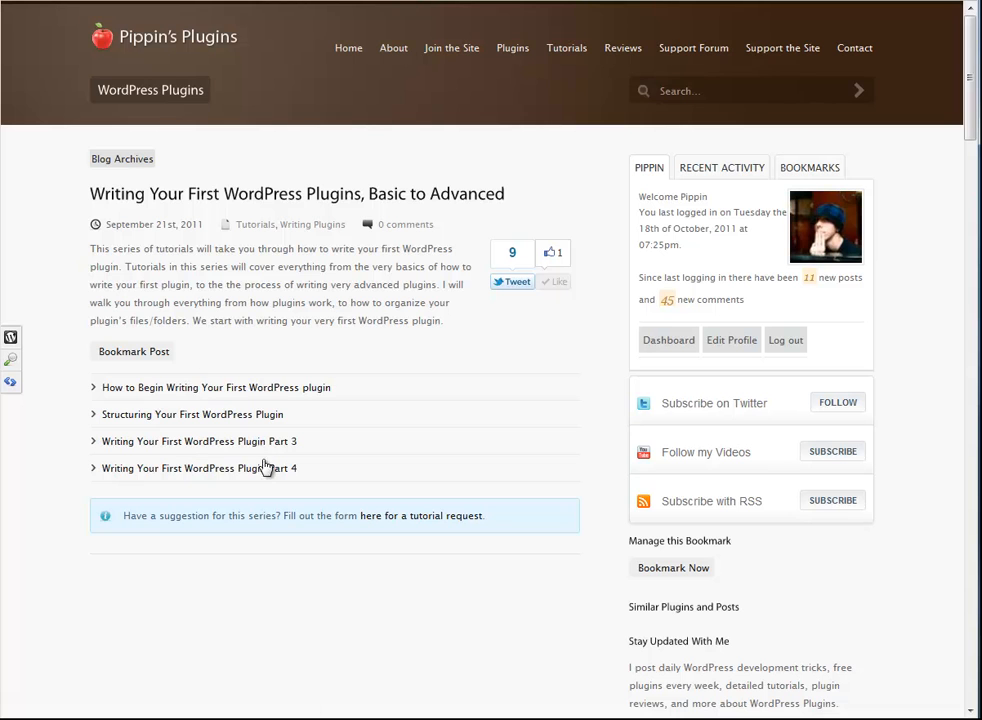
mouse_move(266, 468)
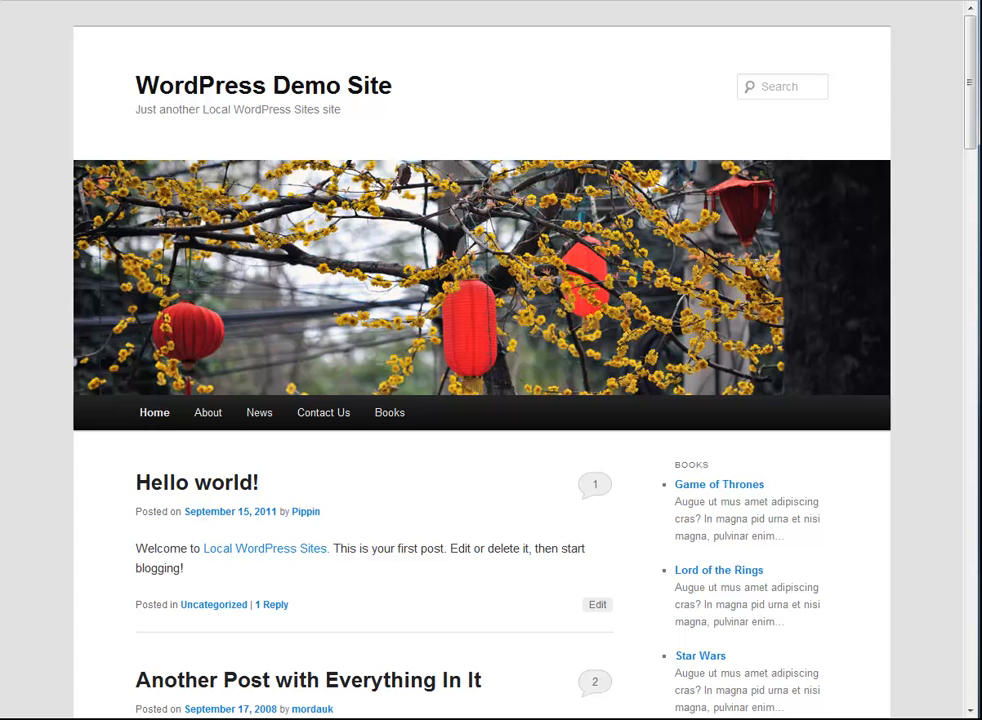
mouse_move(932, 358)
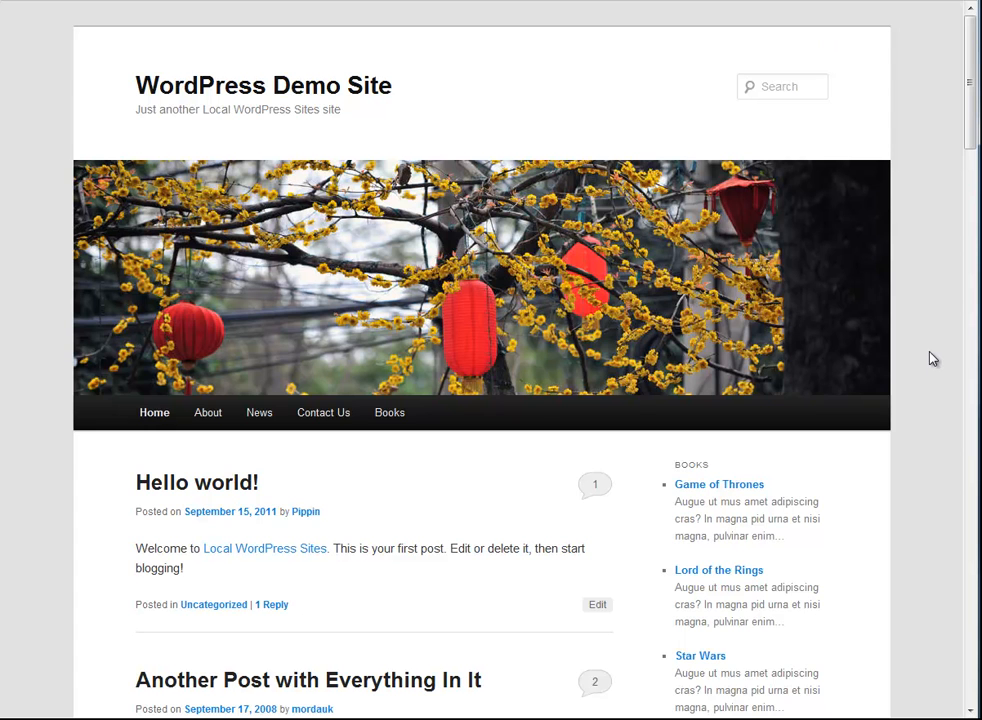
mouse_move(197, 482)
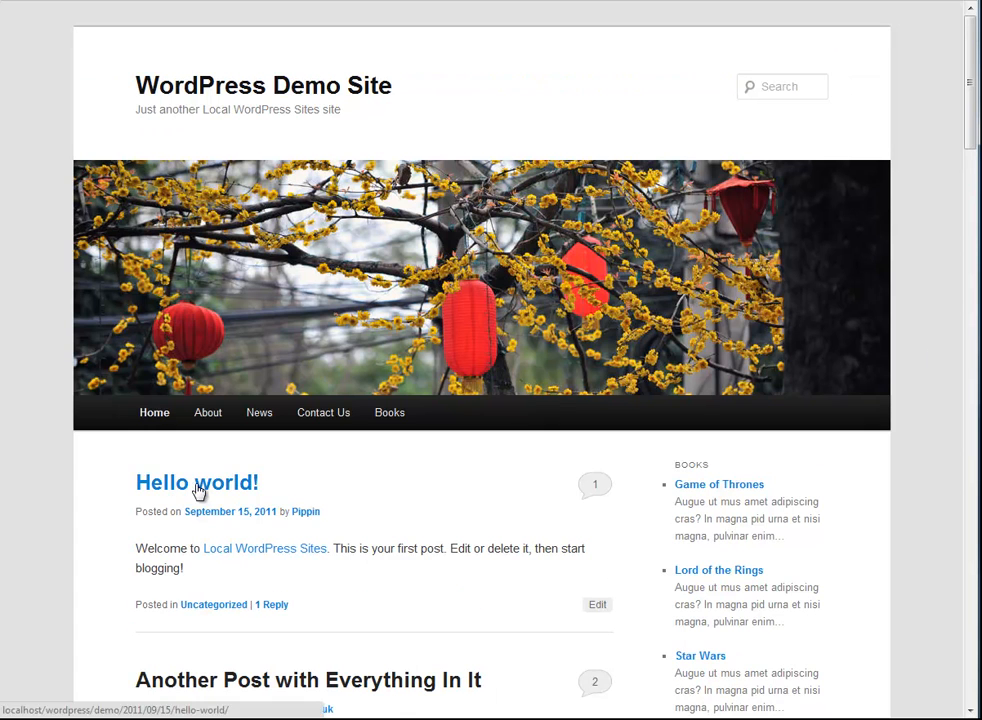
View the demo site's Hello world! post with its Follow me on Twitter box.
click(196, 482)
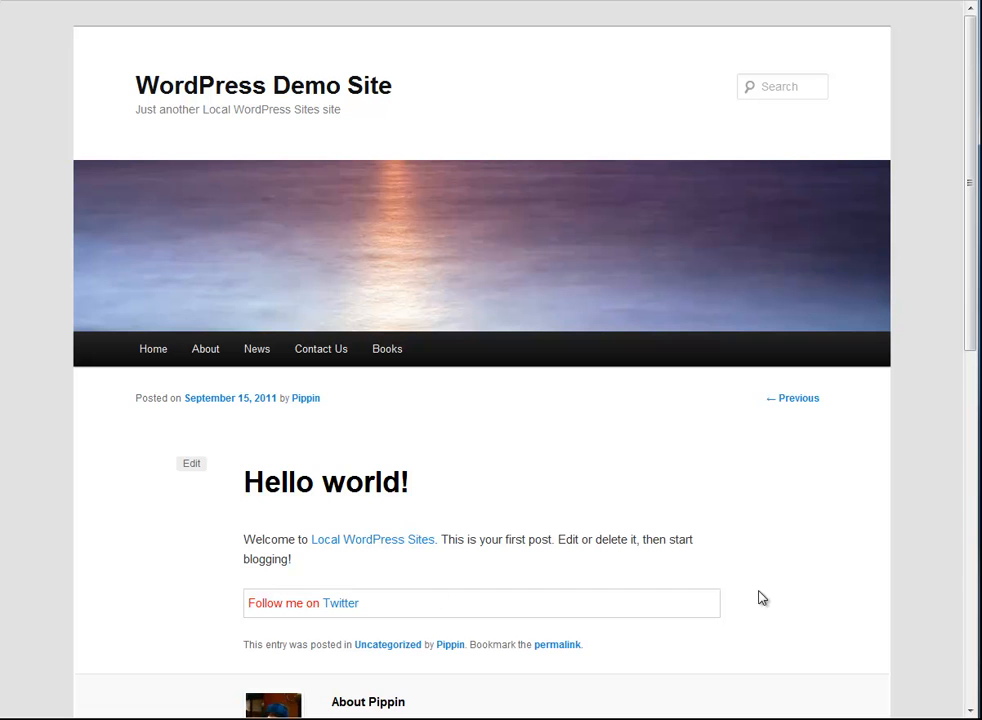
mouse_move(617, 635)
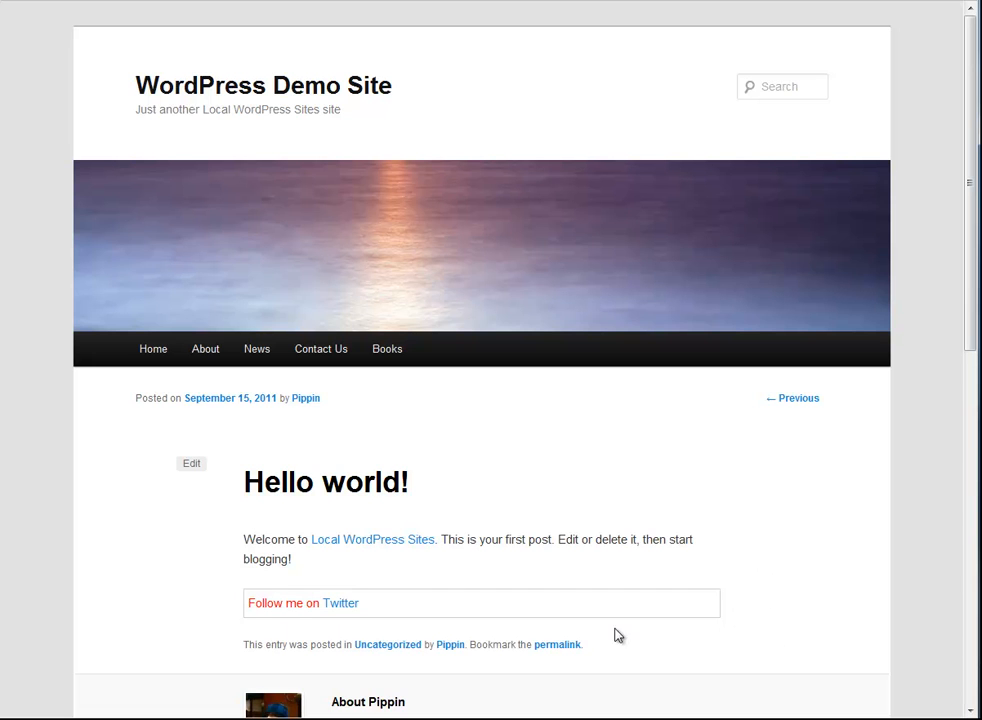
mouse_move(340, 603)
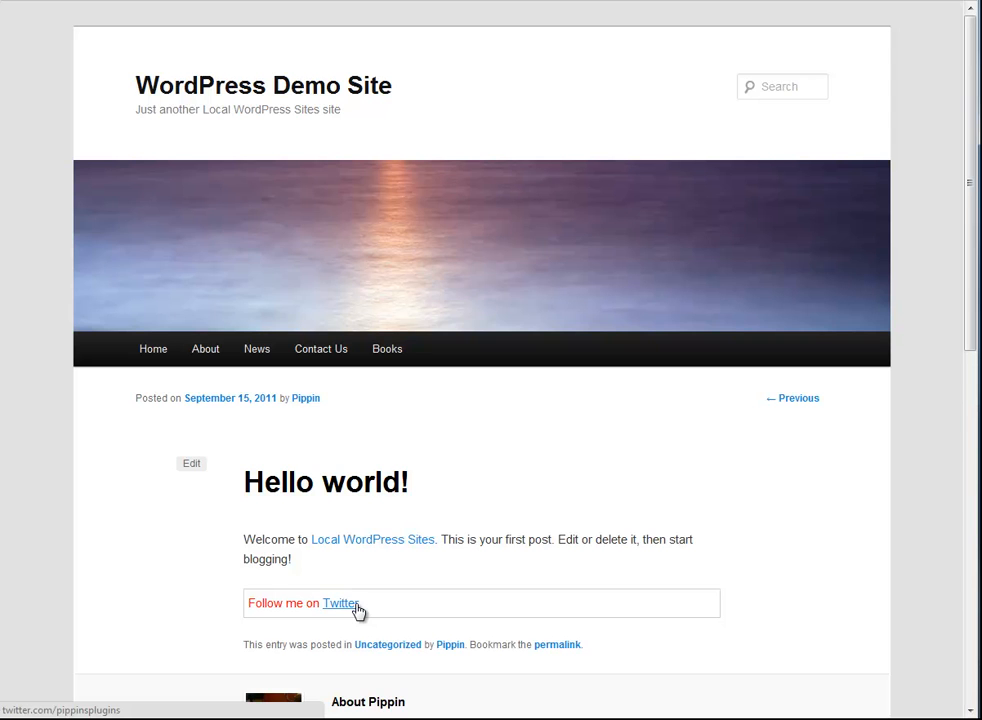
mouse_move(738, 628)
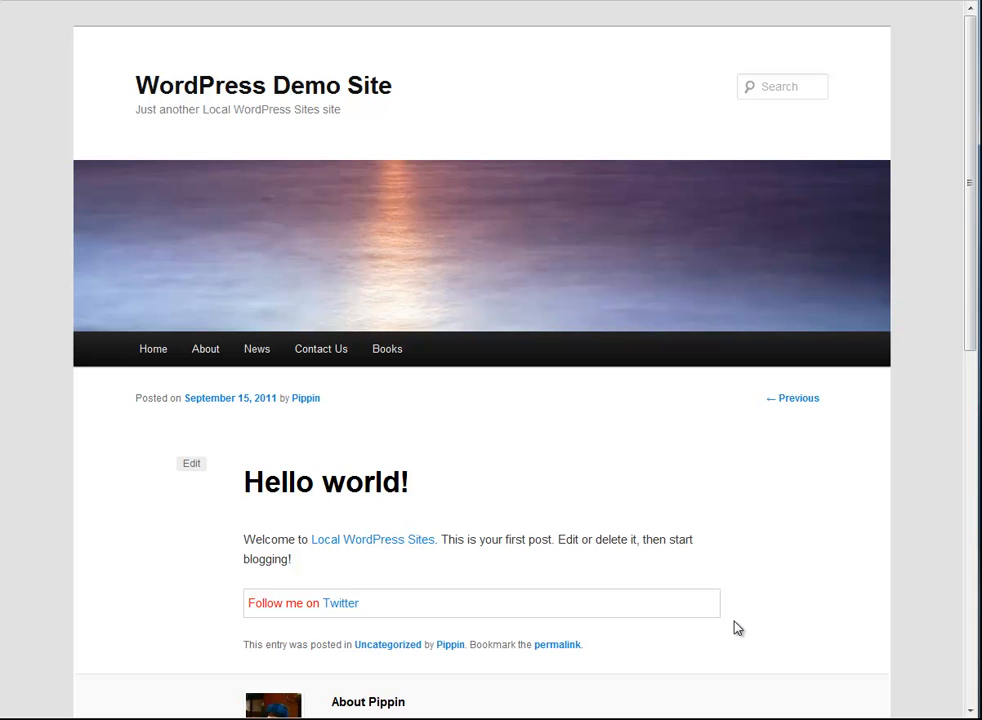
mouse_move(739, 602)
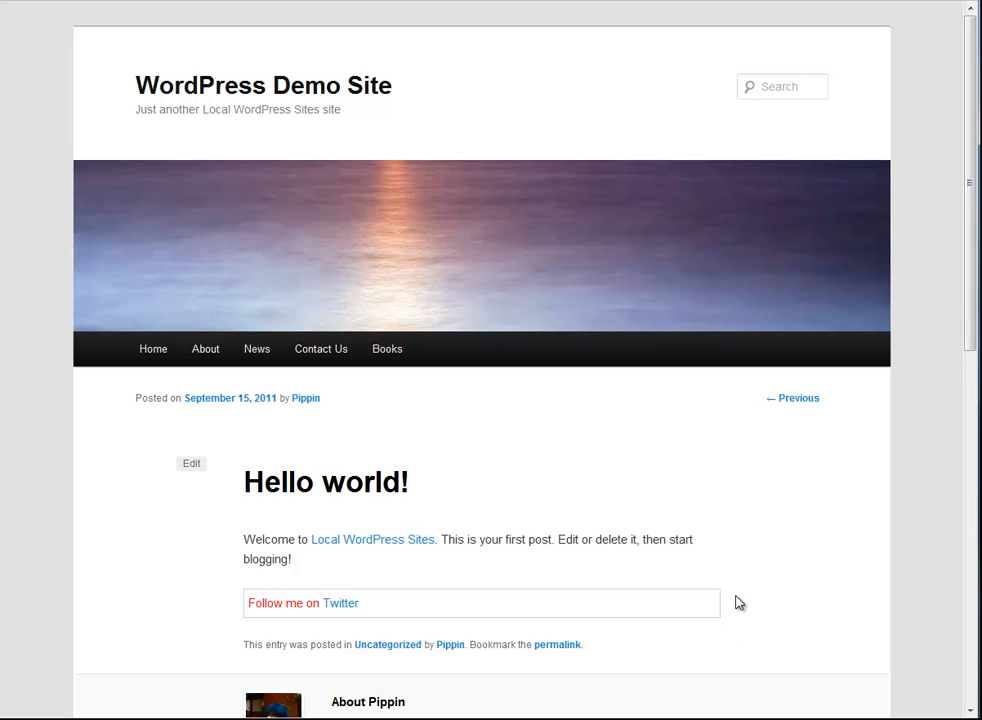
mouse_move(340, 603)
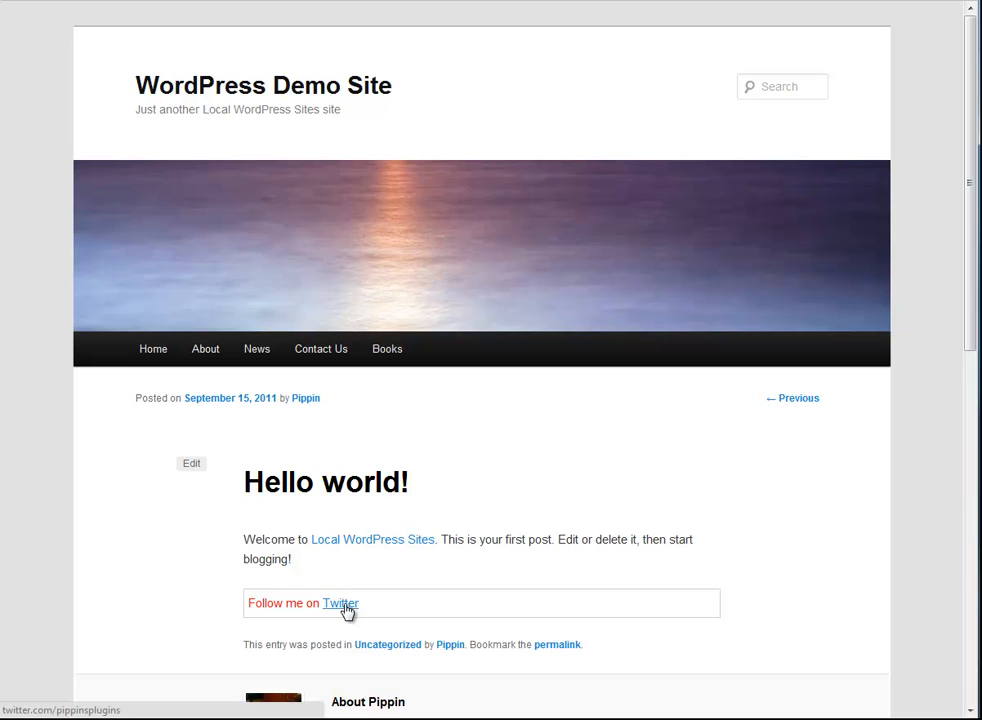
mouse_move(400, 608)
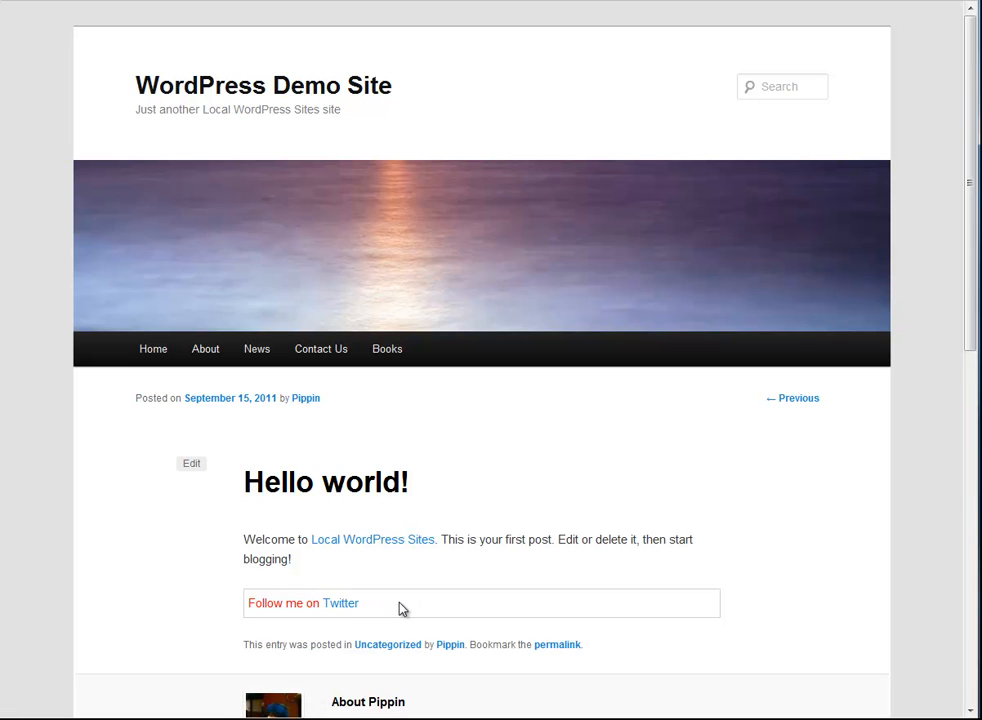
mouse_move(603, 597)
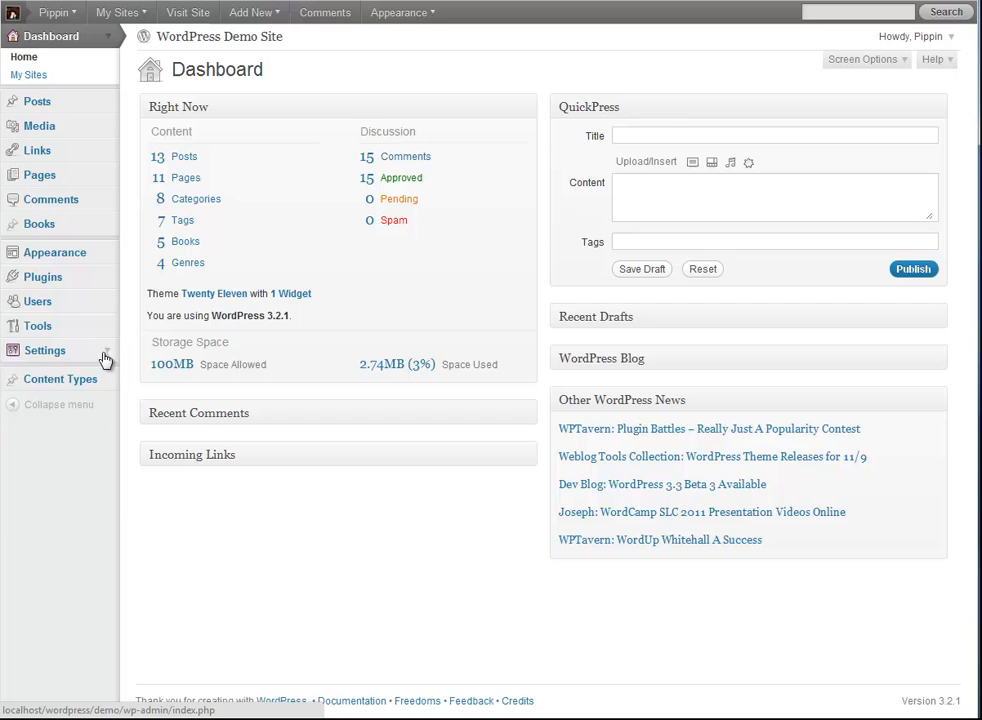
Browse the General, Writing and Permalink settings pages, then switch to the code editor.
click(45, 350)
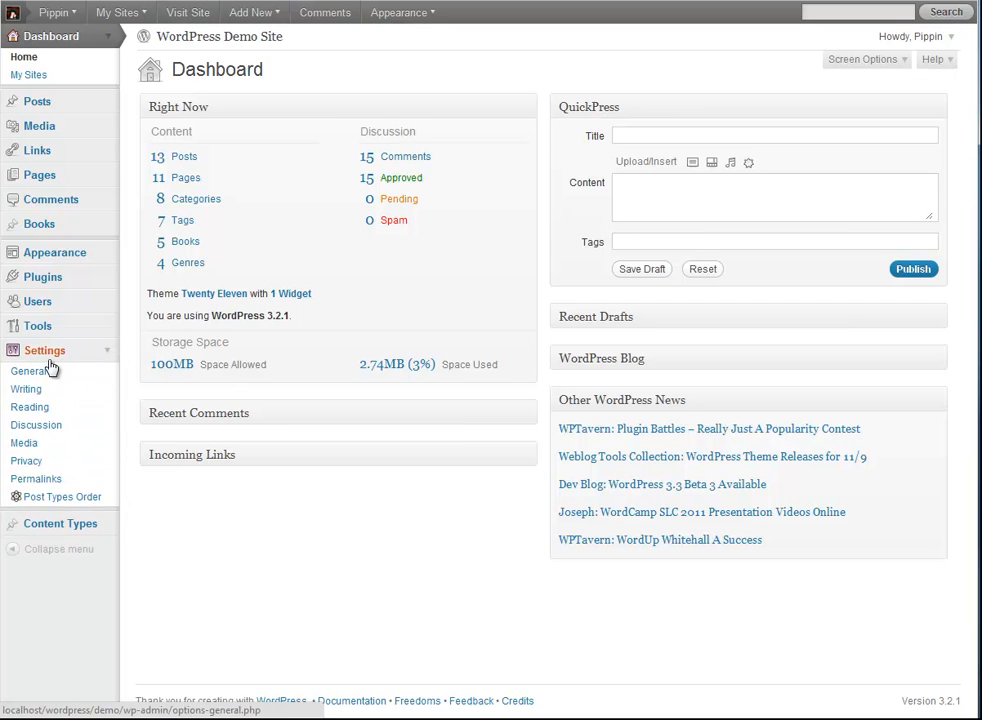
mouse_move(36, 478)
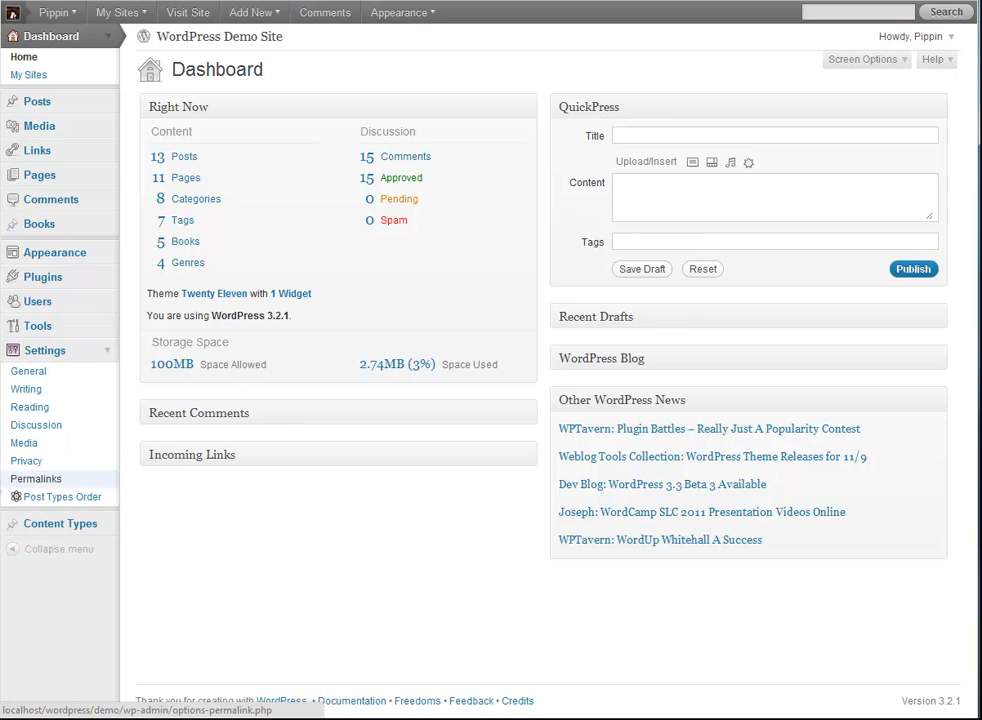
mouse_move(60, 491)
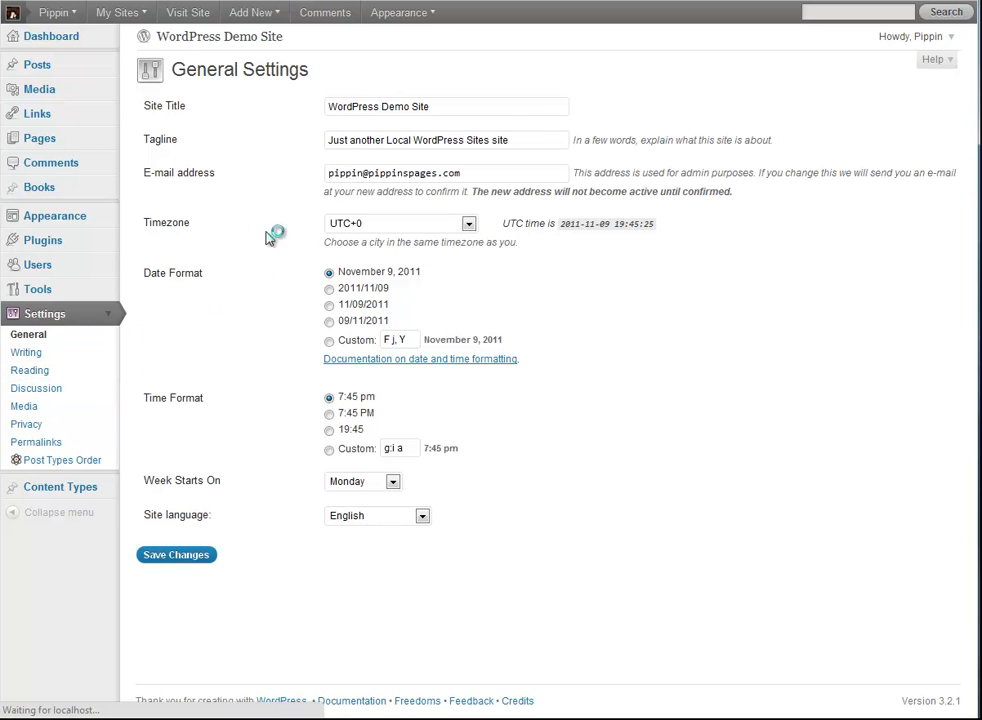
click(27, 352)
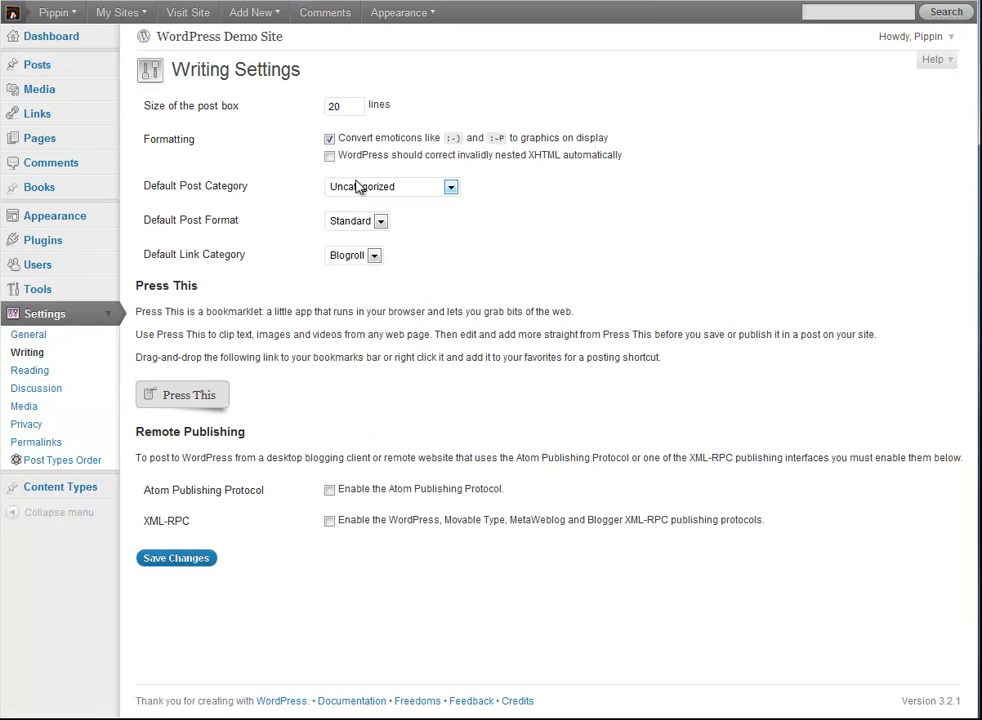
mouse_move(36, 442)
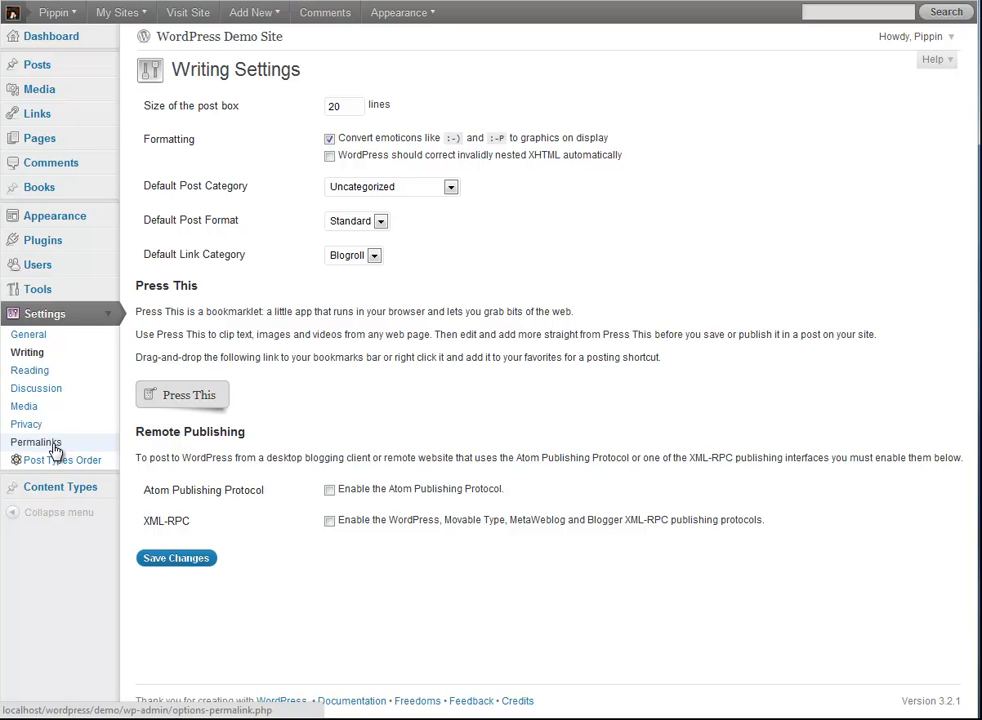
click(36, 442)
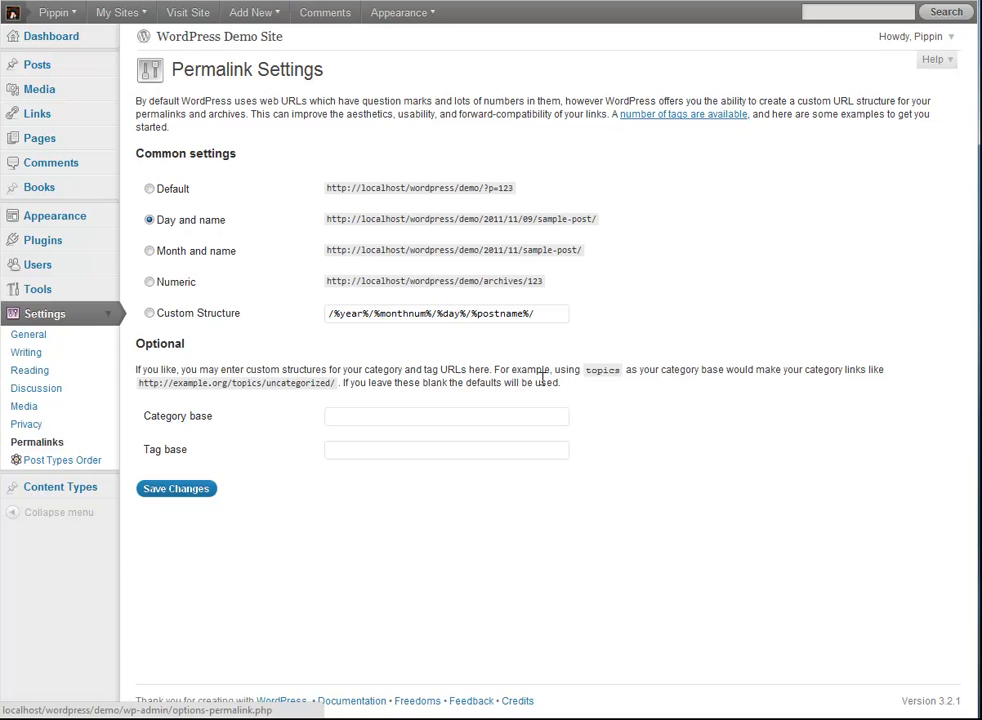
mouse_move(705, 294)
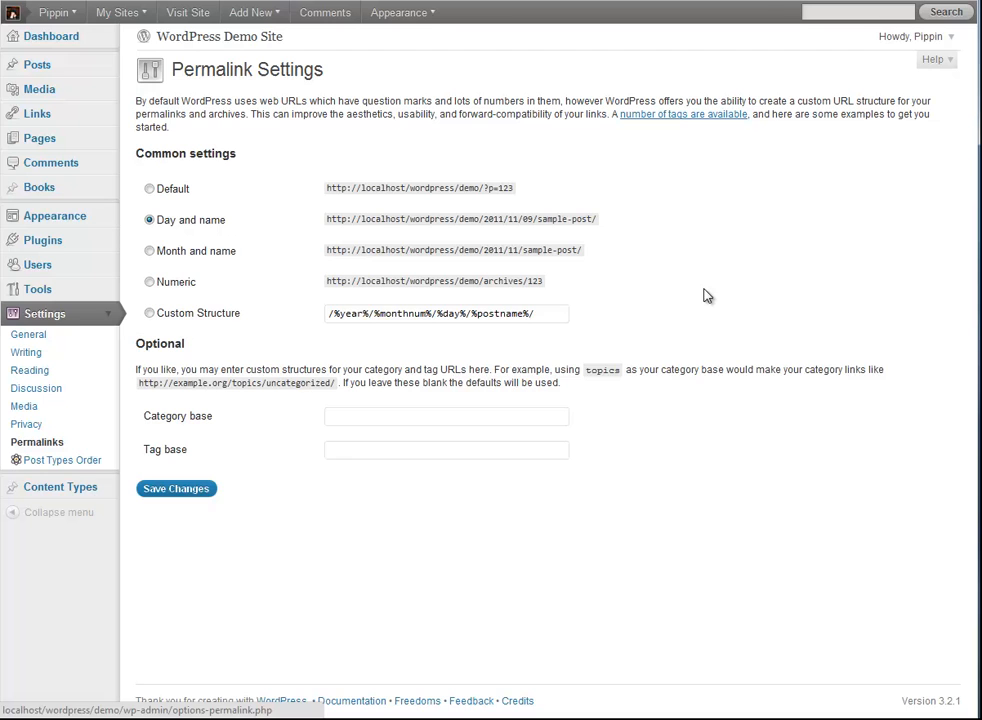
key(alt+tab)
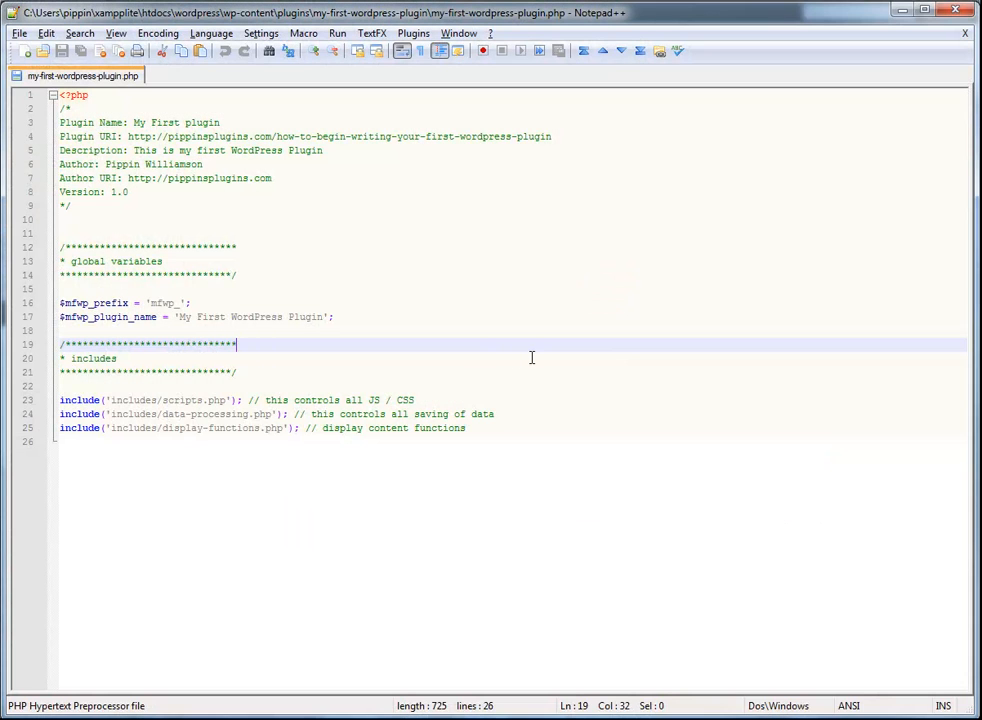
mouse_move(180, 430)
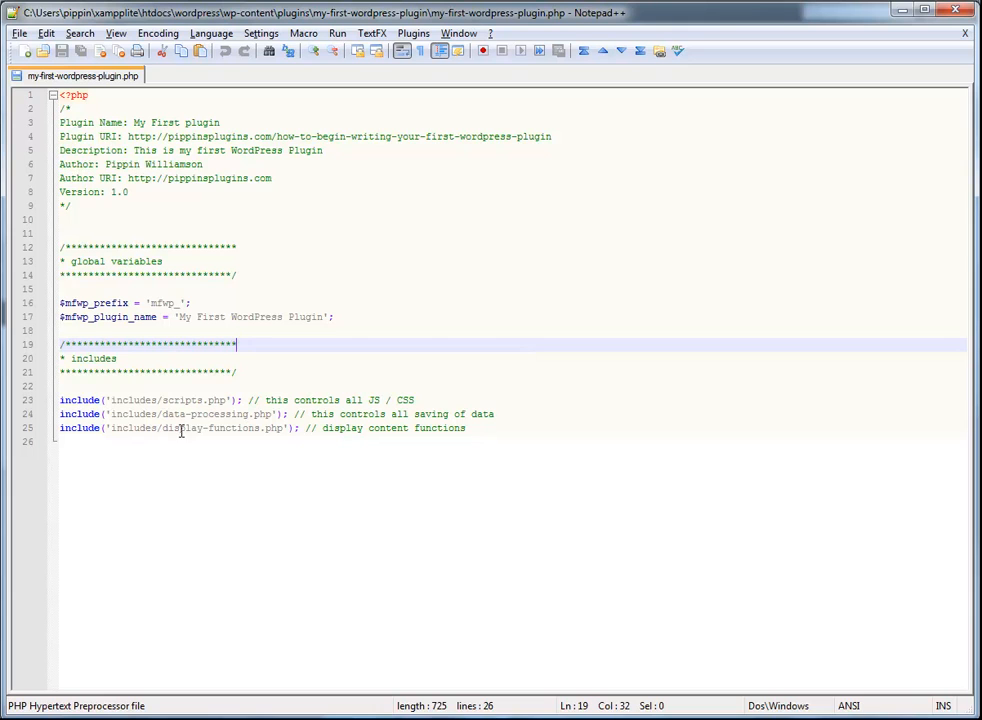
click(546, 428)
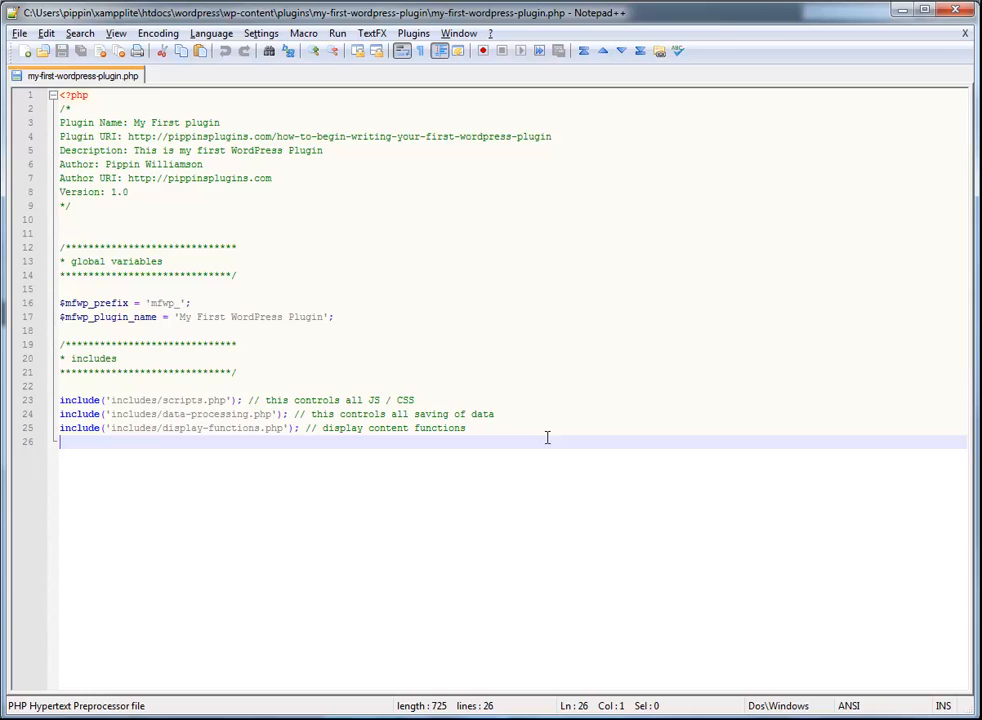
click(26, 51)
text(<?php)
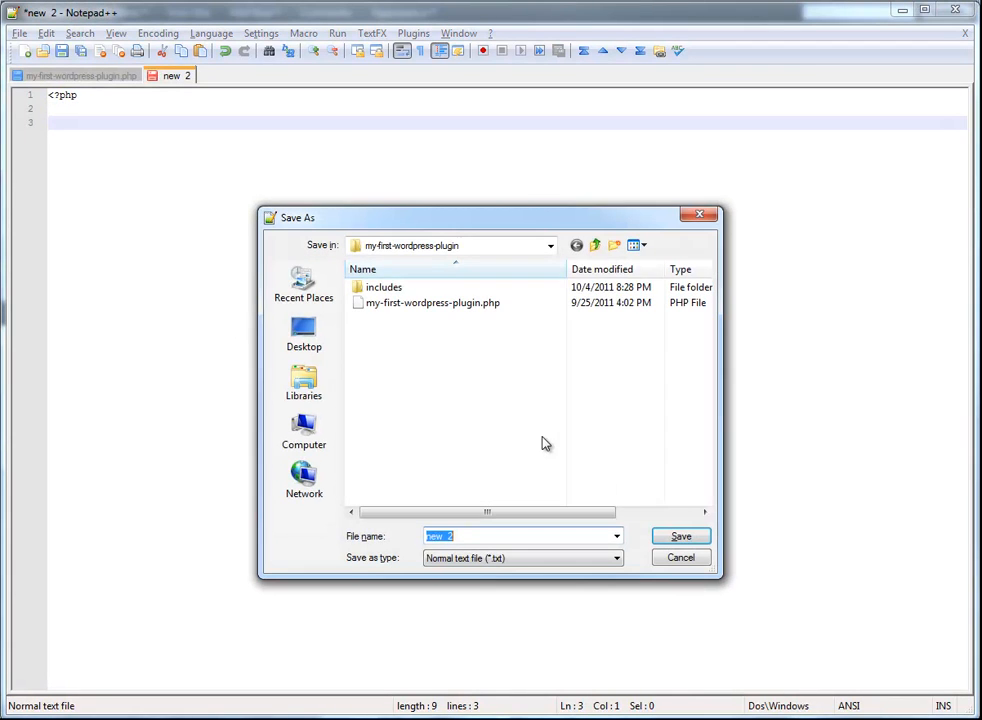
Save the new file as admin-page.php inside the plugin's includes folder.
double_click(384, 287)
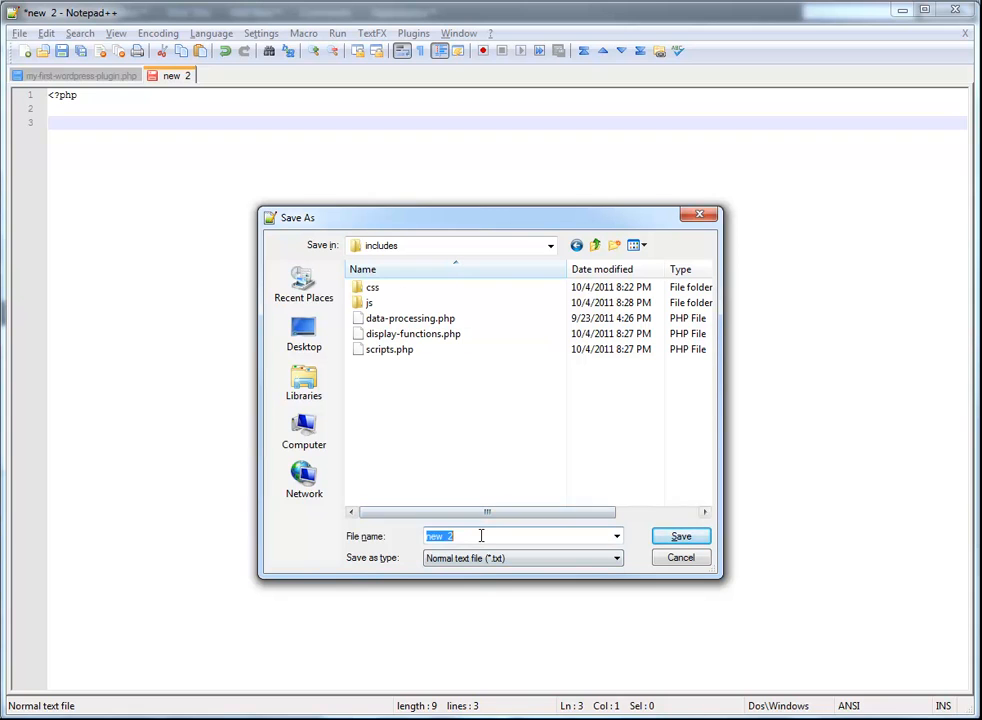
text(add)
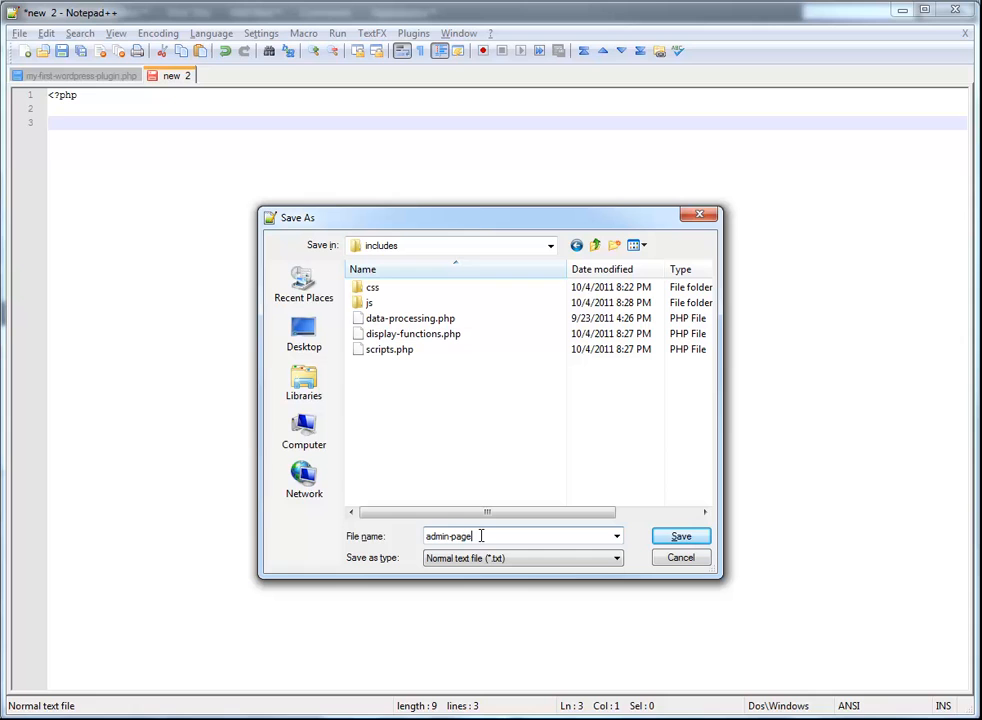
text(.php)
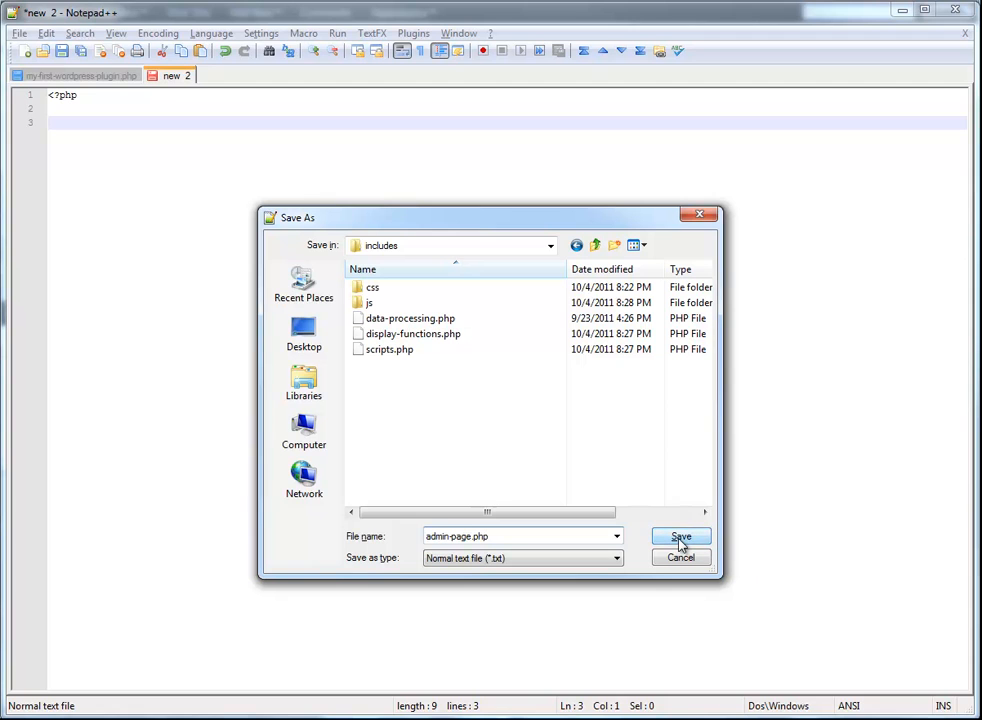
click(680, 537)
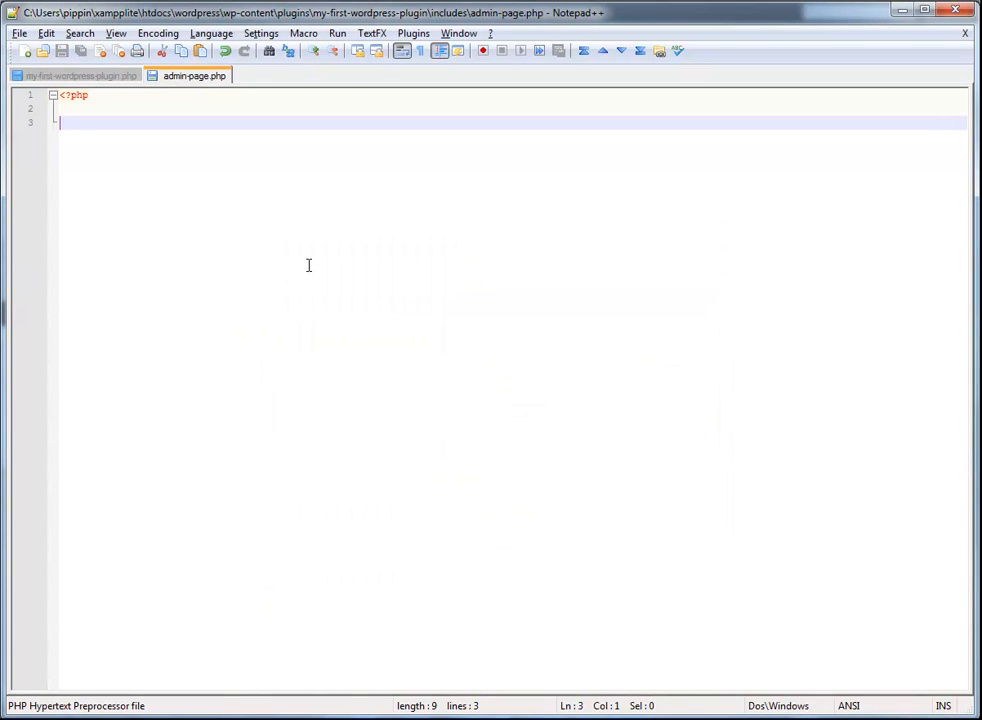
mouse_move(227, 163)
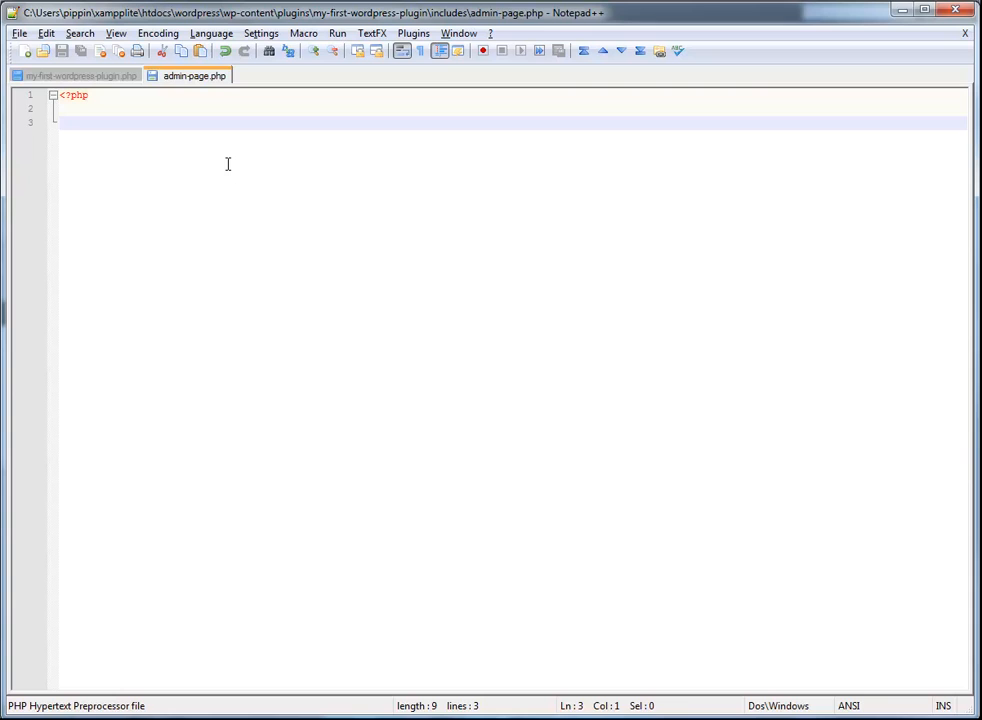
Write function mfwp_options_page() whose body calls ob_start(); and closes PHP with ?>.
text(function)
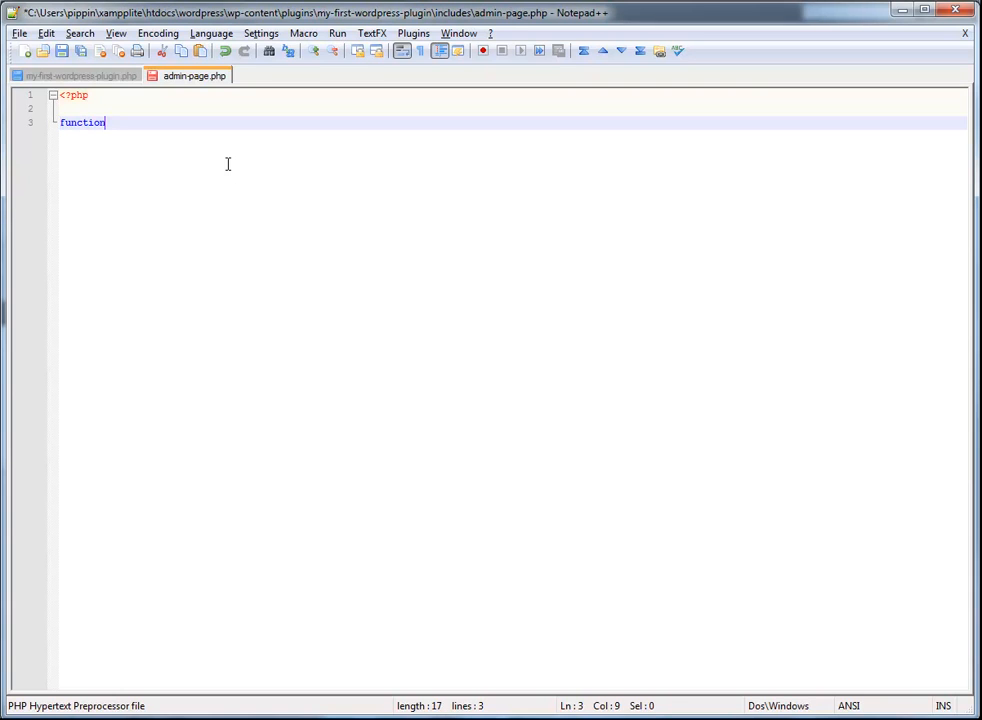
text(mf)
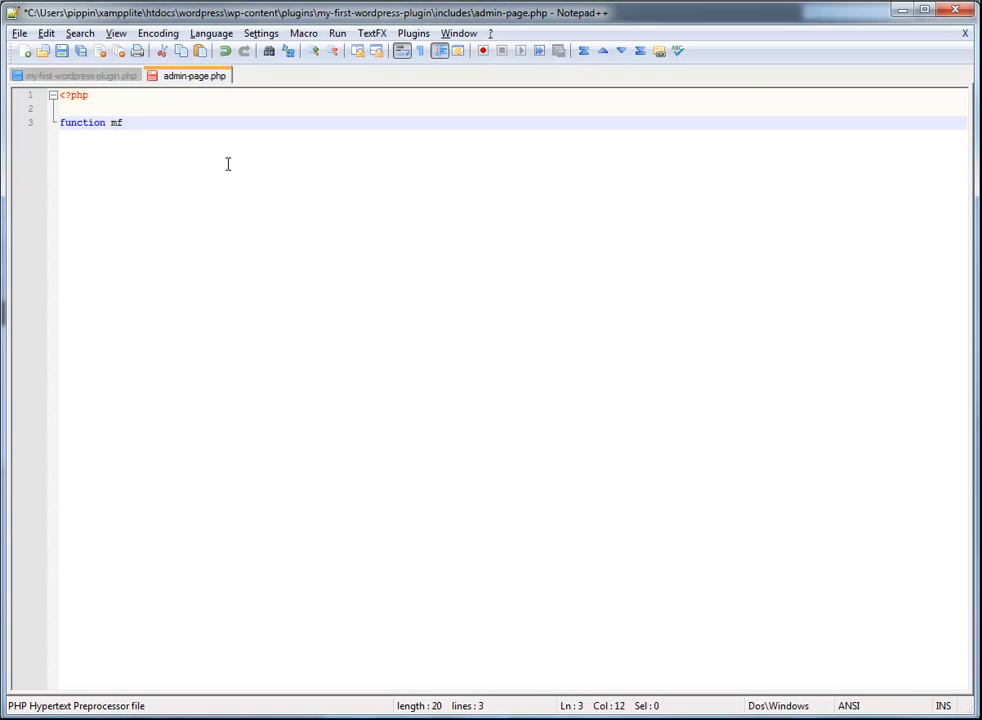
text(wp_)
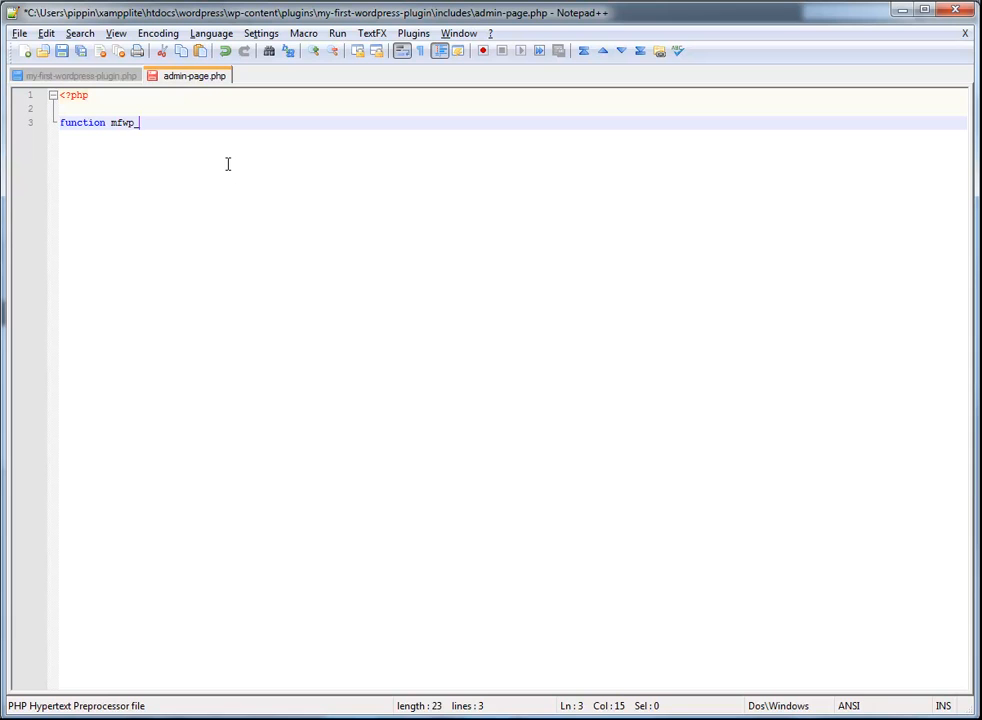
text(opt)
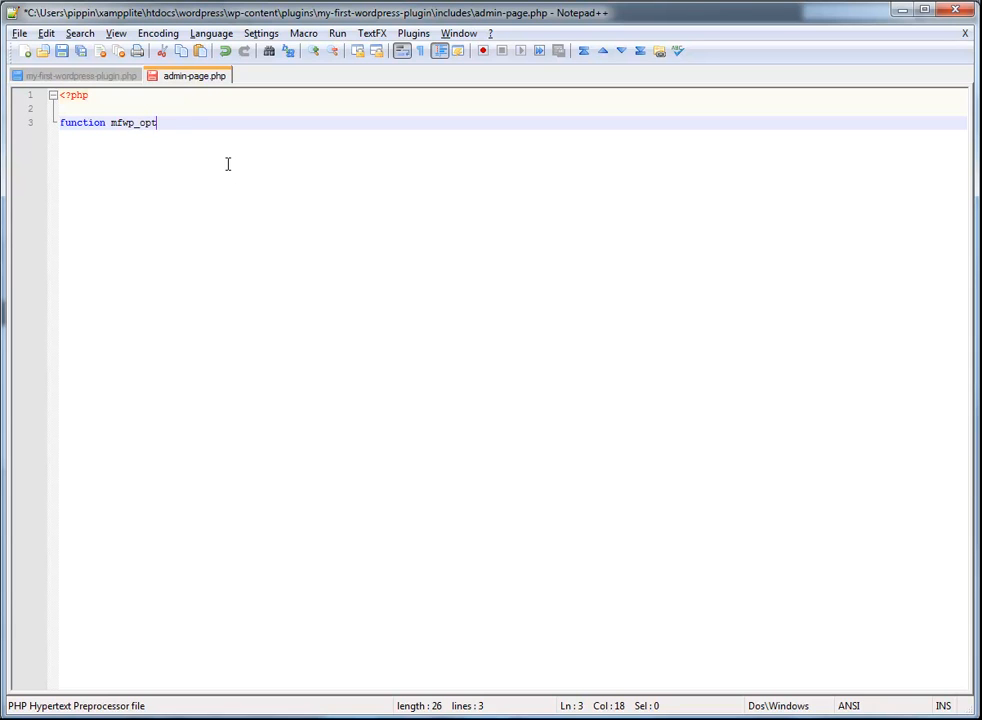
text(ions_pa)
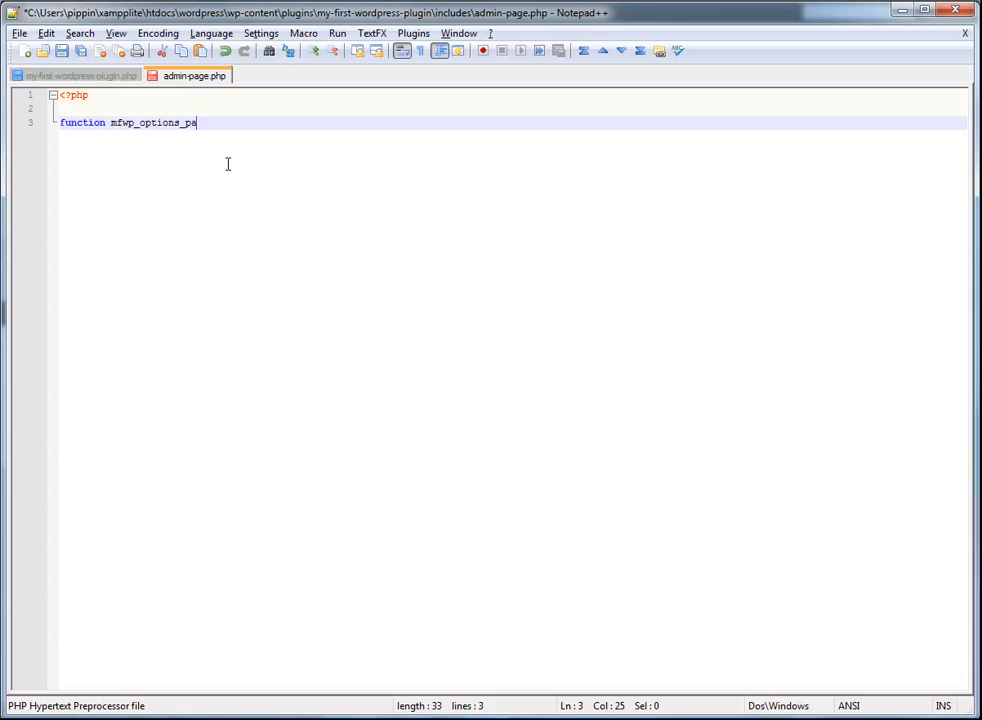
text(ge() {)
text(})
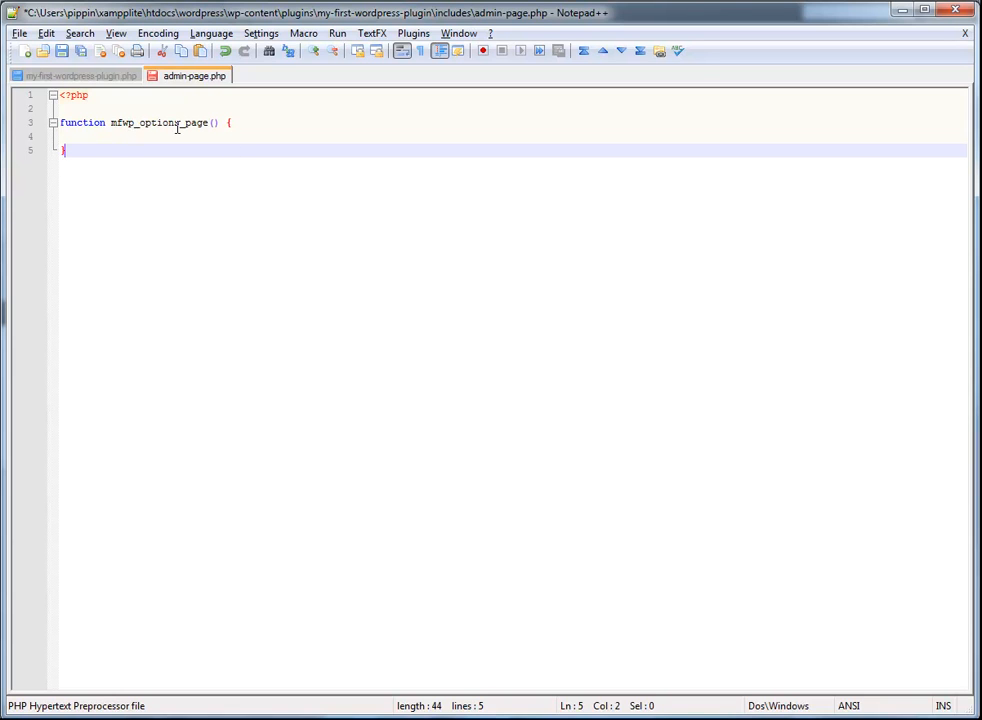
click(178, 137)
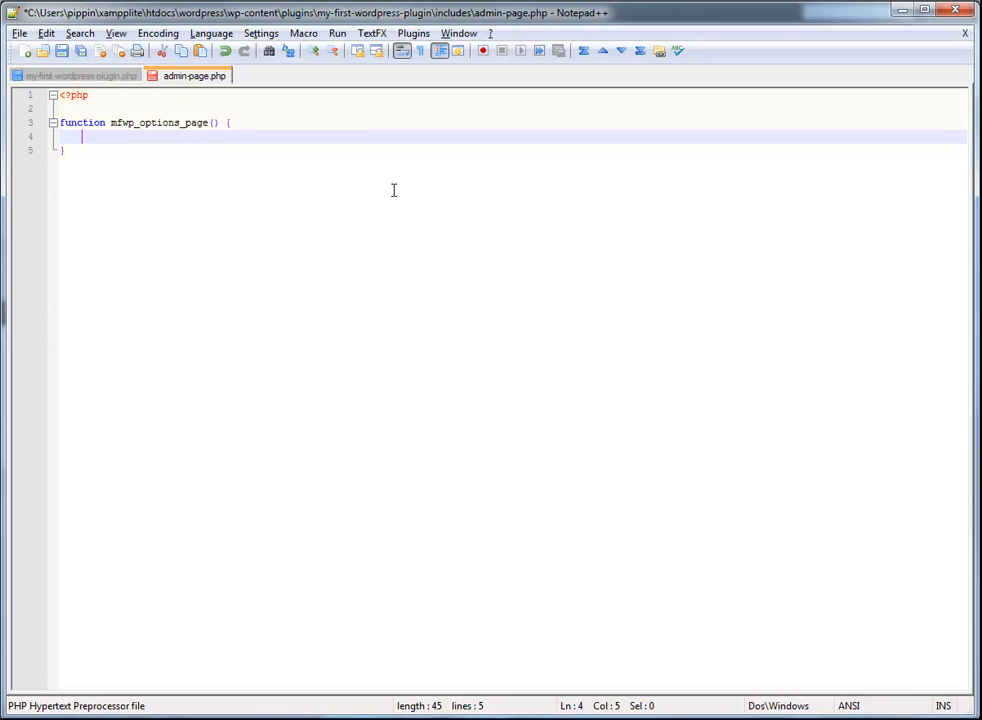
text(ob_)
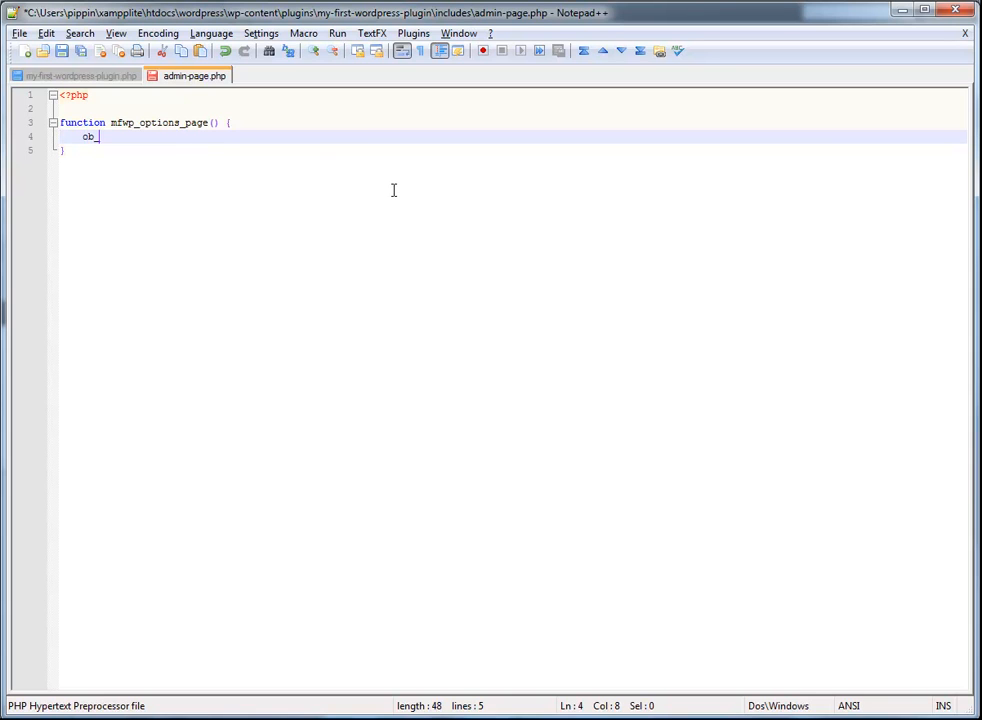
text(start();)
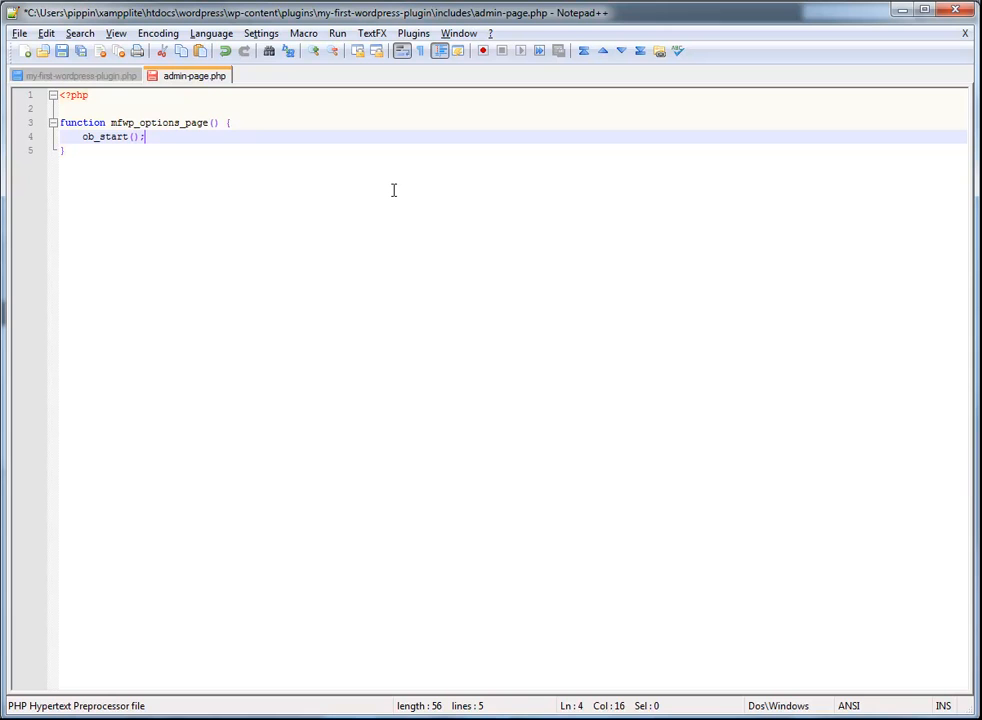
text(?>)
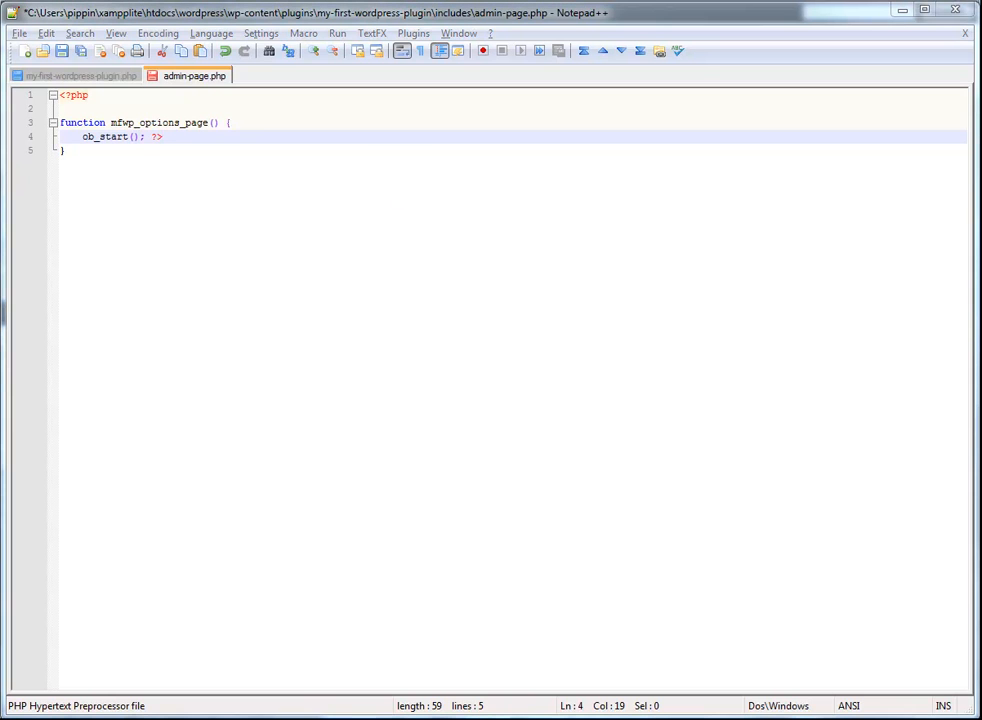
Review the $extra_content HTML string in display-functions.php for reference, then return to admin-page.php.
click(291, 75)
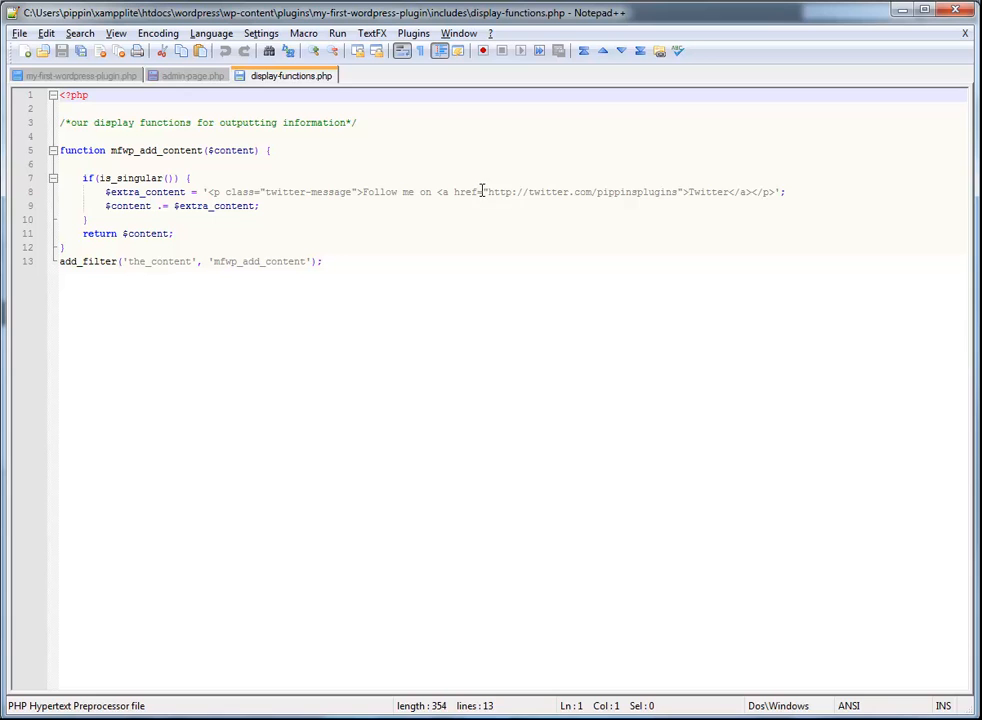
click(152, 206)
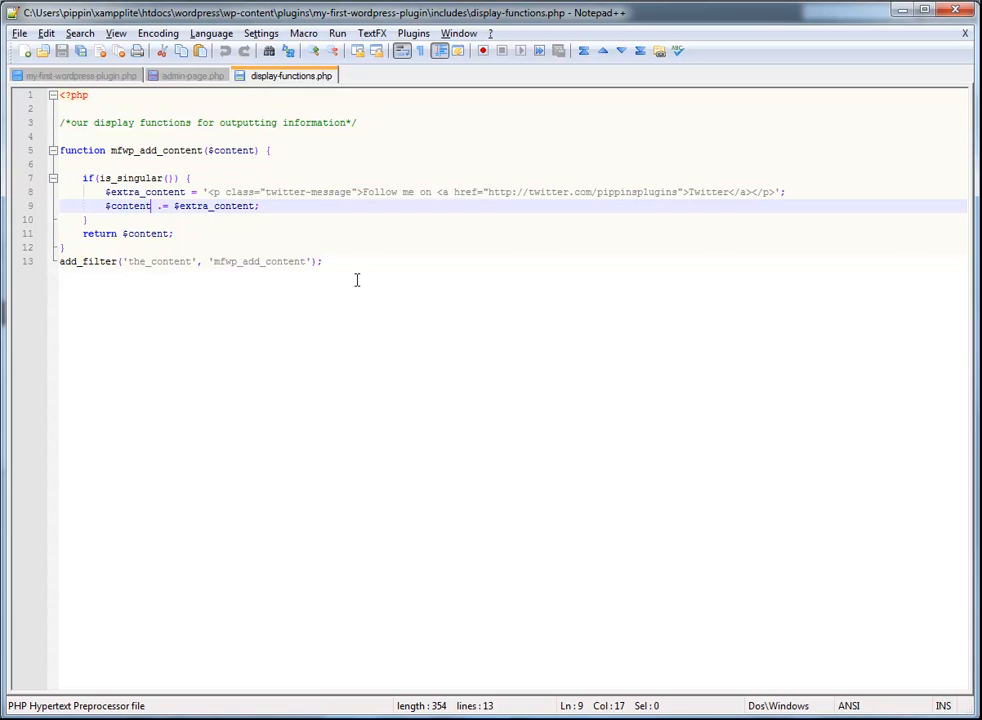
click(194, 75)
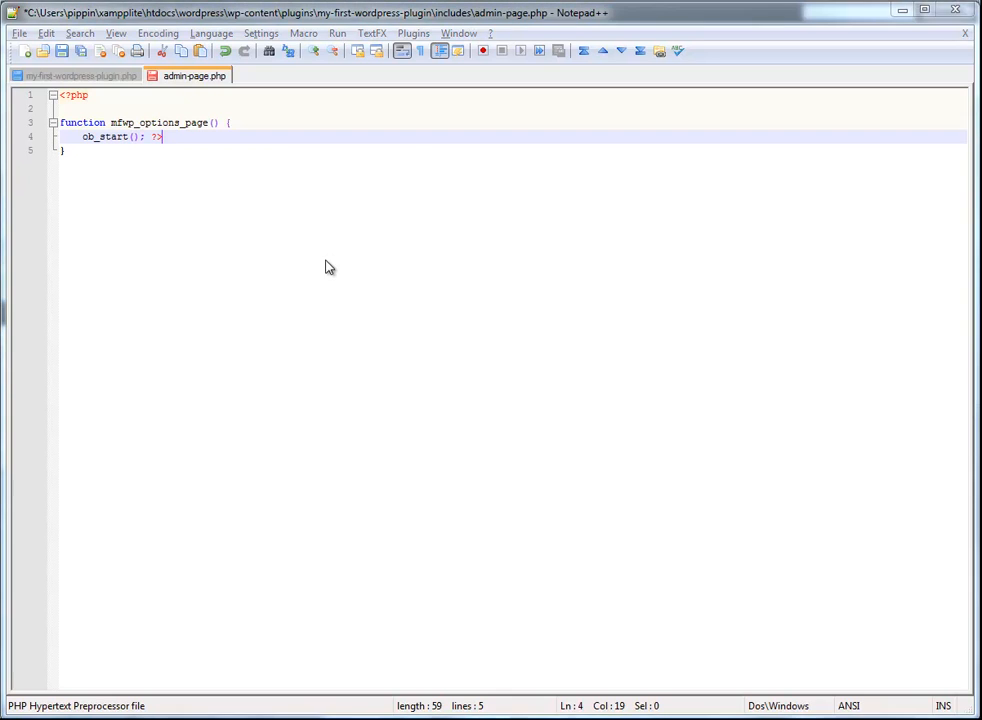
click(290, 75)
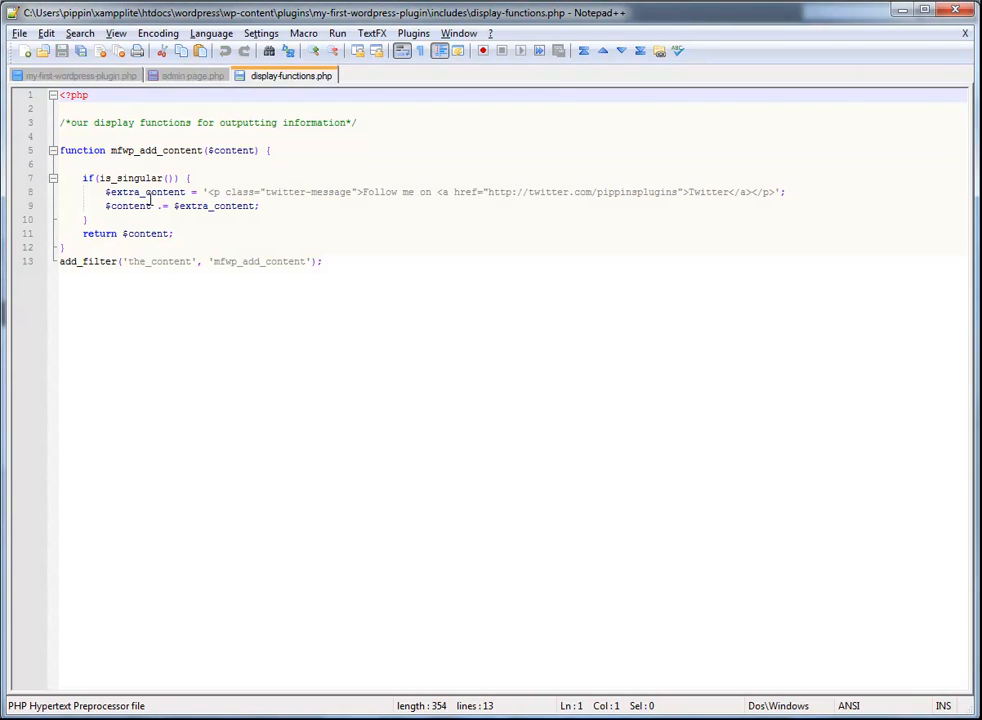
click(208, 192)
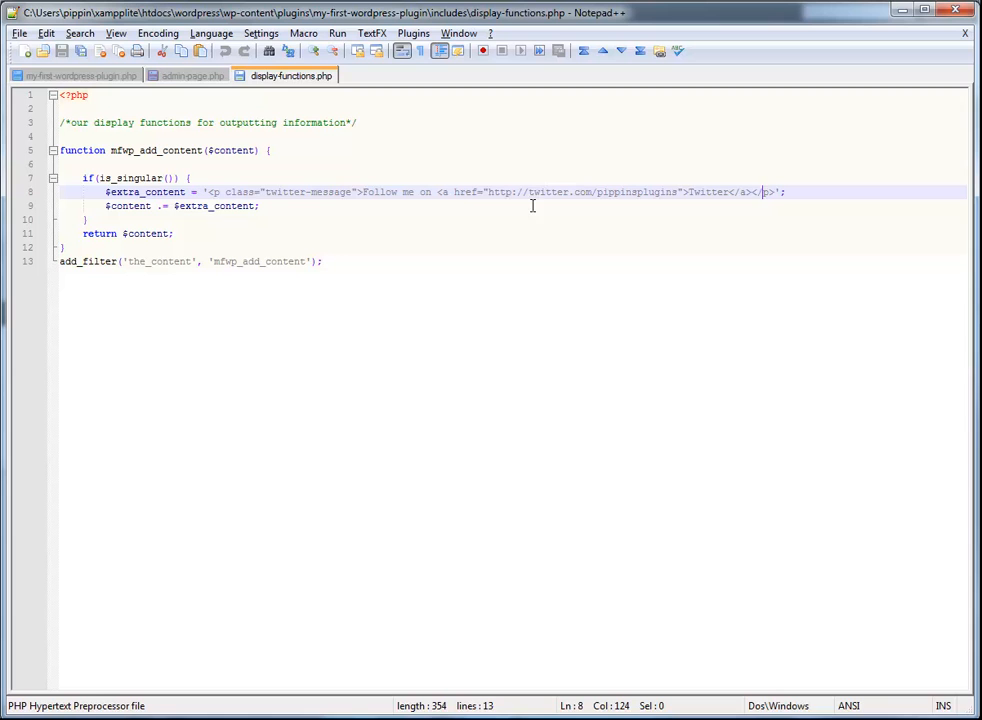
double_click(145, 191)
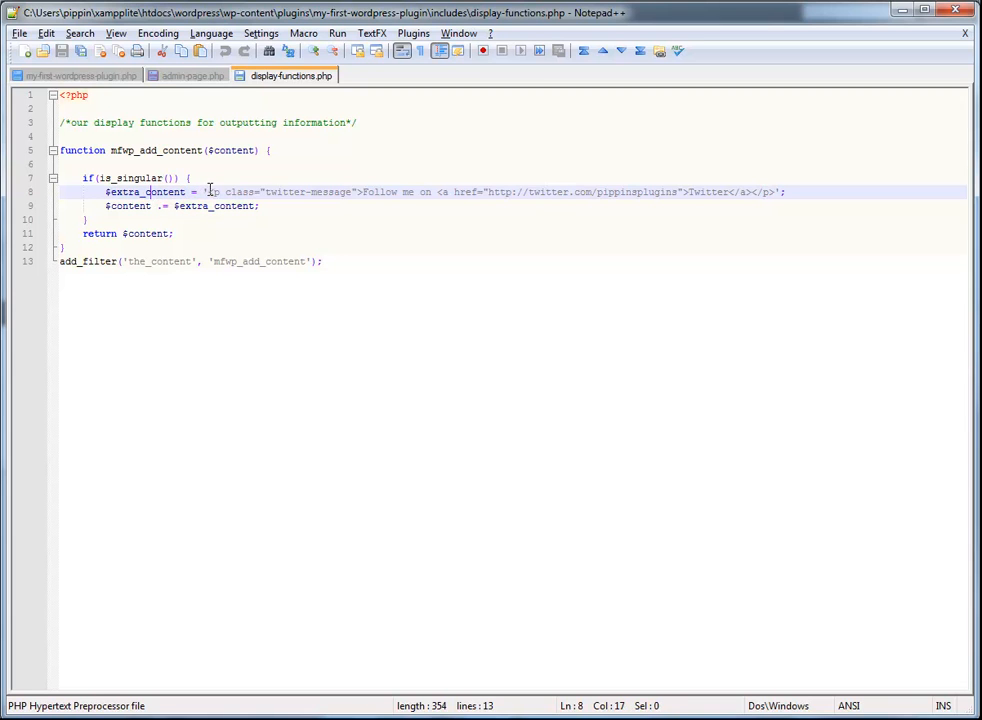
drag(207, 192, 771, 192)
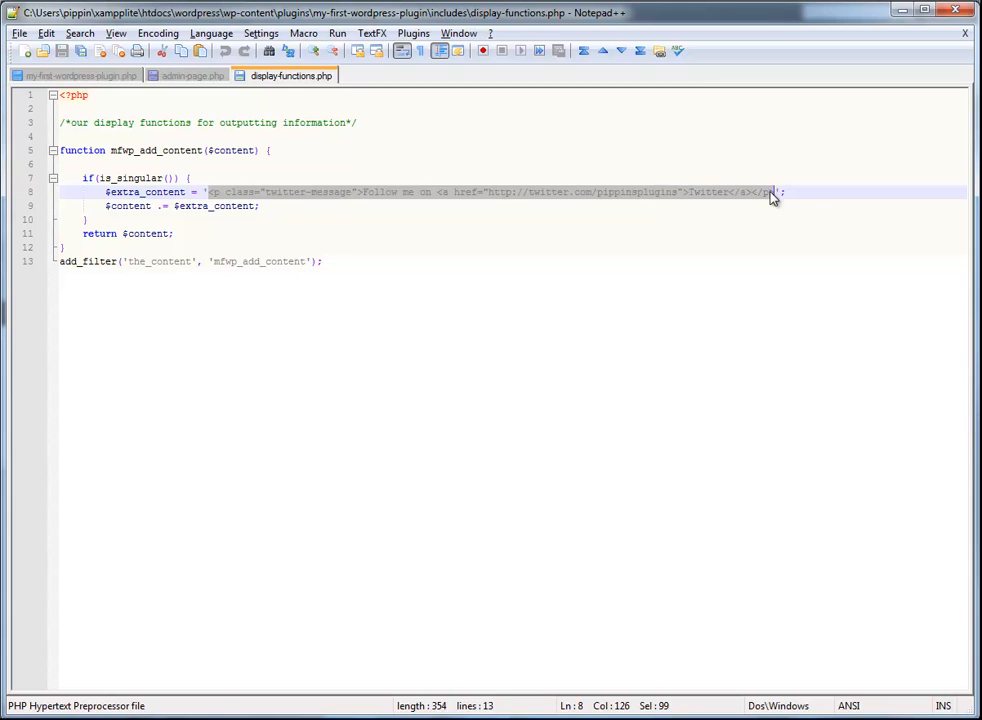
click(294, 210)
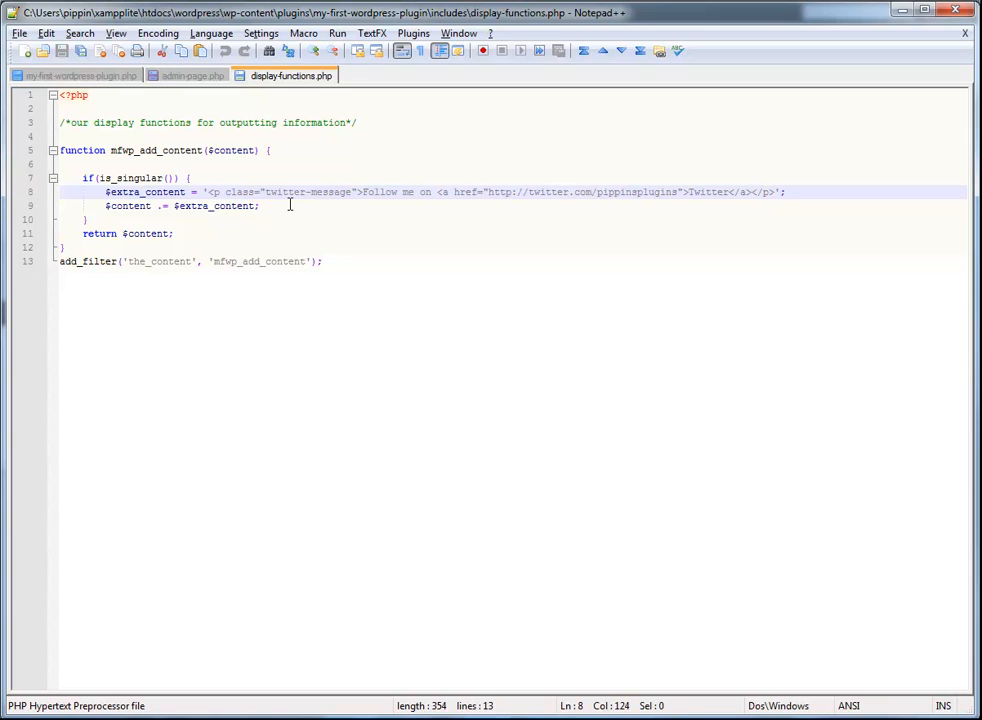
click(193, 75)
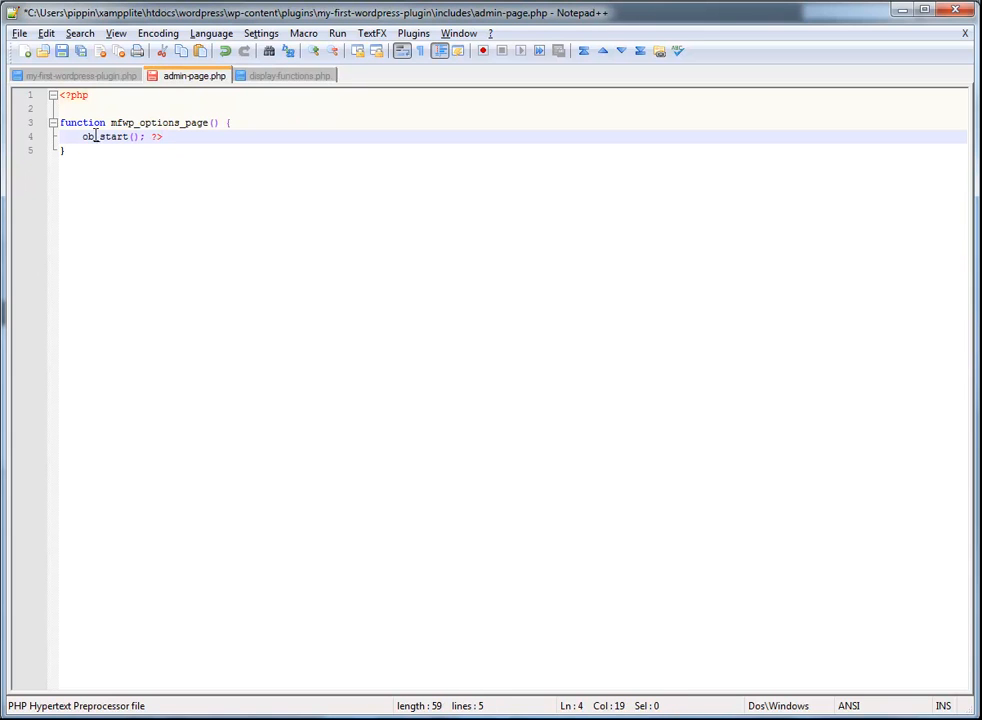
Output a <div class="wrap"> with an <h2> heading My First WordPress Plugin Options.
double_click(105, 136)
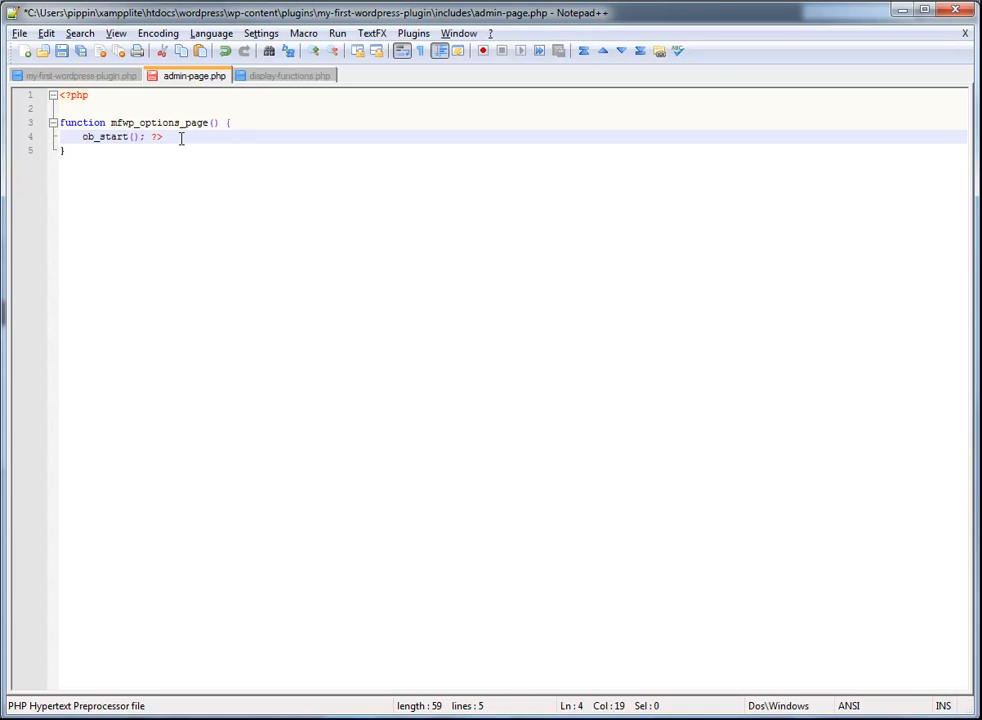
key(Return)
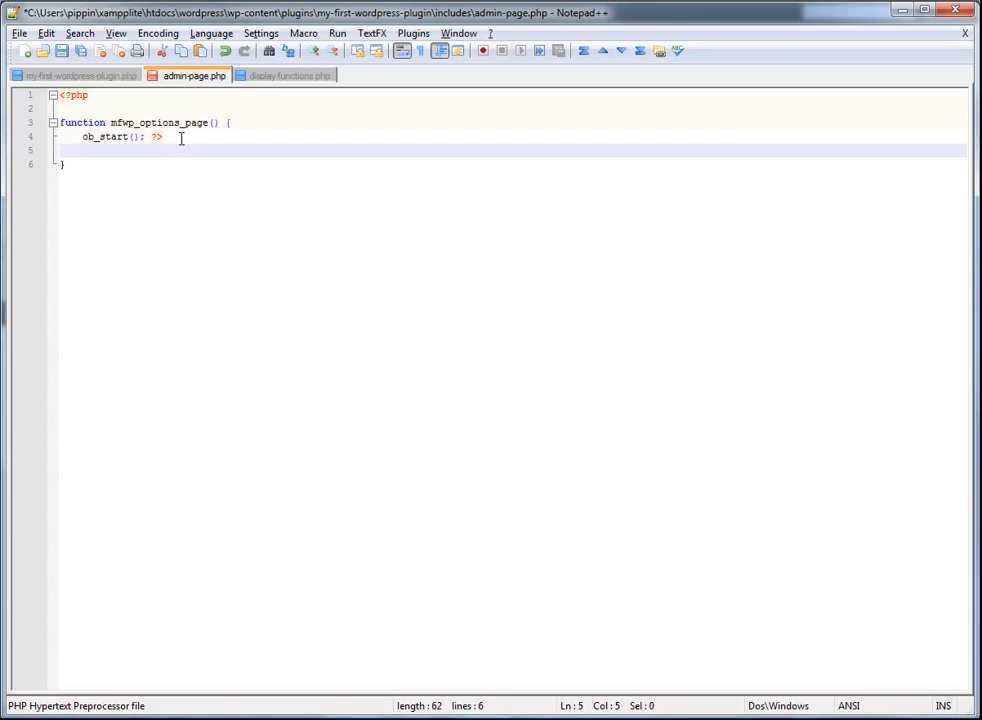
text(<div)
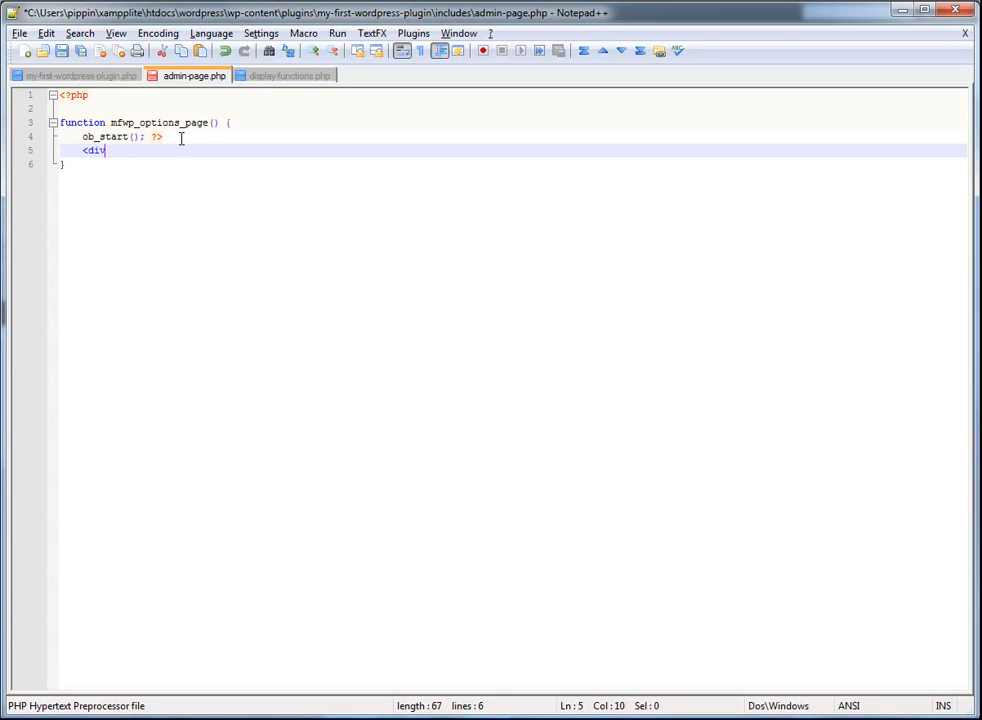
text(cla)
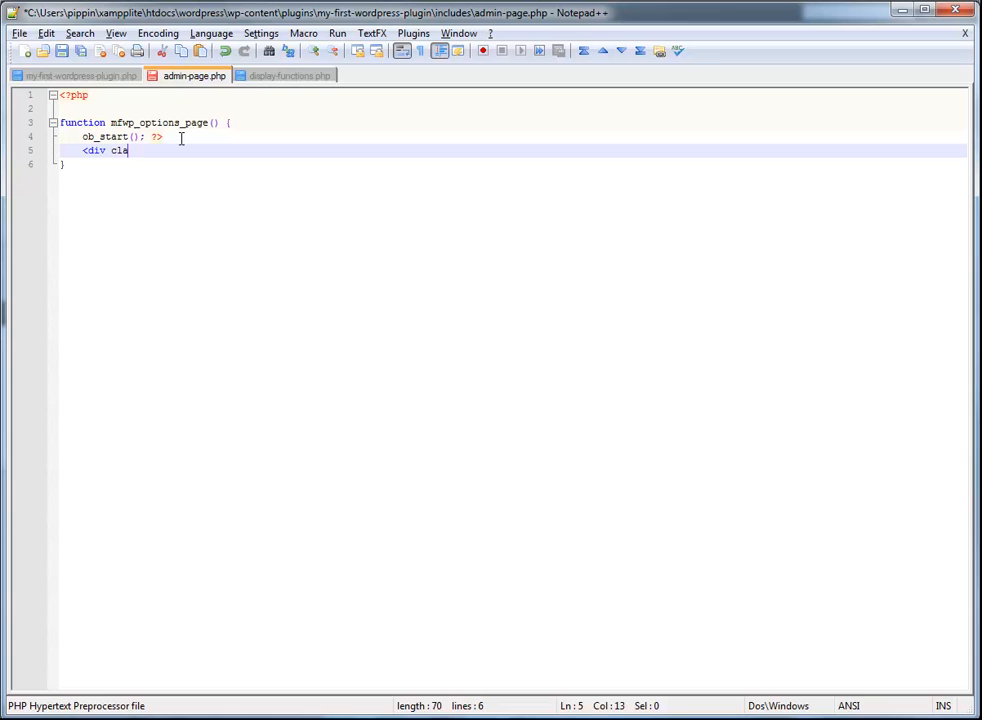
text(ss="wrap">)
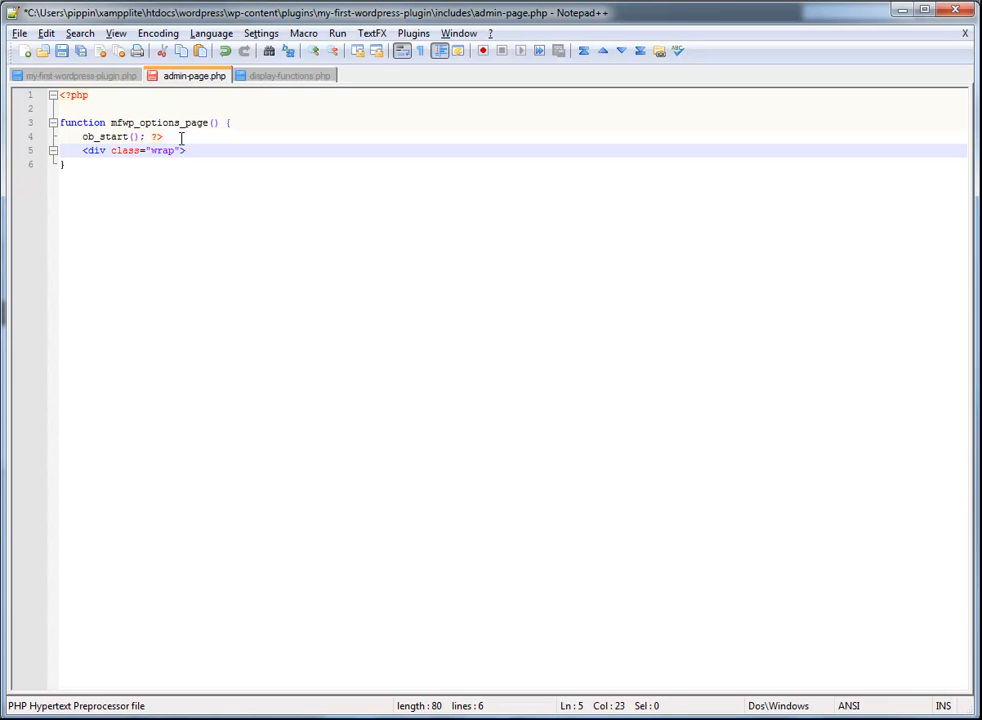
text(<h2>)
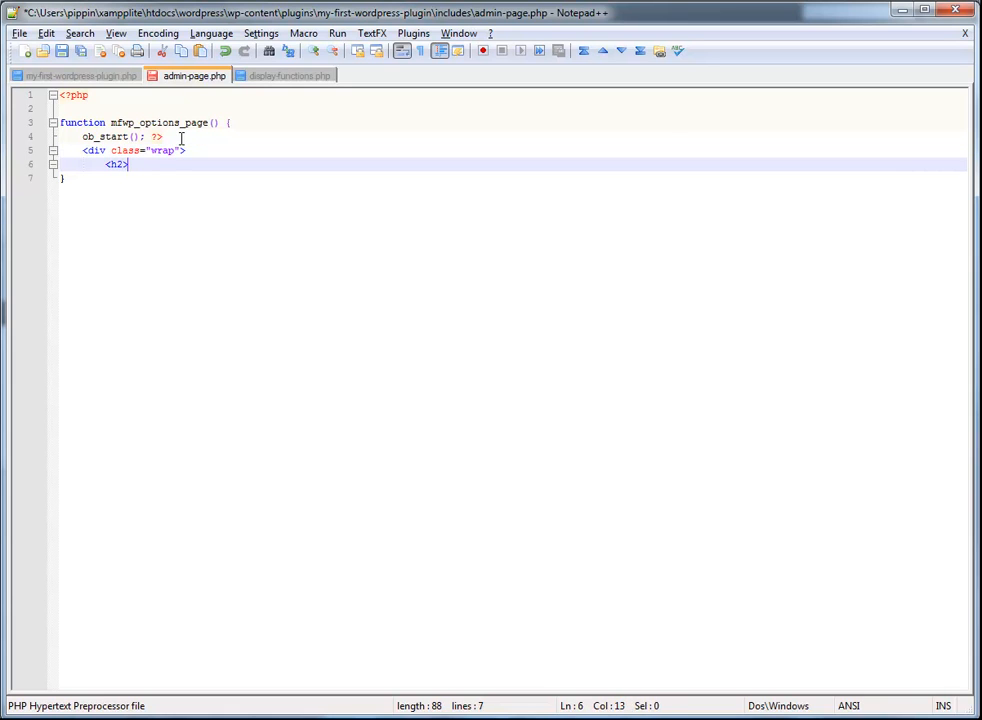
text(My)
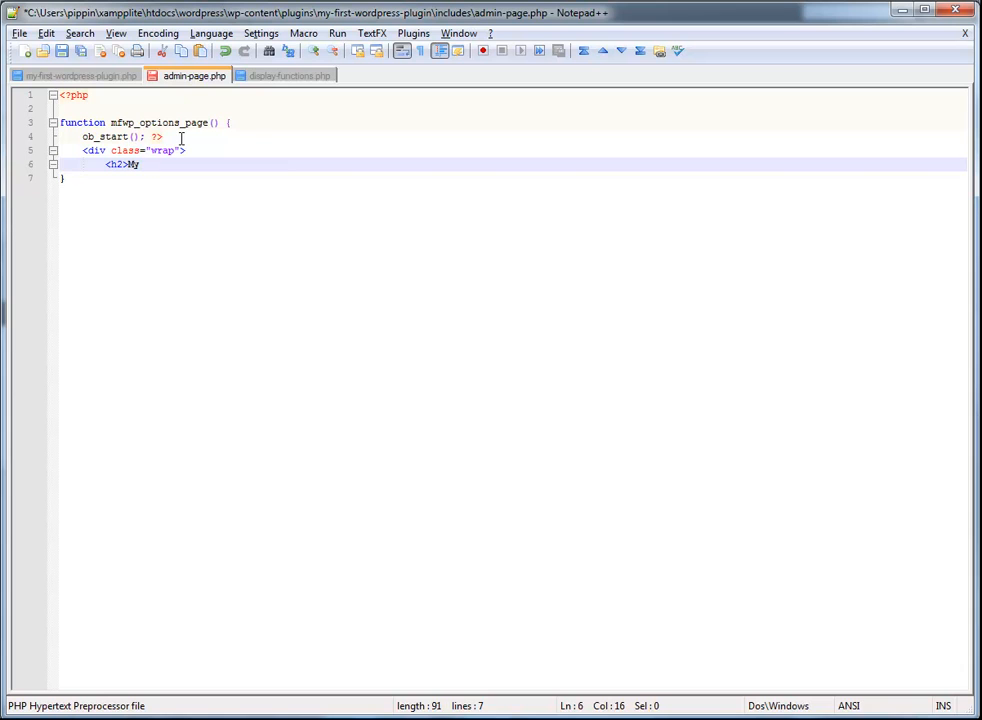
text(First)
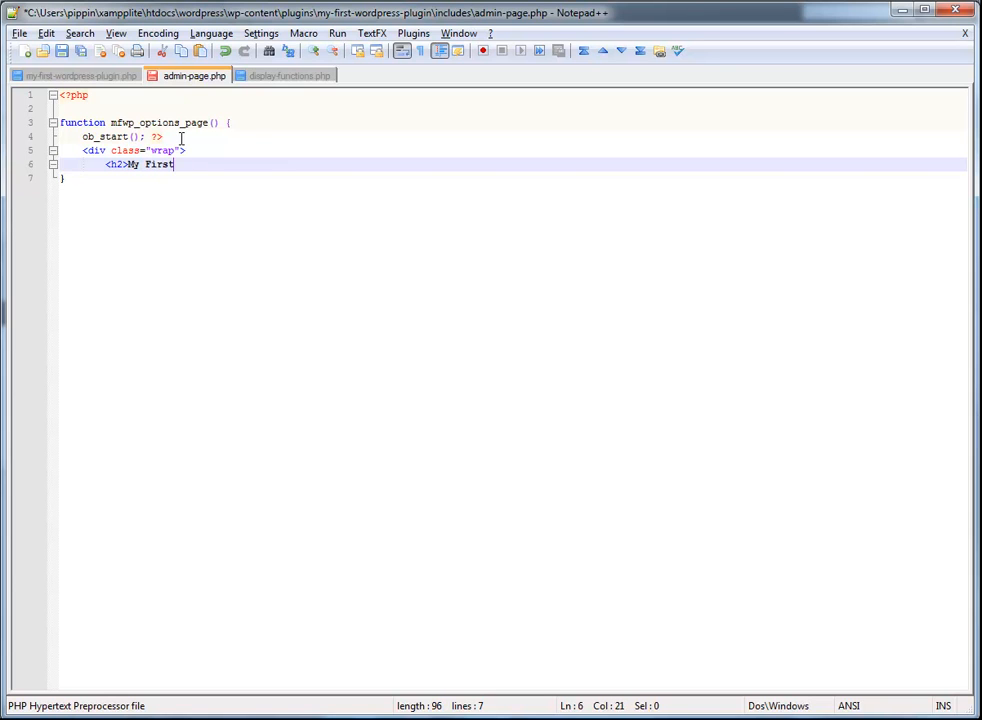
text(WordPre)
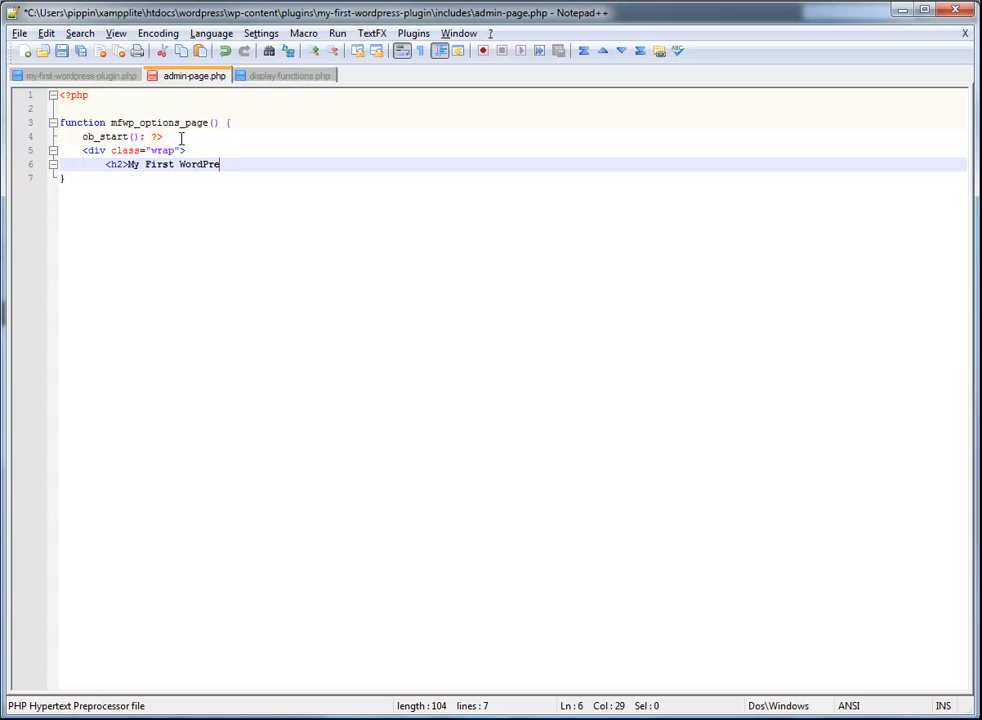
text(Plugin Option)
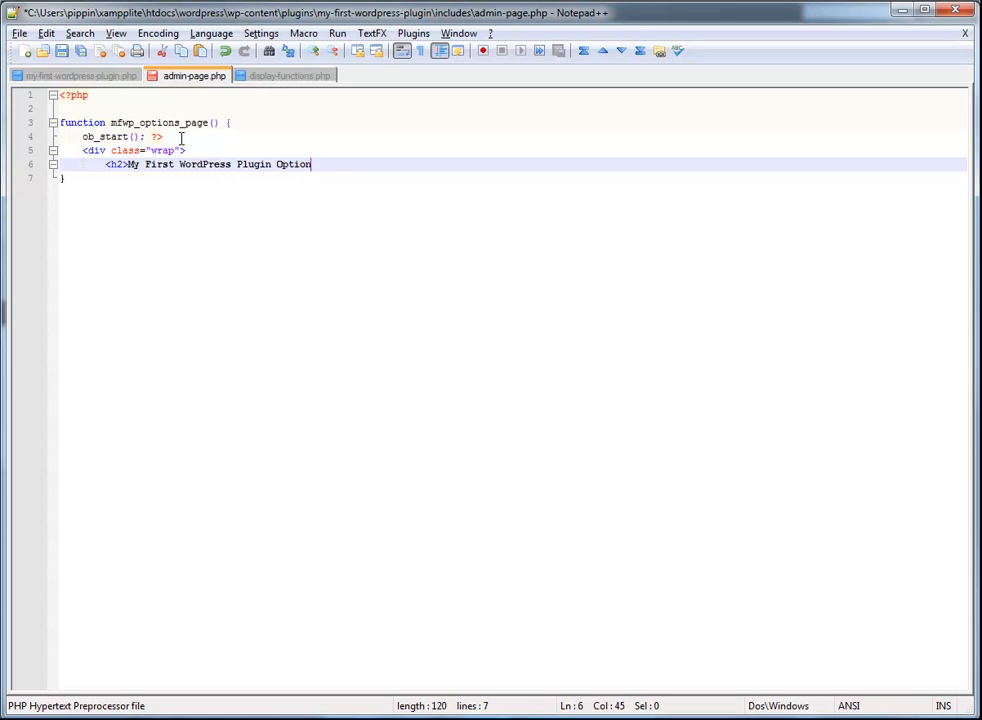
text(s</h2>)
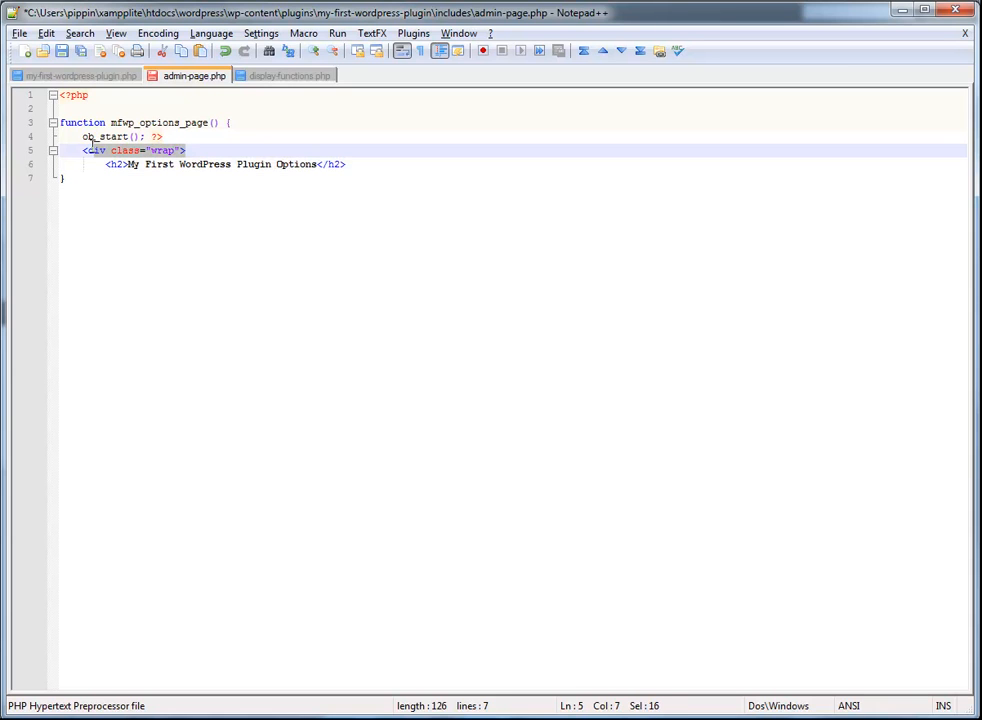
Add the paragraph 'This is our settings page content.', close the div, reopen PHP and echo ob_get_clean();.
click(364, 164)
text(<p>)
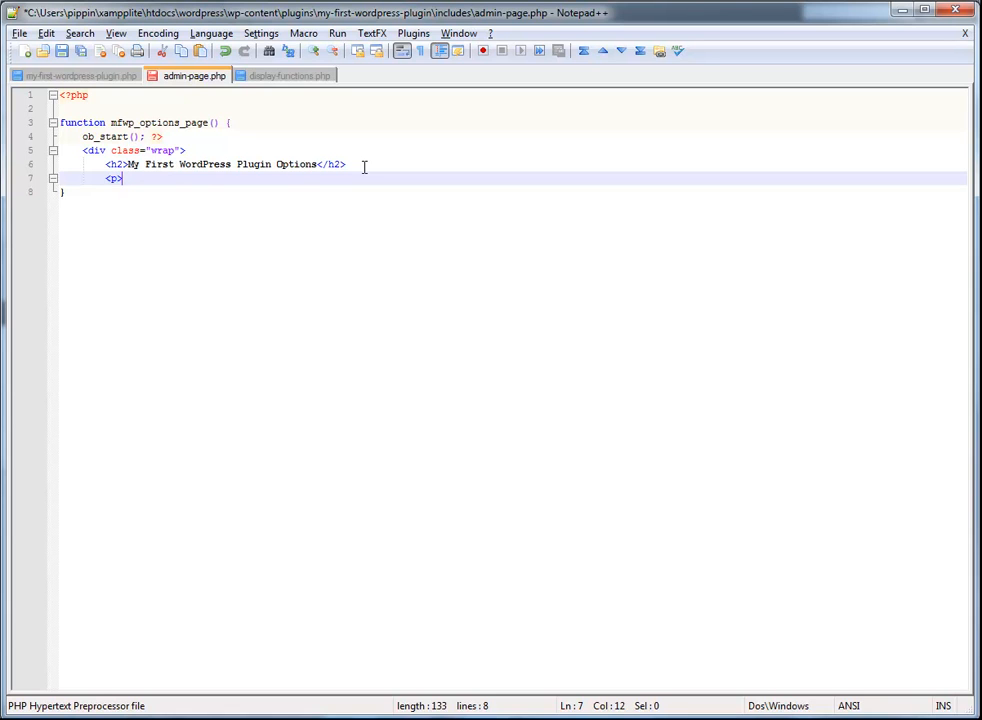
text(This)
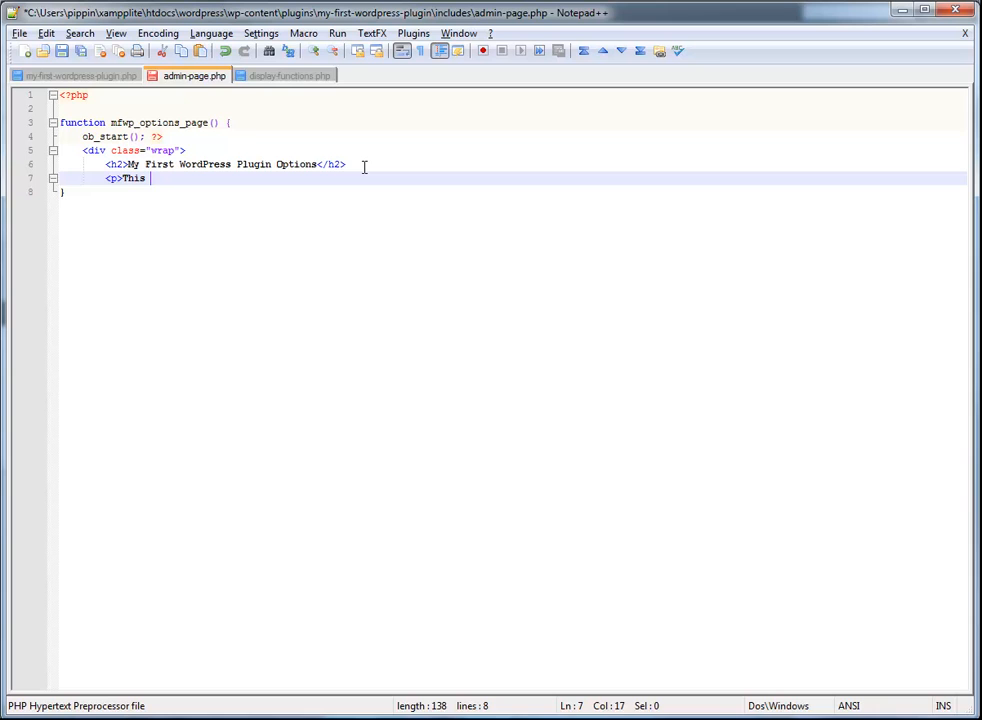
text(is our sert)
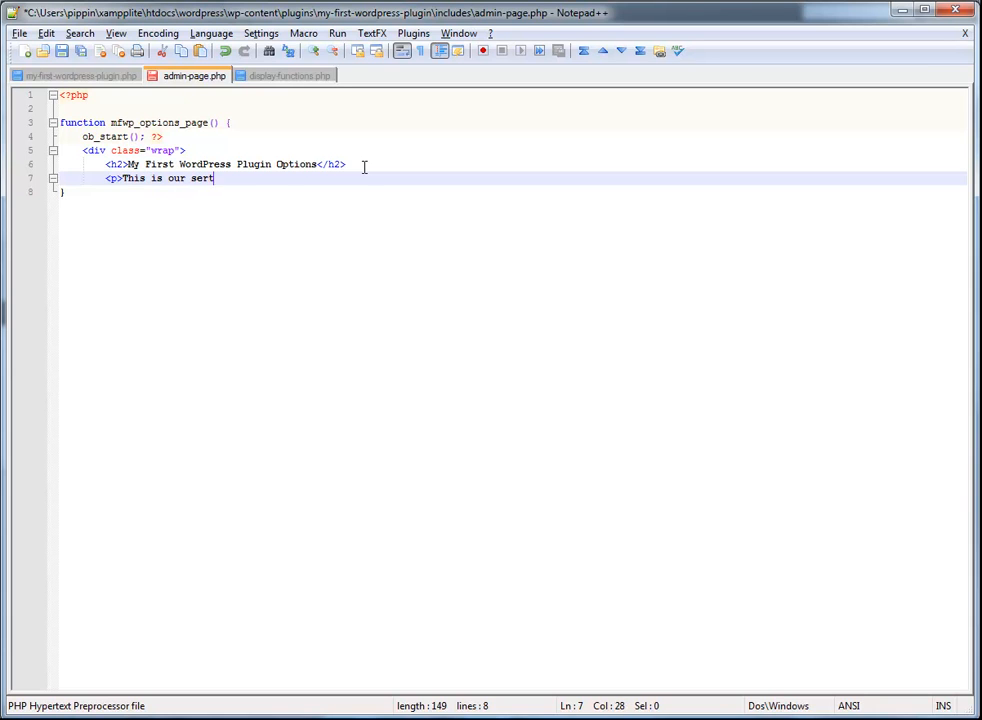
text(tings)
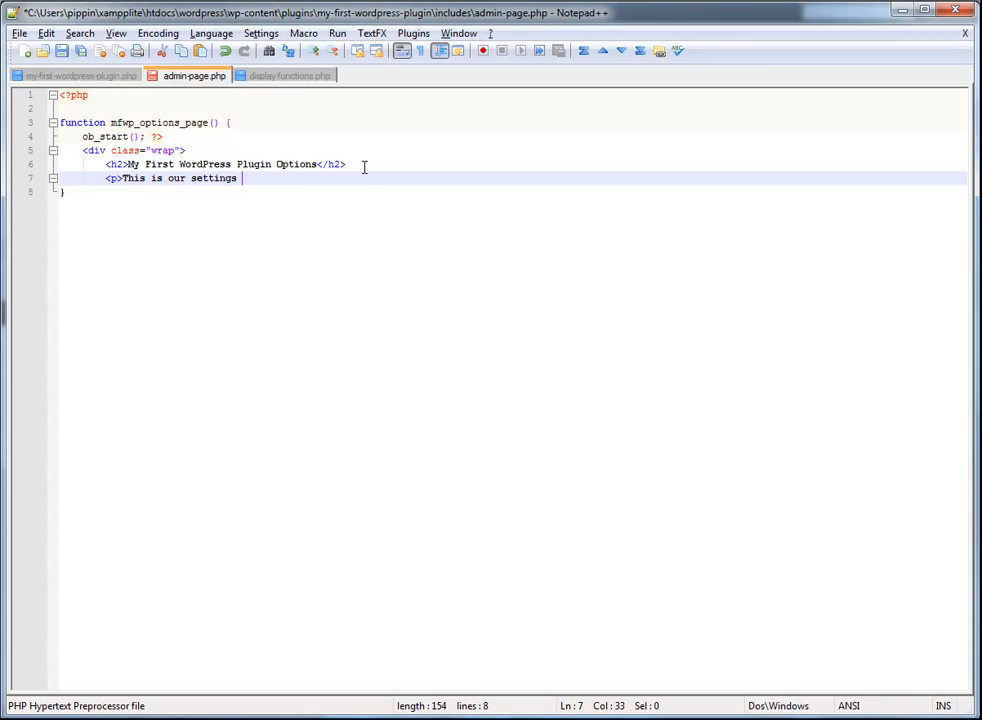
text(page content.</p>)
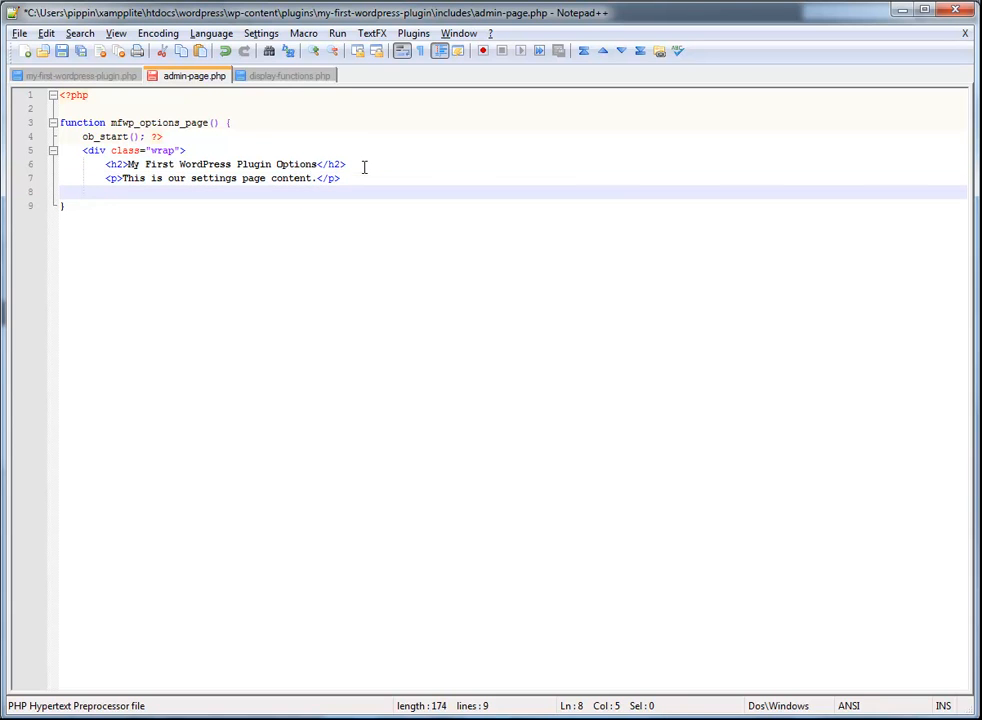
text(<)
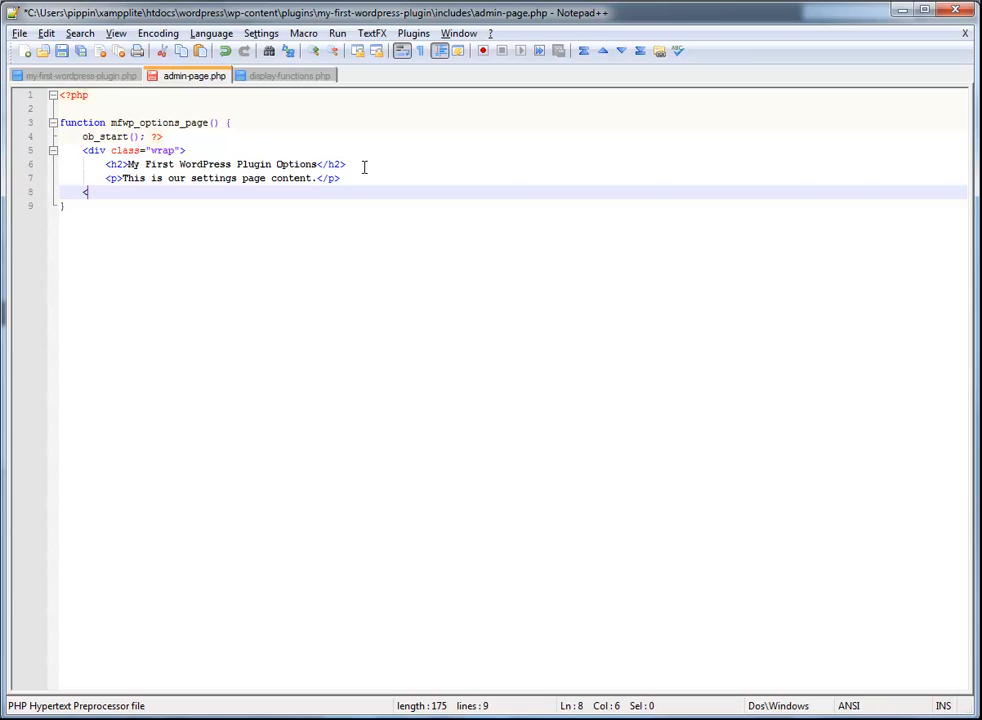
text(/div>)
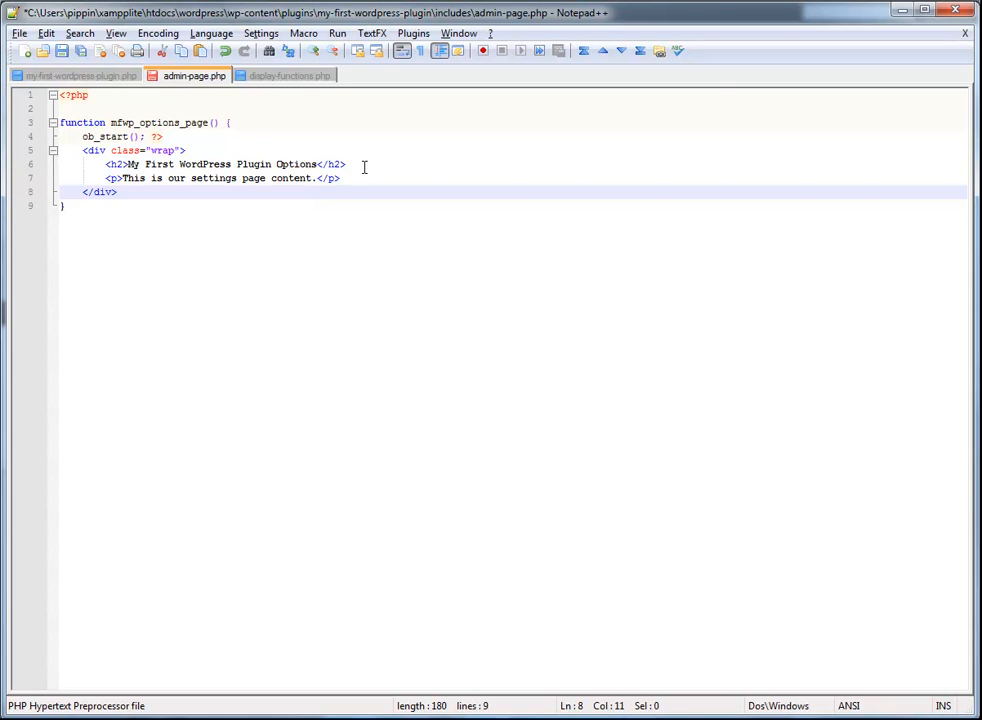
text(<?php)
text(ec)
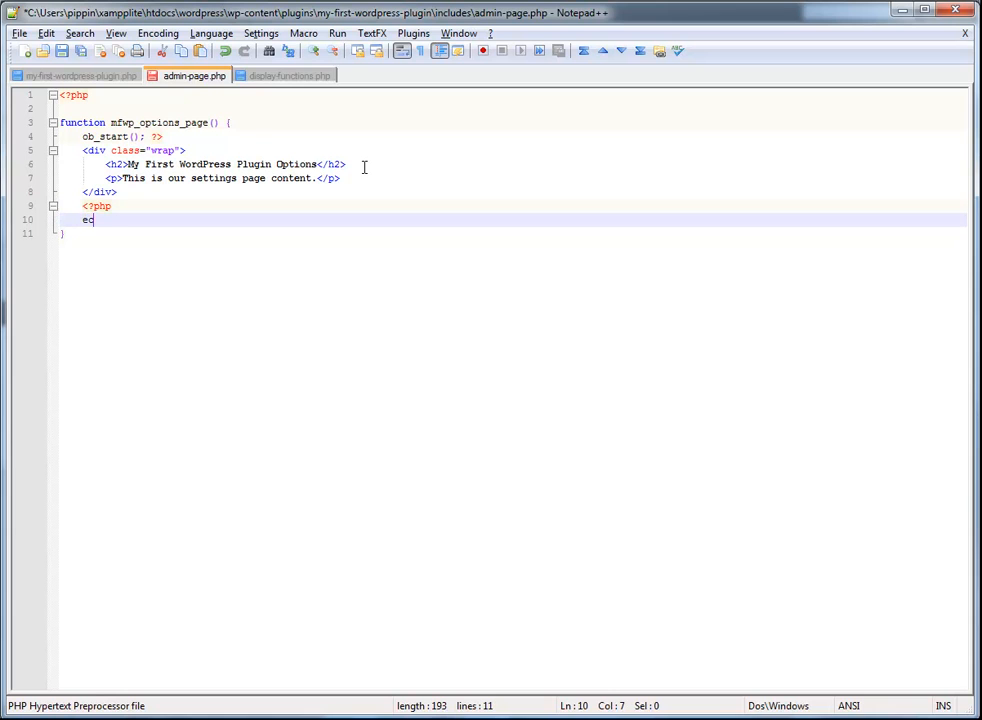
text(ho)
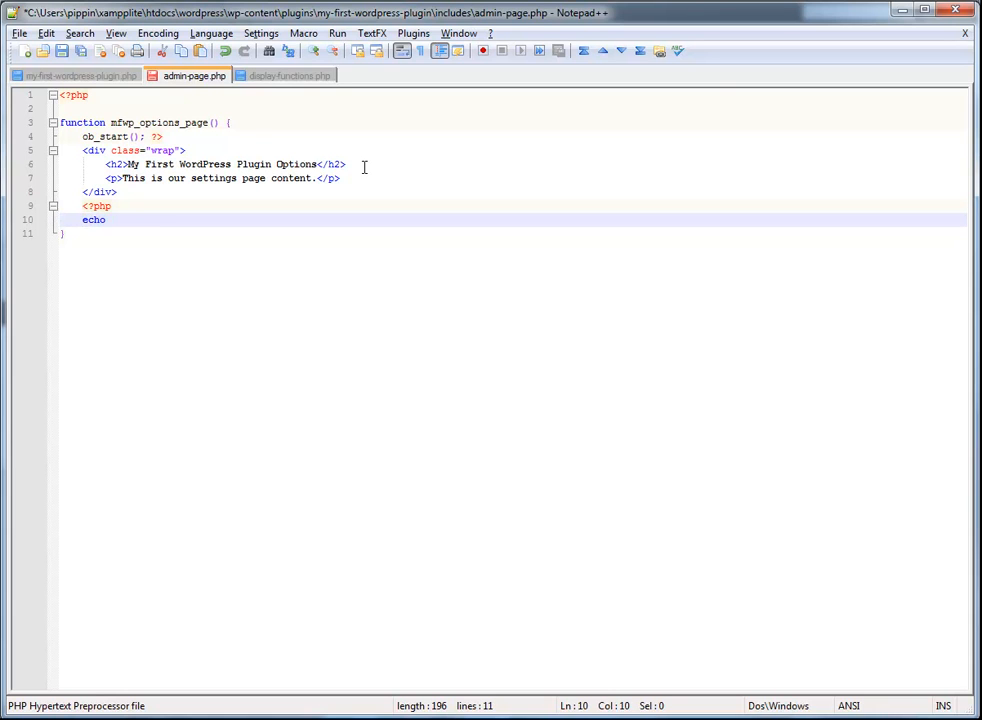
text(ob_get_clean)
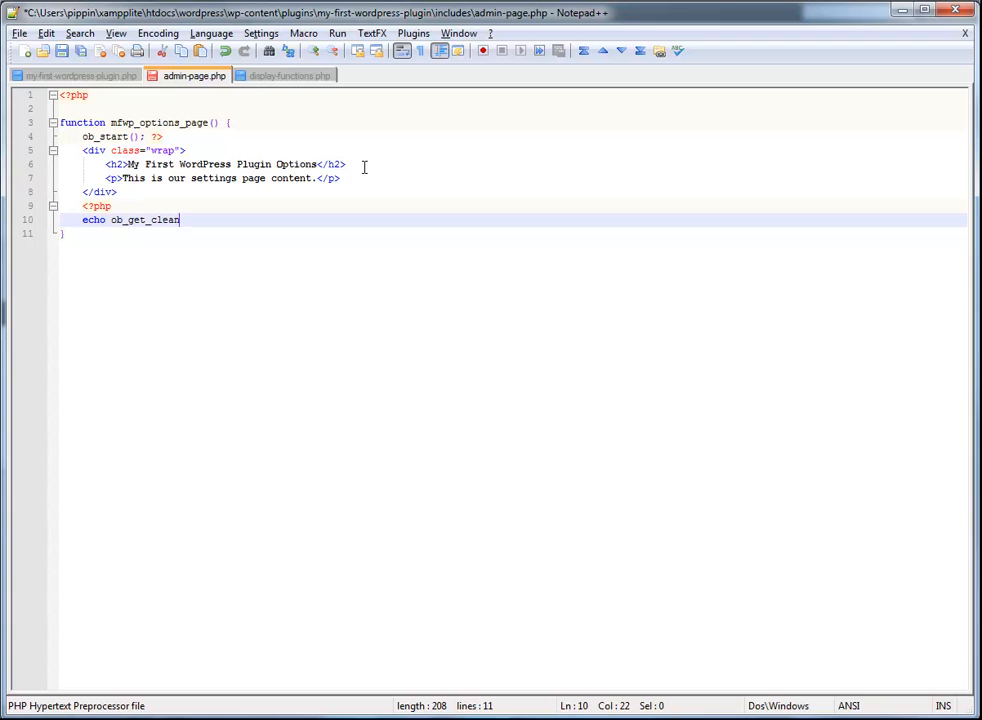
text(();)
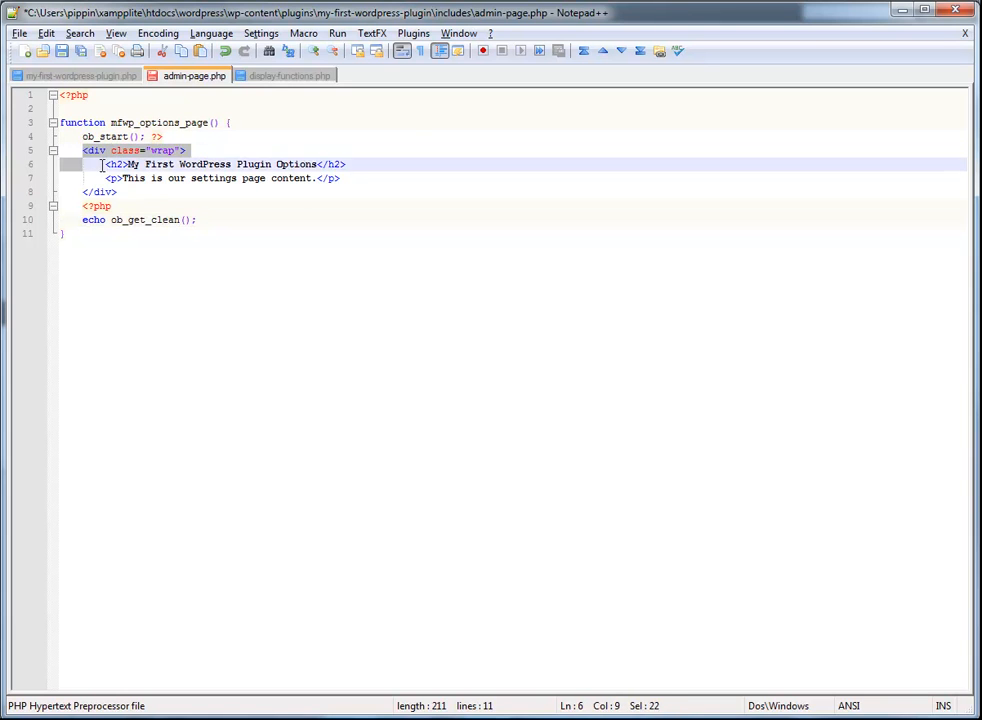
click(186, 150)
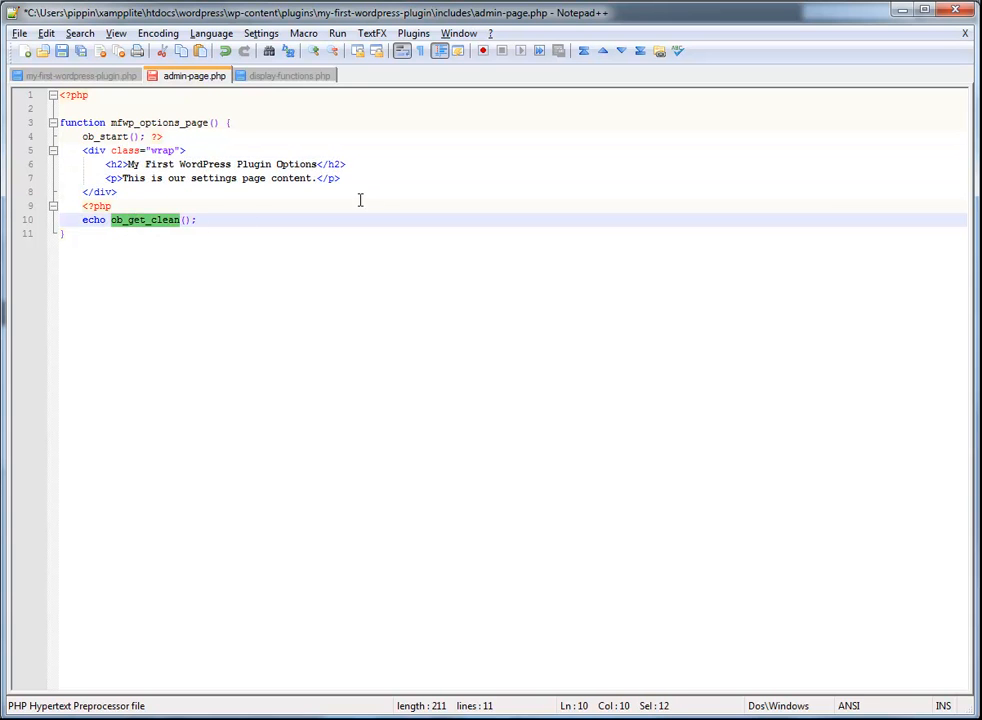
click(289, 75)
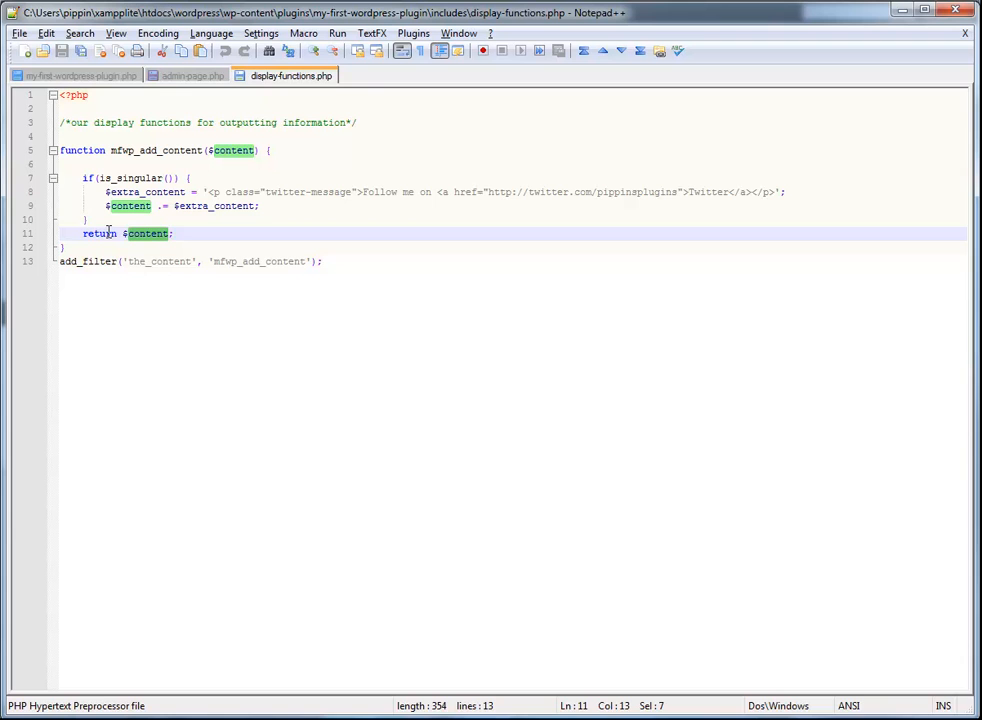
click(188, 75)
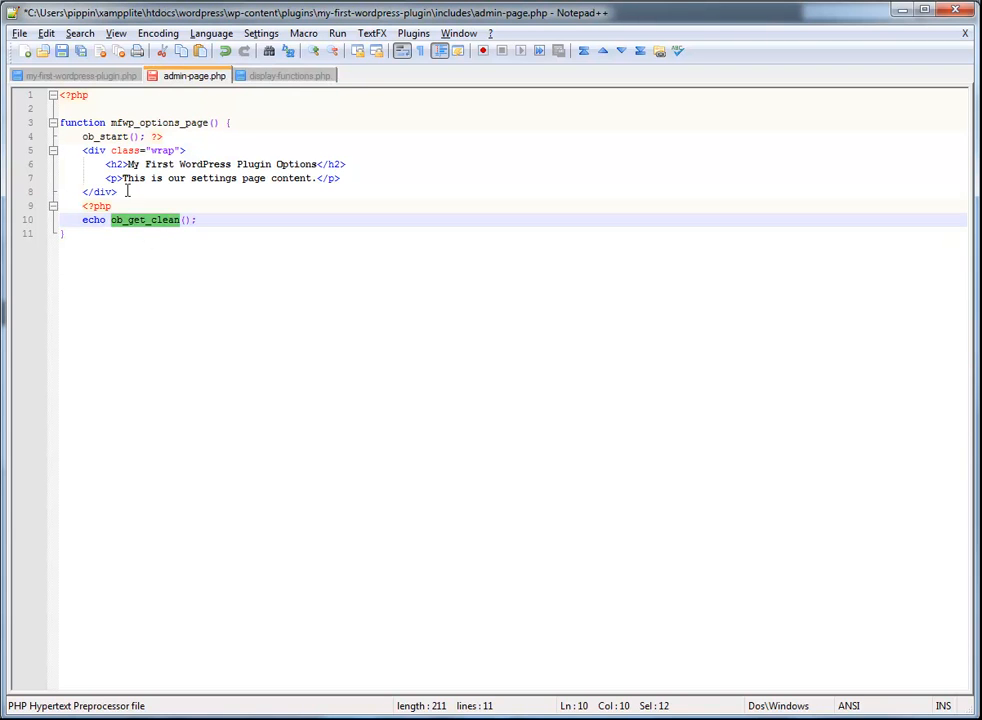
double_click(104, 136)
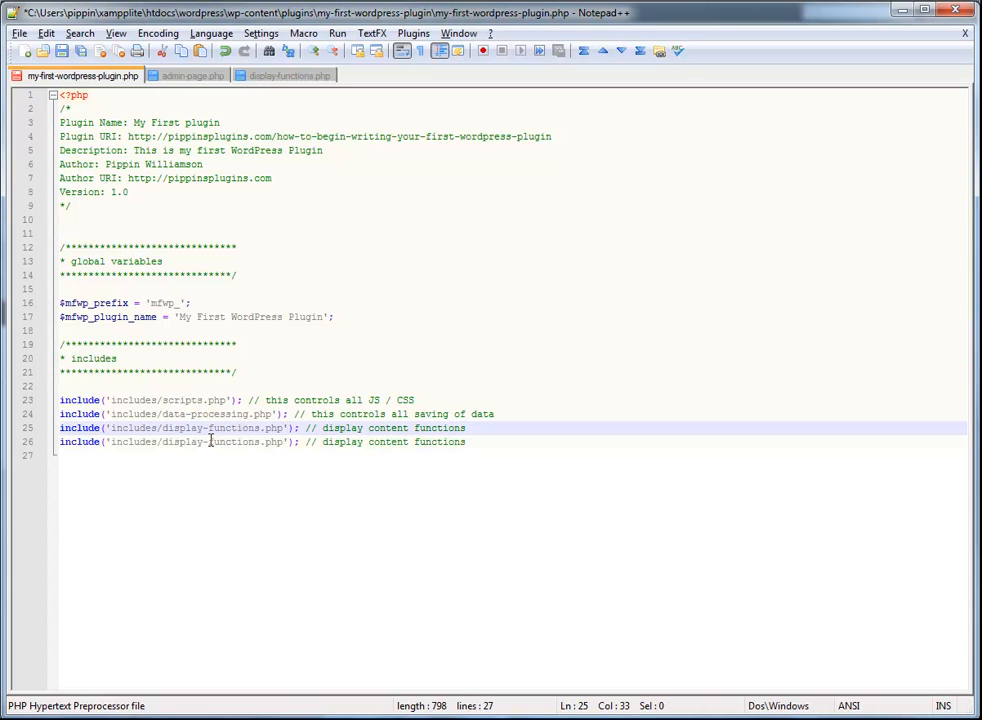
Make the duplicated include load admin-page.php with a comment about the plugin options page HTML and save functions.
double_click(208, 442)
text(admin-page)
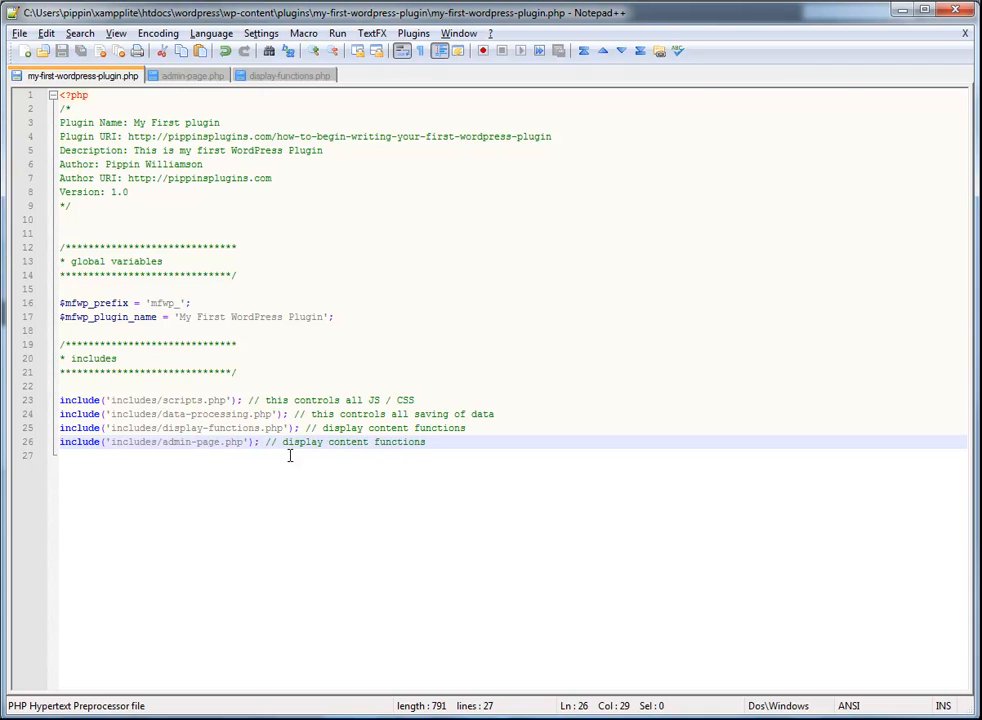
drag(290, 442, 424, 442)
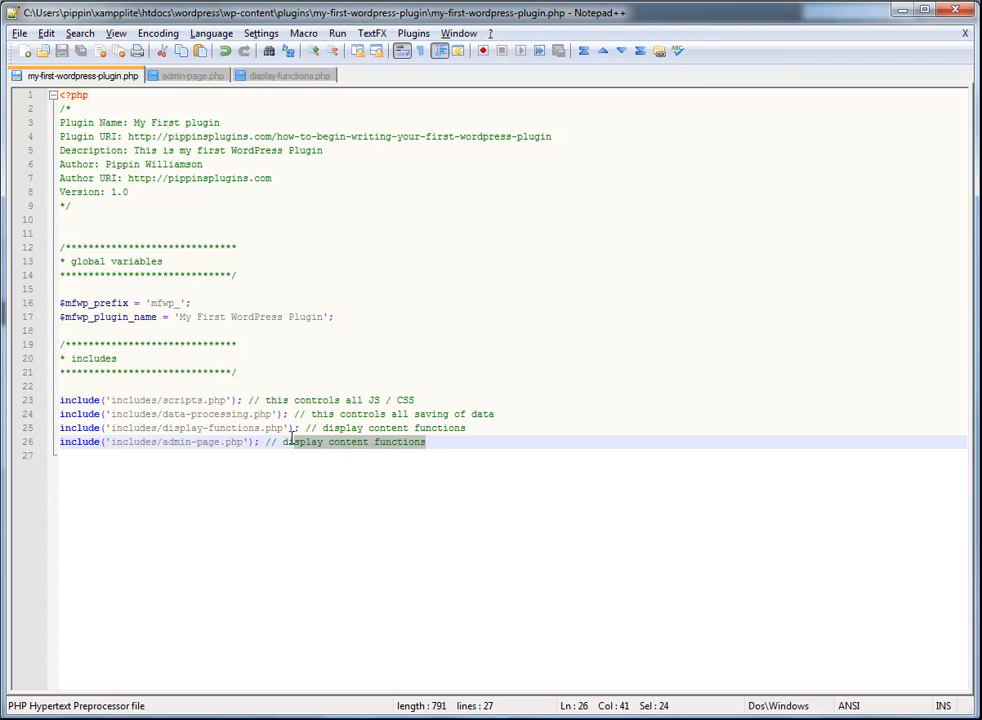
key(shift+Left)
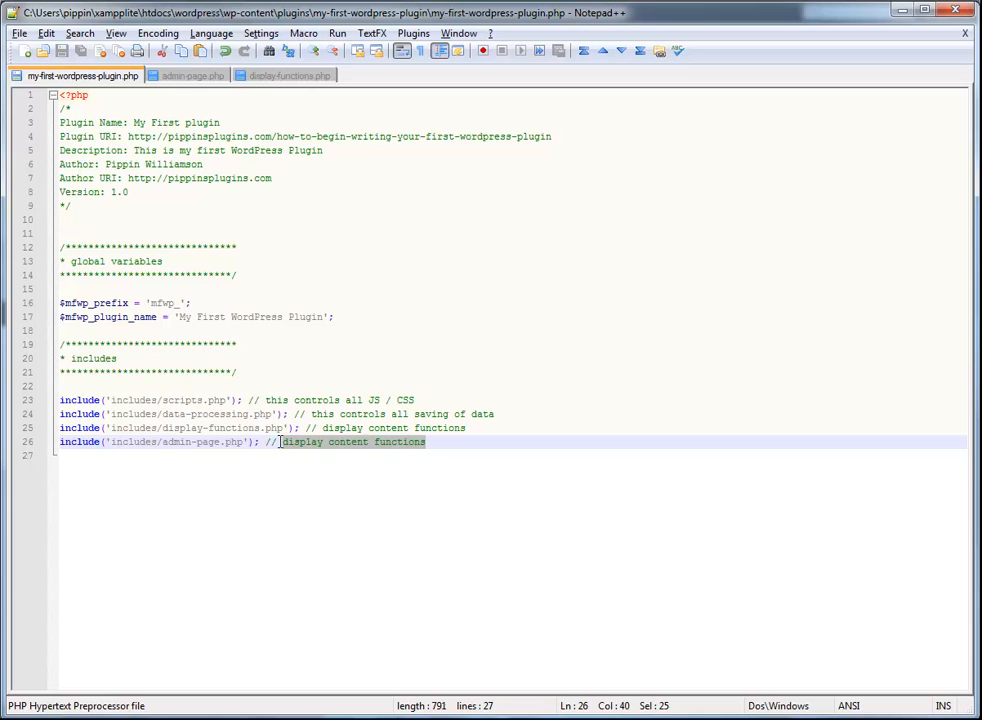
text(the plugin)
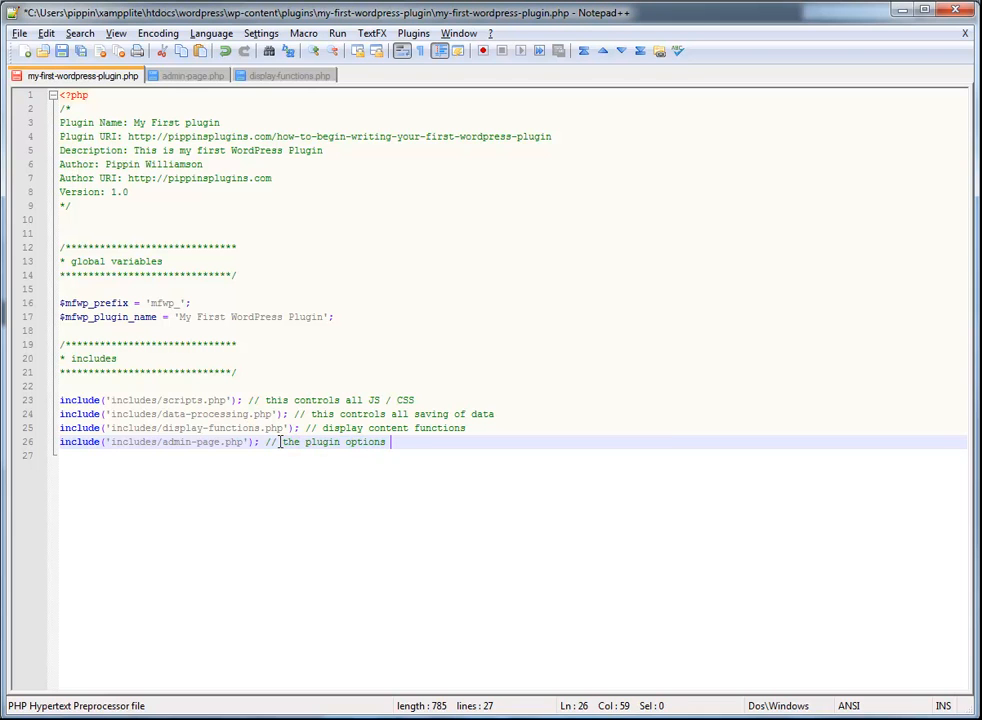
text(page HTML)
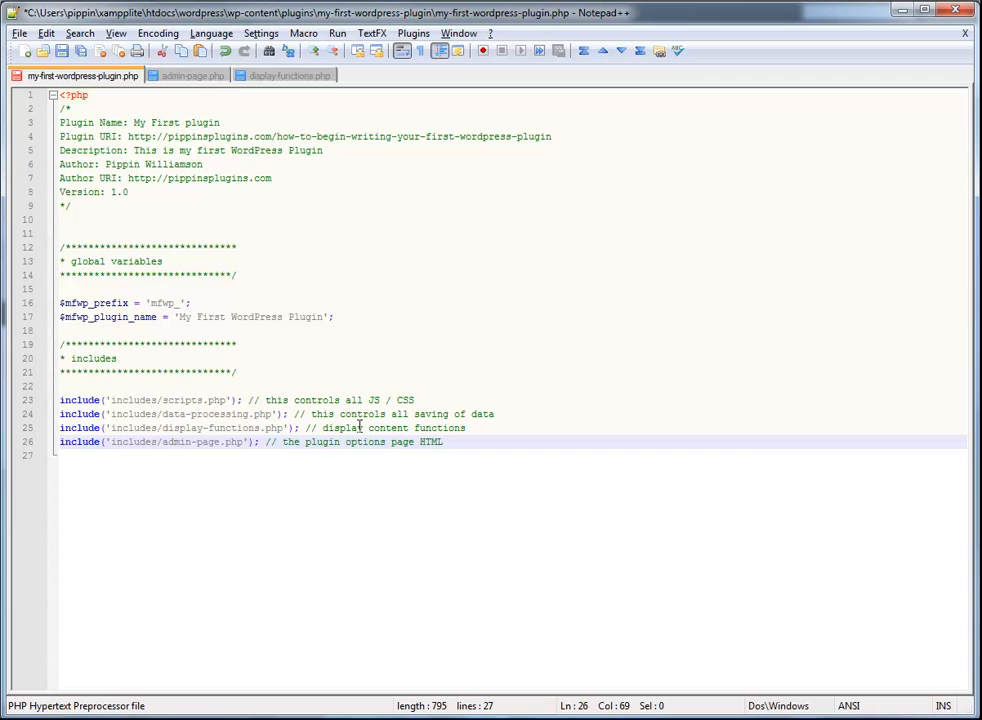
text(and save func)
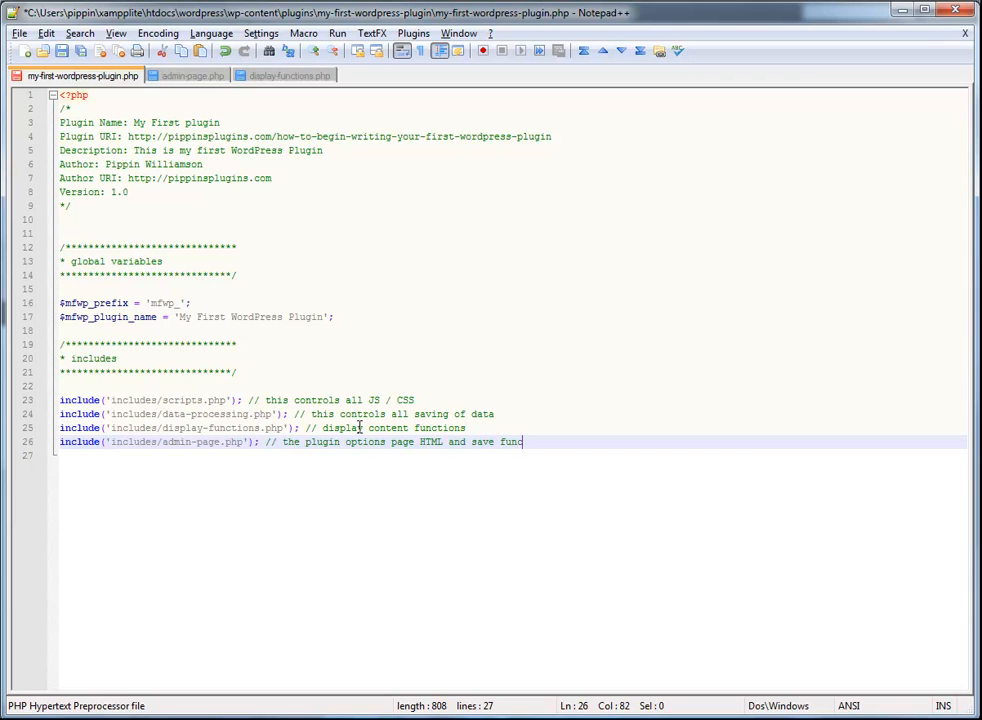
Return to admin-page.php and add blank lines below the options page function.
click(188, 75)
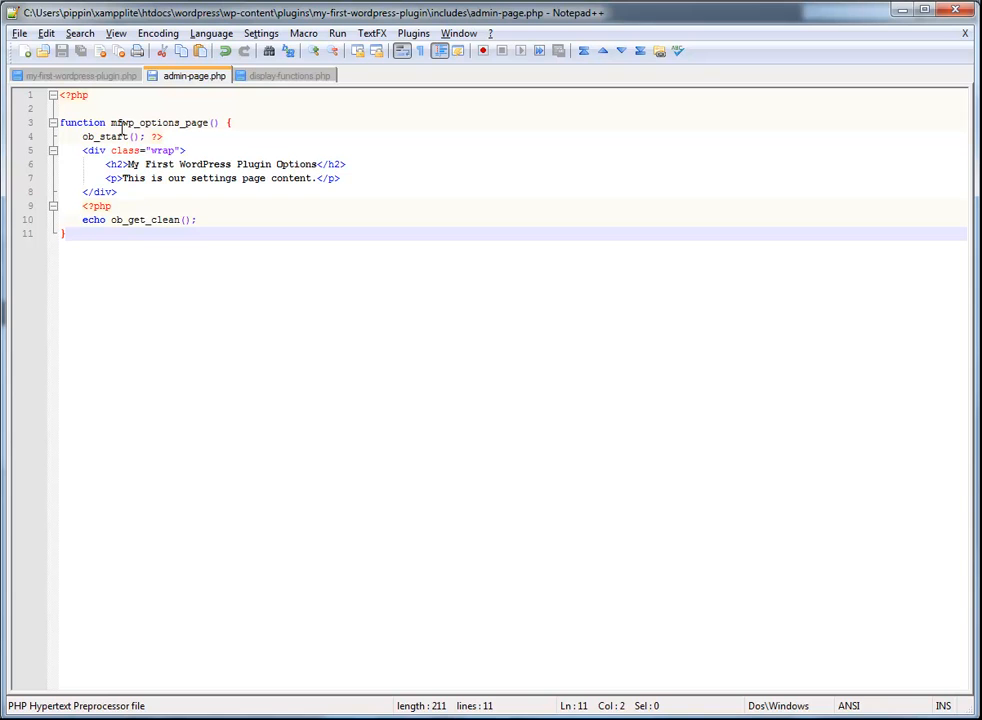
mouse_move(506, 206)
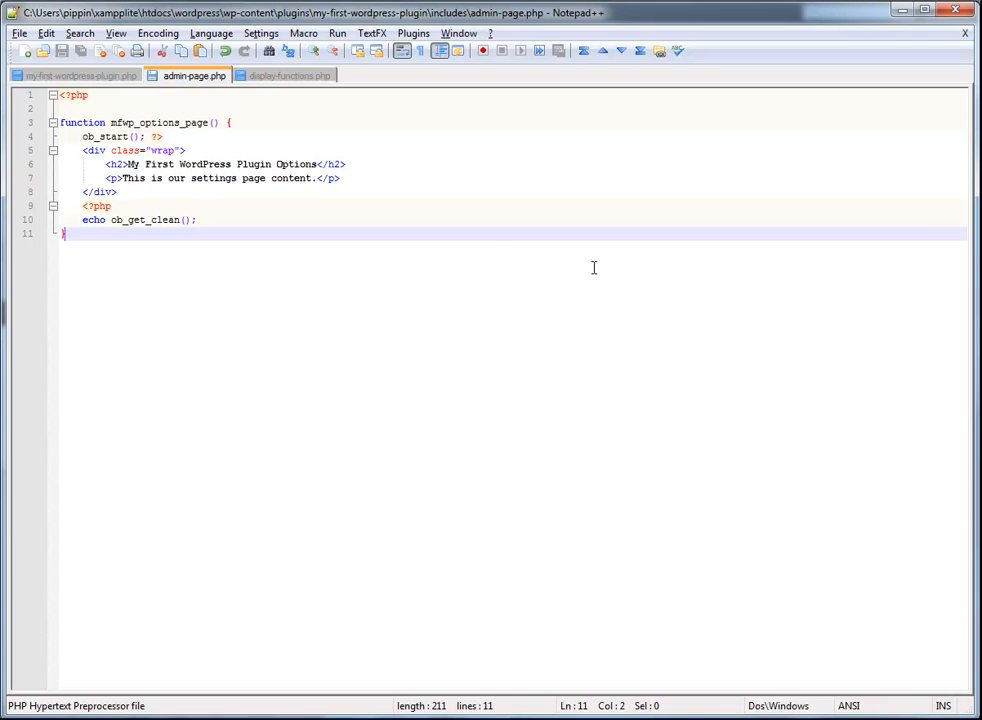
key(enter)
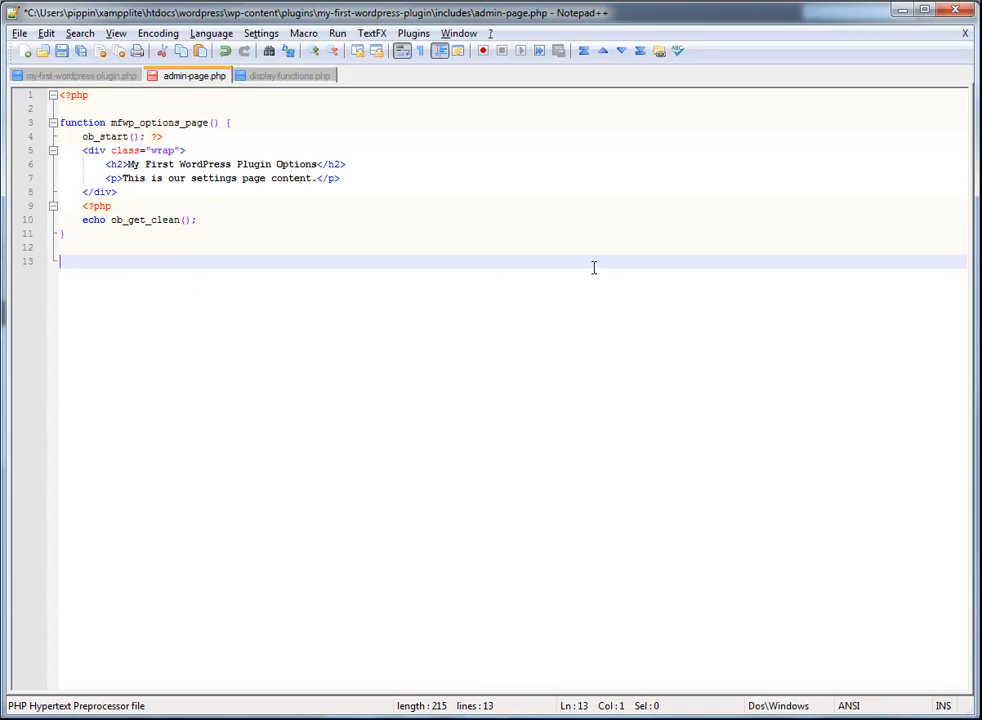
Write function mfwp_add_options_link() { and begin an add_options call in its body.
text(function)
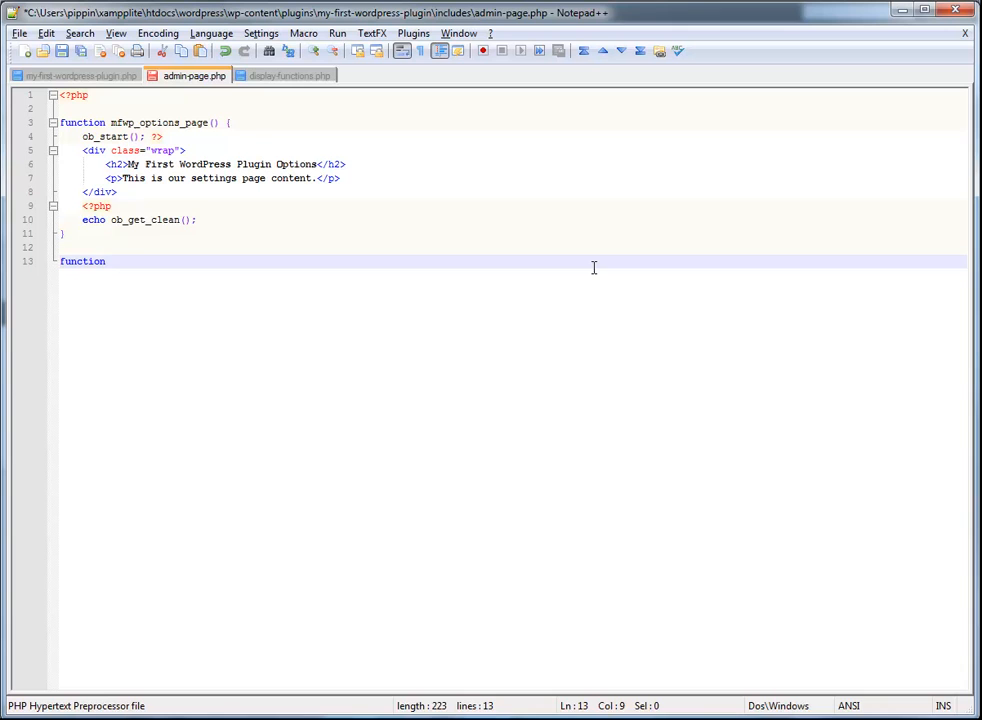
text(mf)
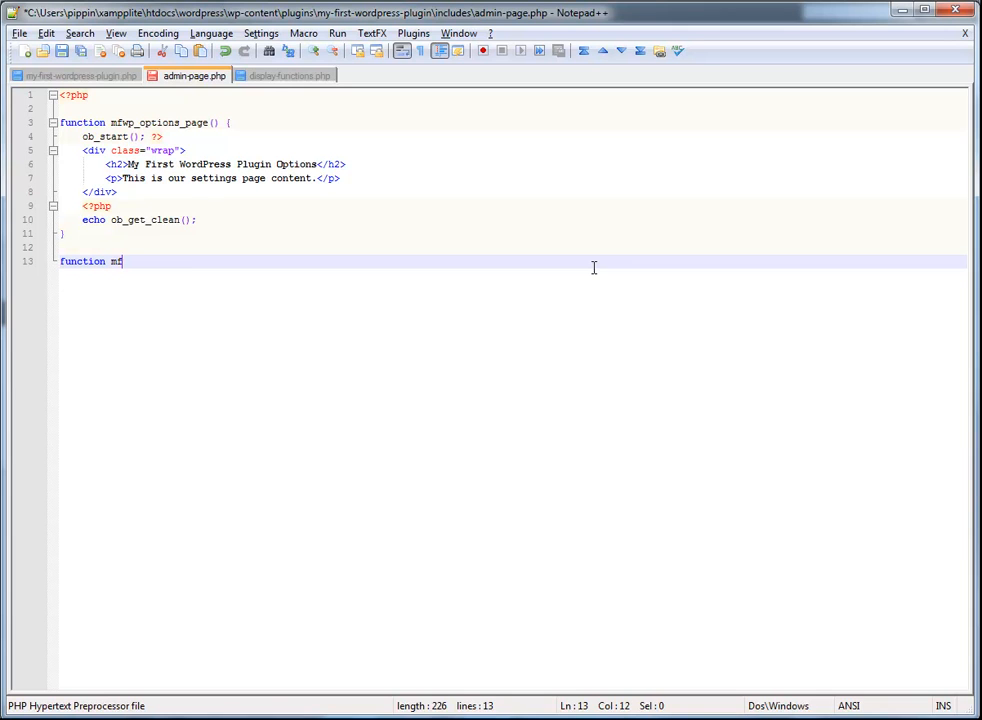
text(wp_)
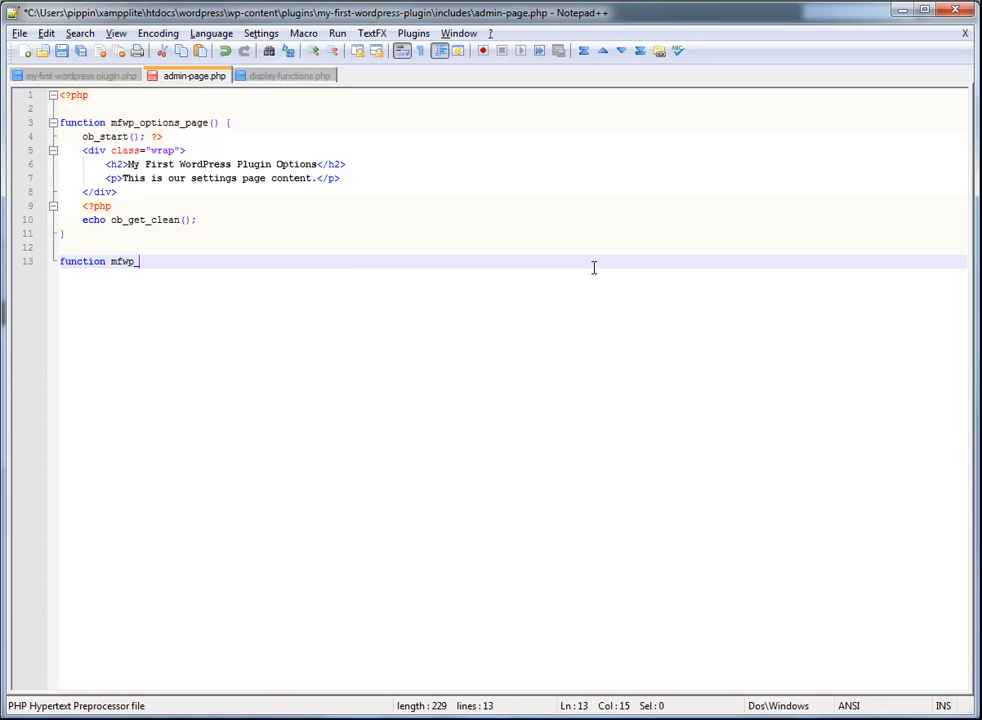
text(add_options)
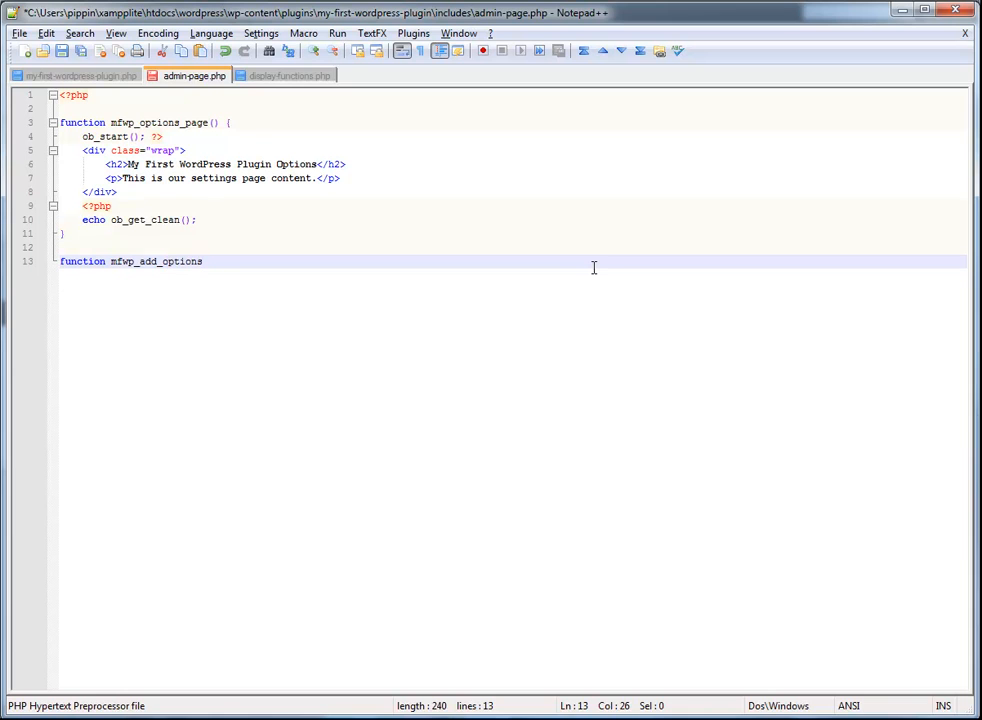
text(_link)
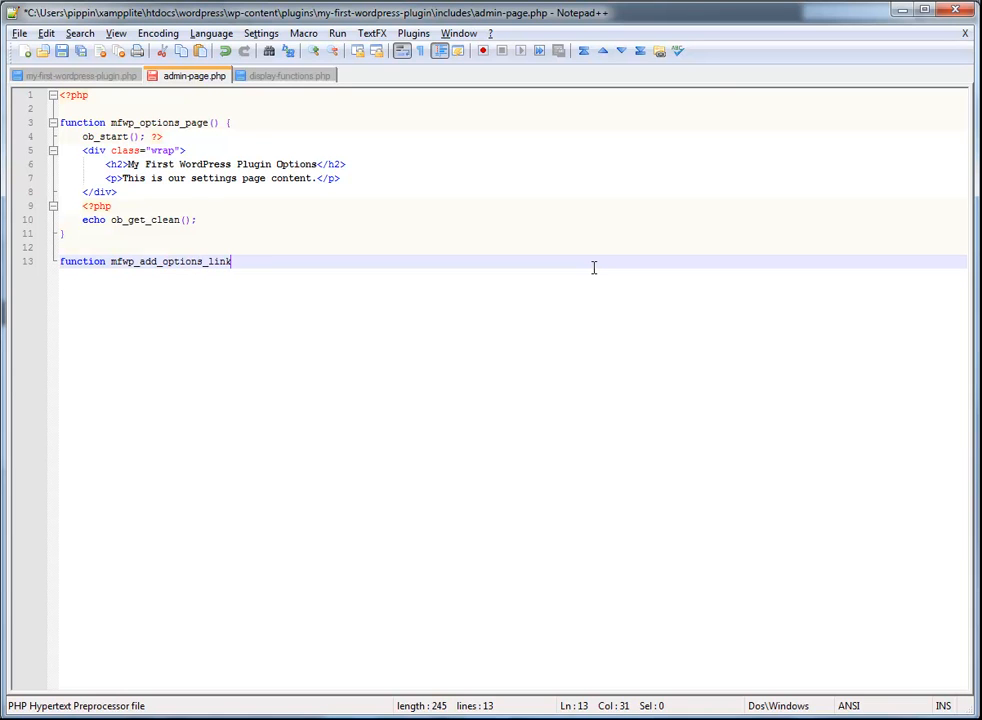
text(() {)
text(})
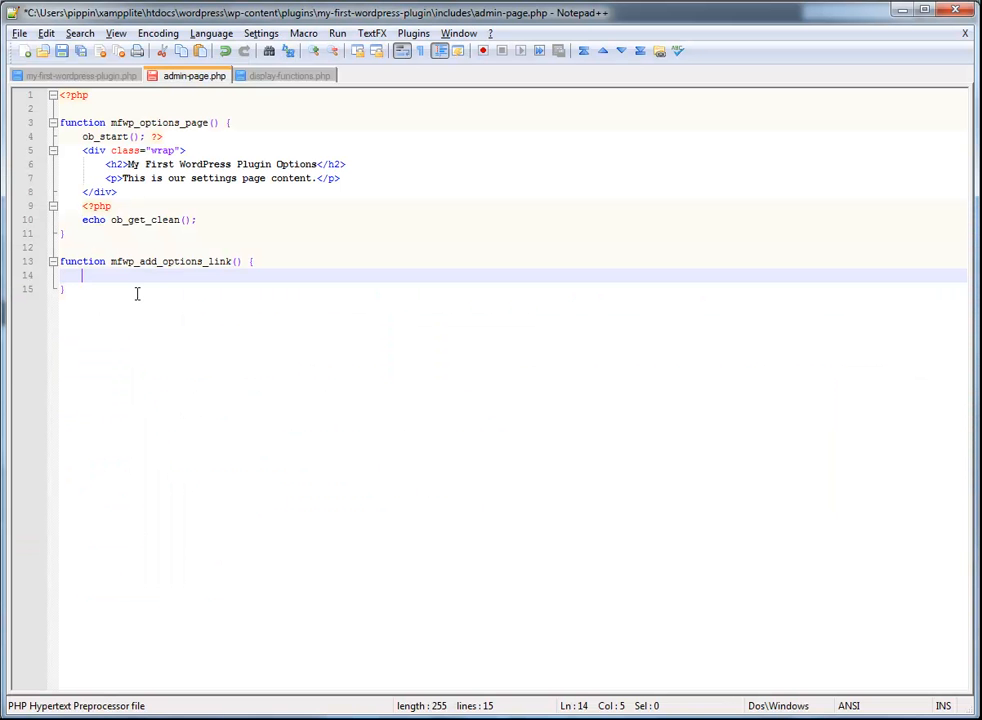
text(add_op)
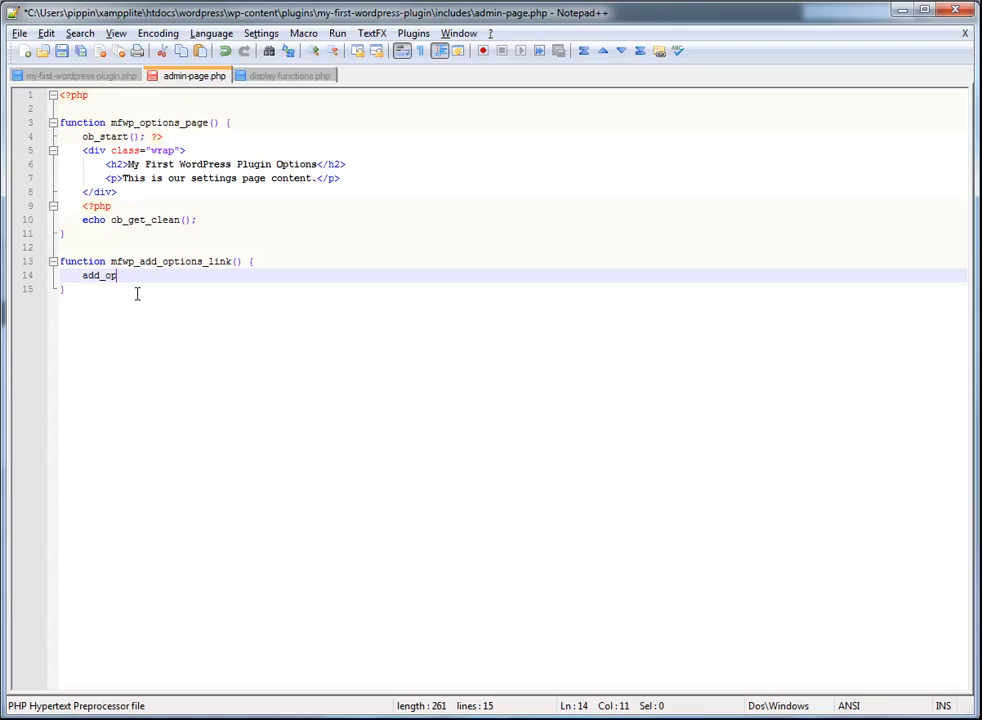
Continue the call as add_options_page(' and start its first quoted argument.
text(tions_page ()
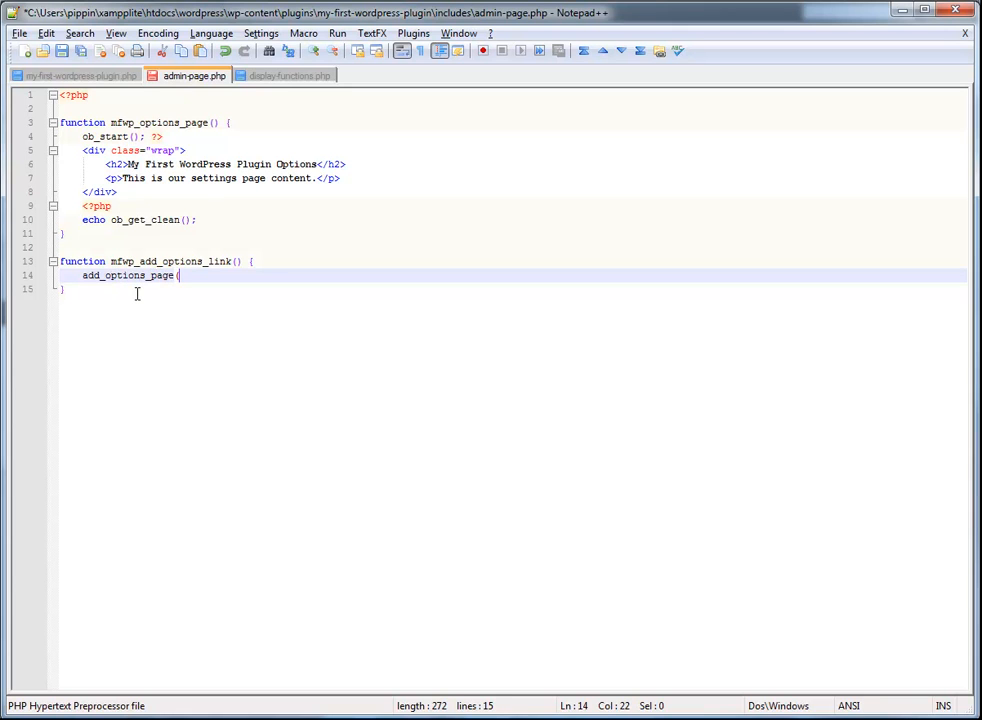
text(')
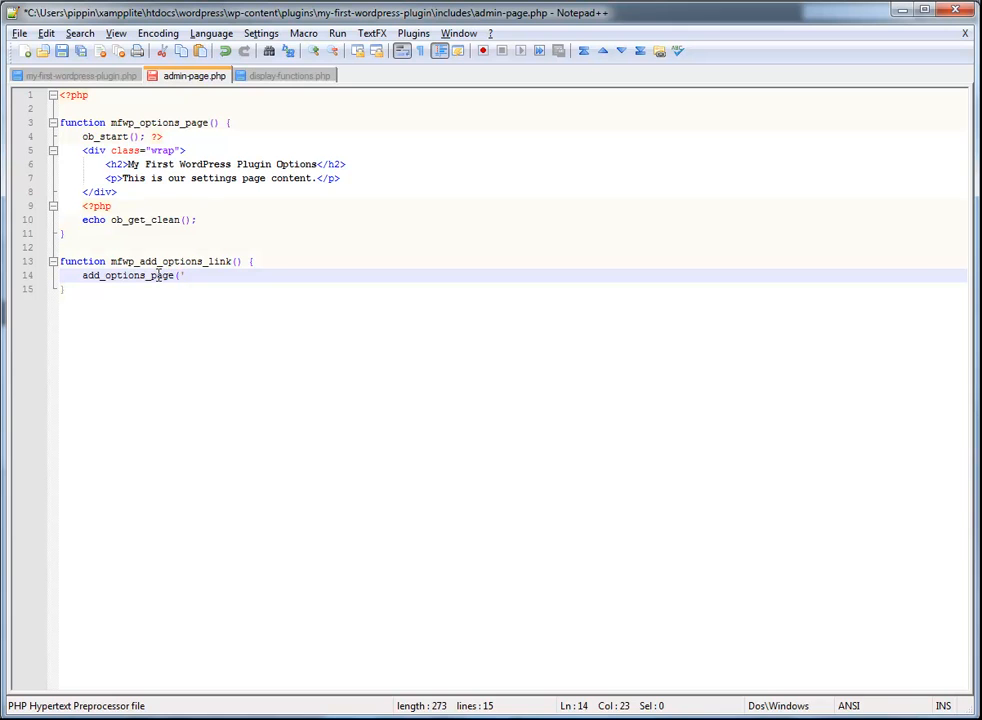
mouse_move(113, 313)
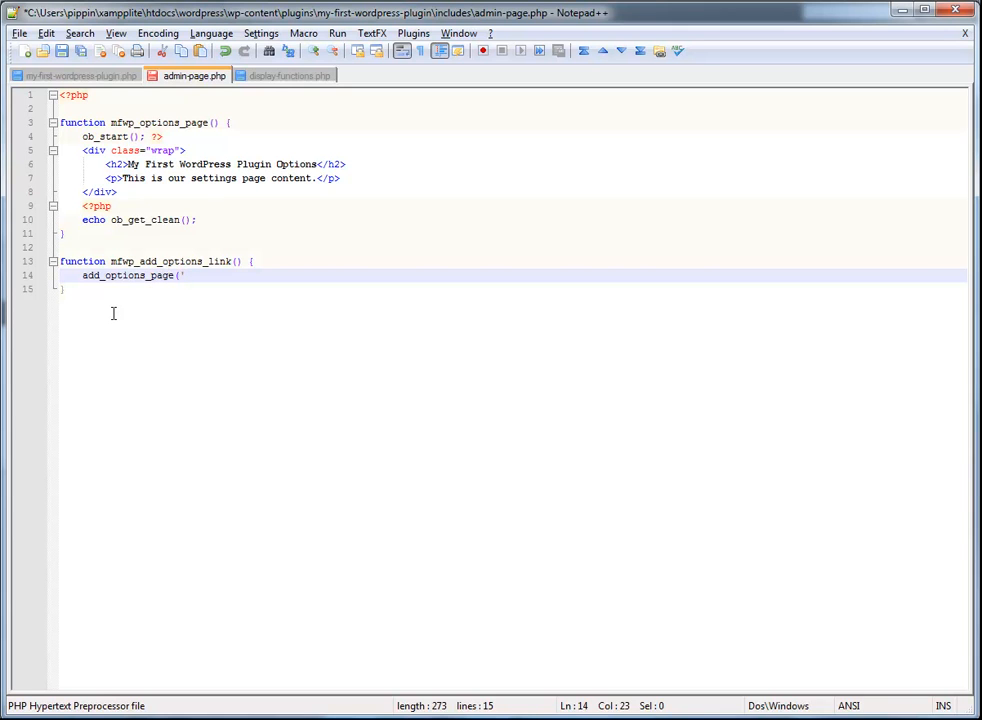
mouse_move(143, 287)
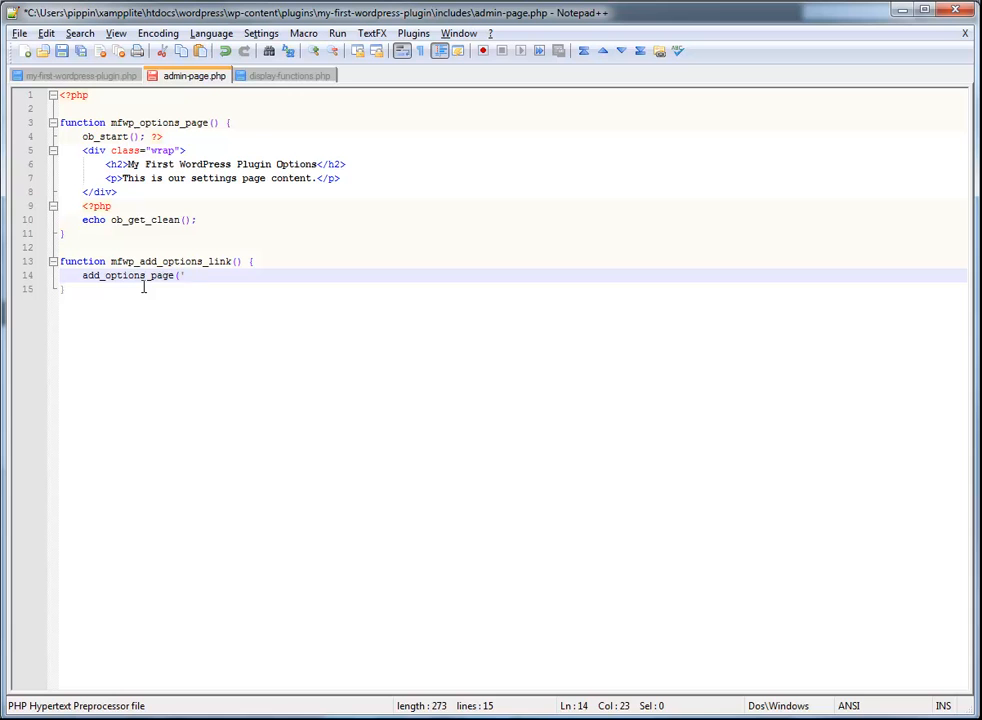
double_click(127, 275)
text(My )
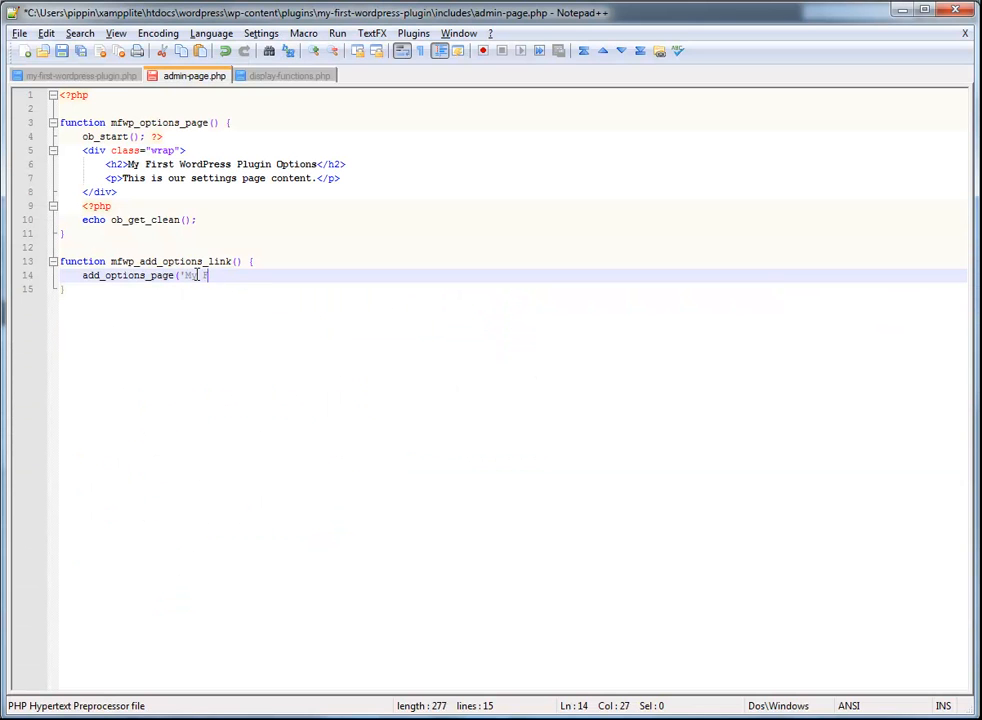
Give add_options_page the arguments 'My First WordPress Plugin Options', 'My First Plugin', 'manage_options'.
text(First WordPress Plugin Options',)
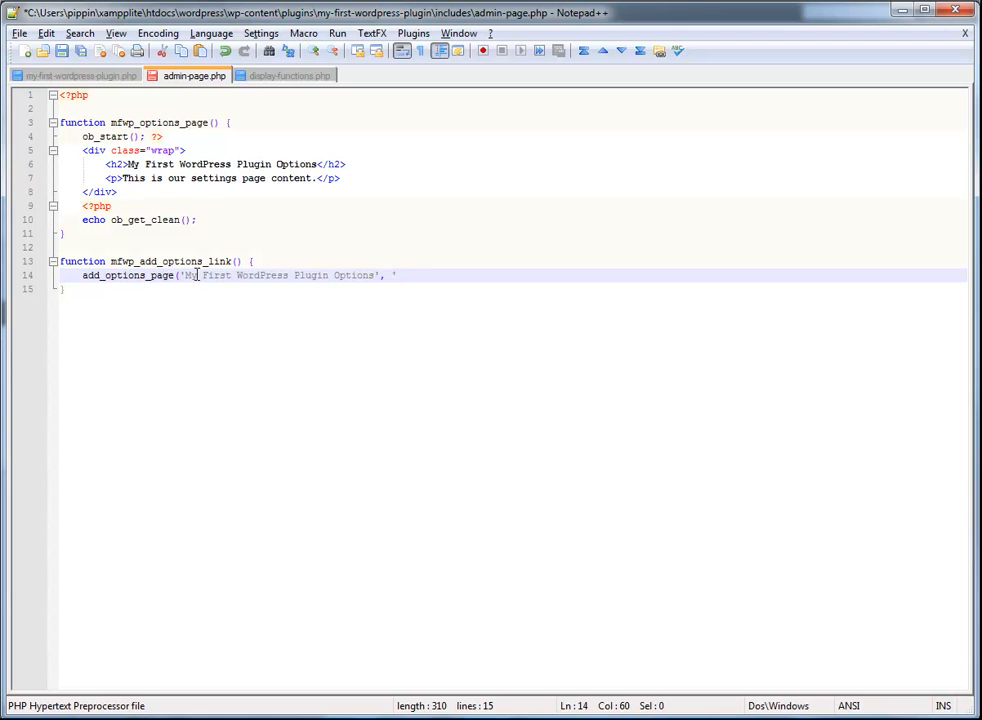
text(M)
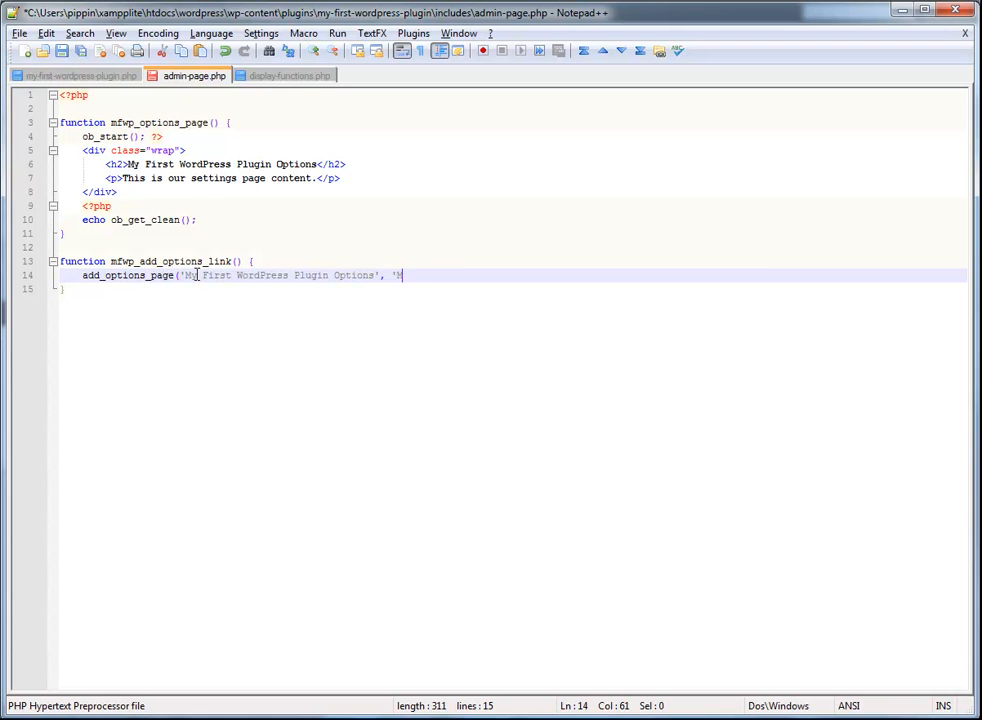
text(y First plugin',)
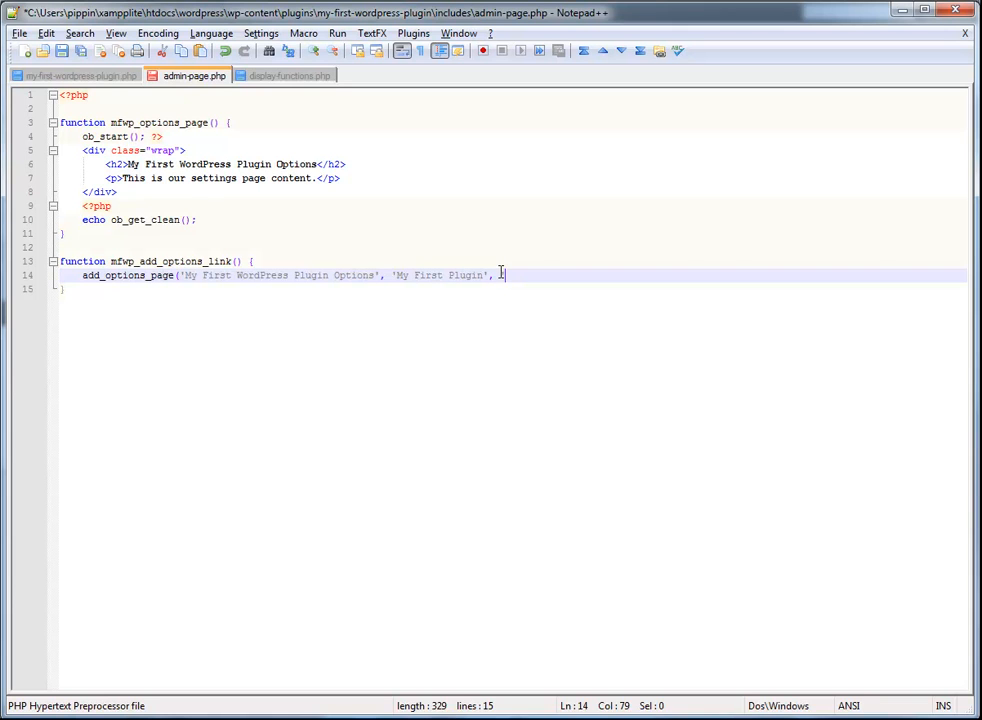
text(manage_options')
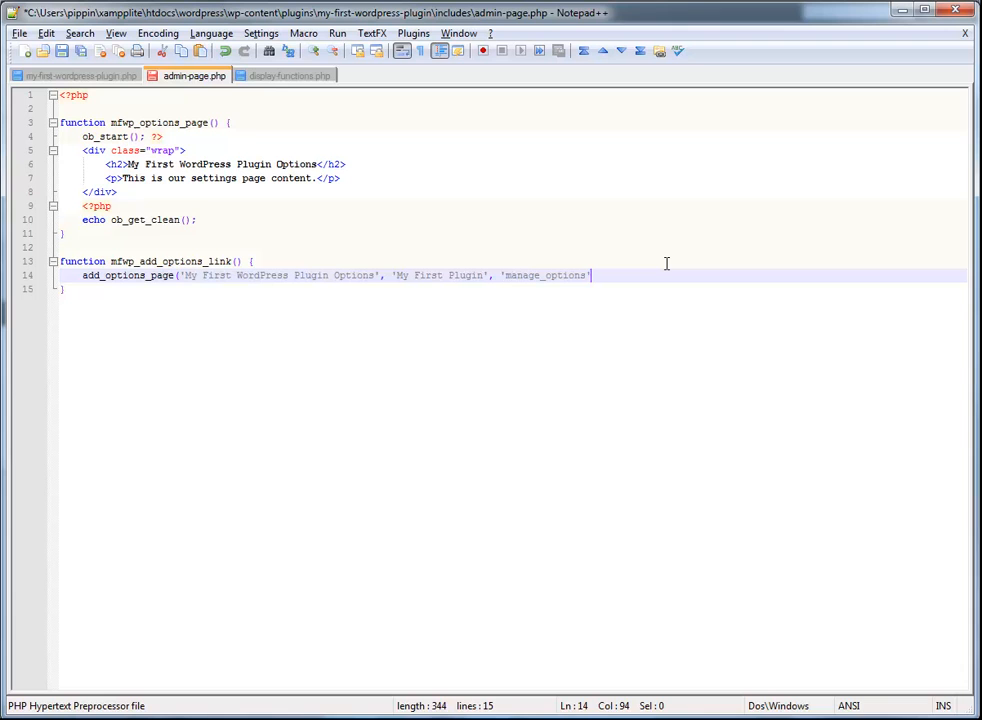
Finish the call with 'mfwp-options', 'mfwp_options_page'); and a new line after the function.
text(,)
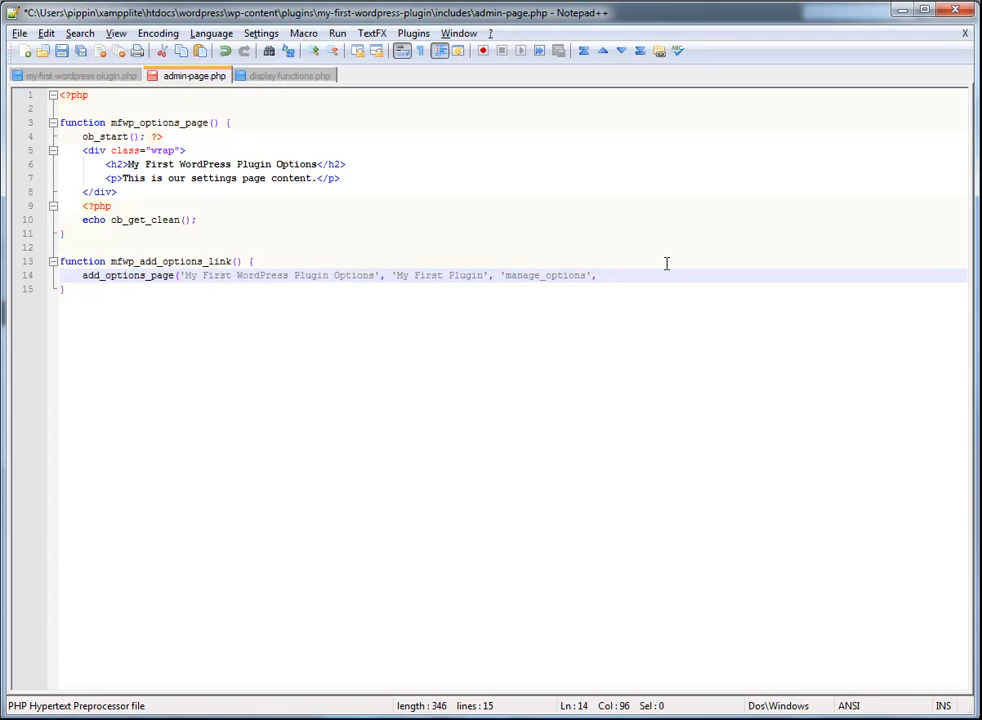
text(')
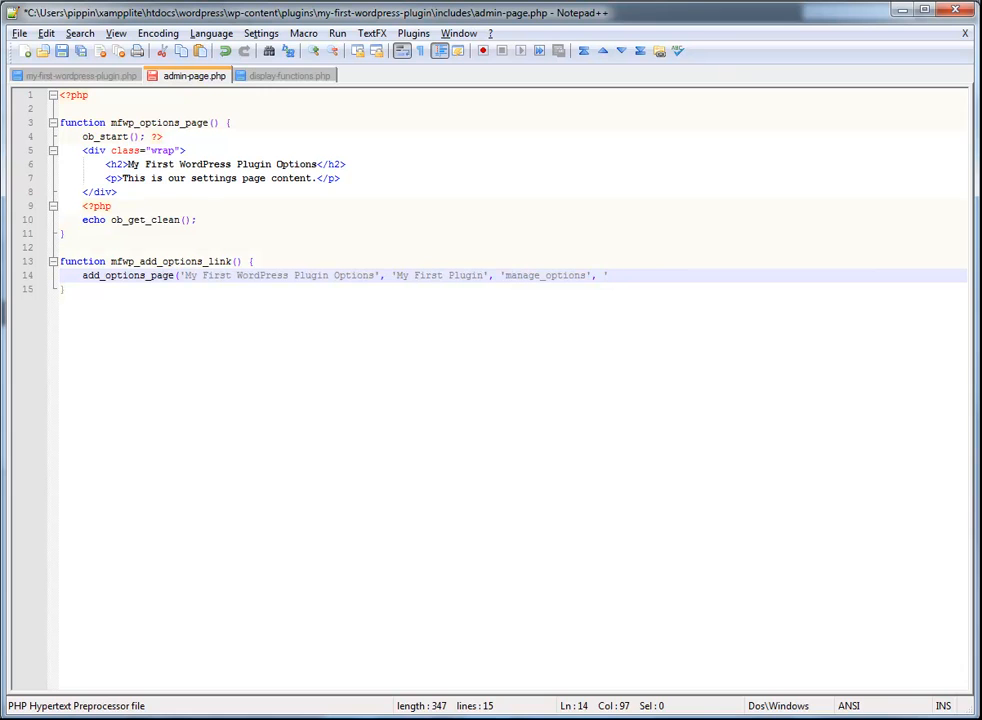
mouse_move(650, 280)
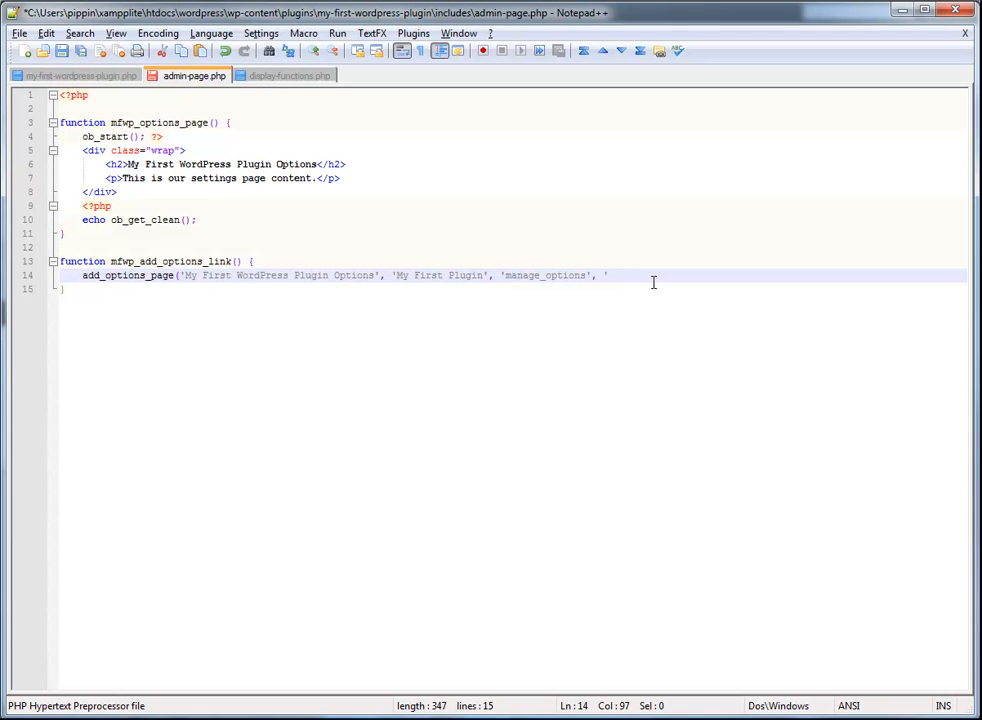
text(mfwp)
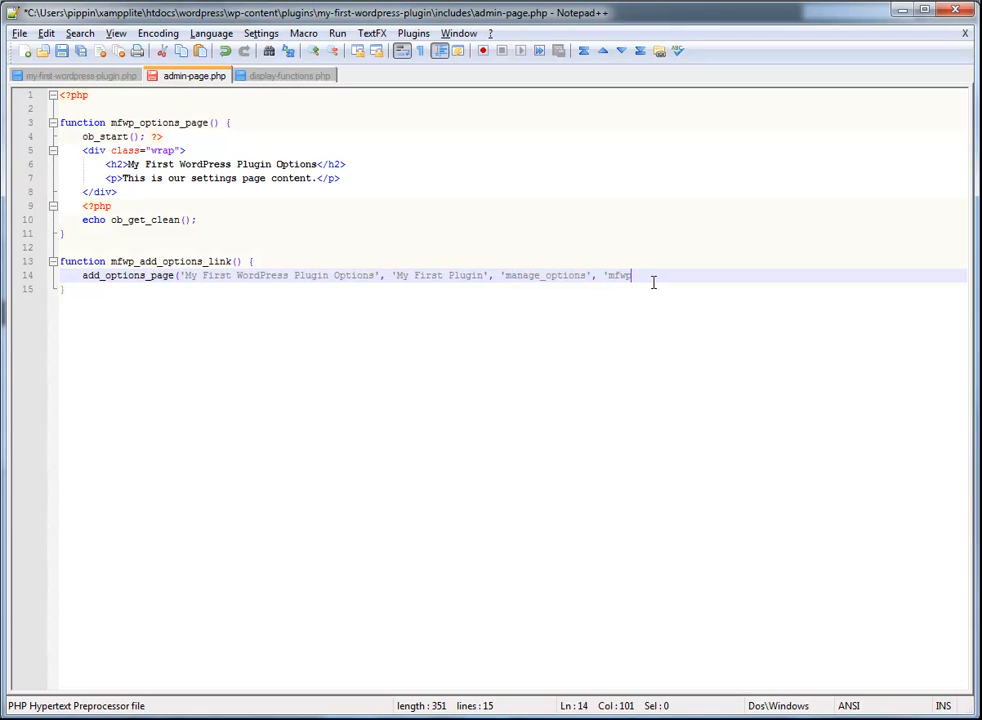
text(-options',)
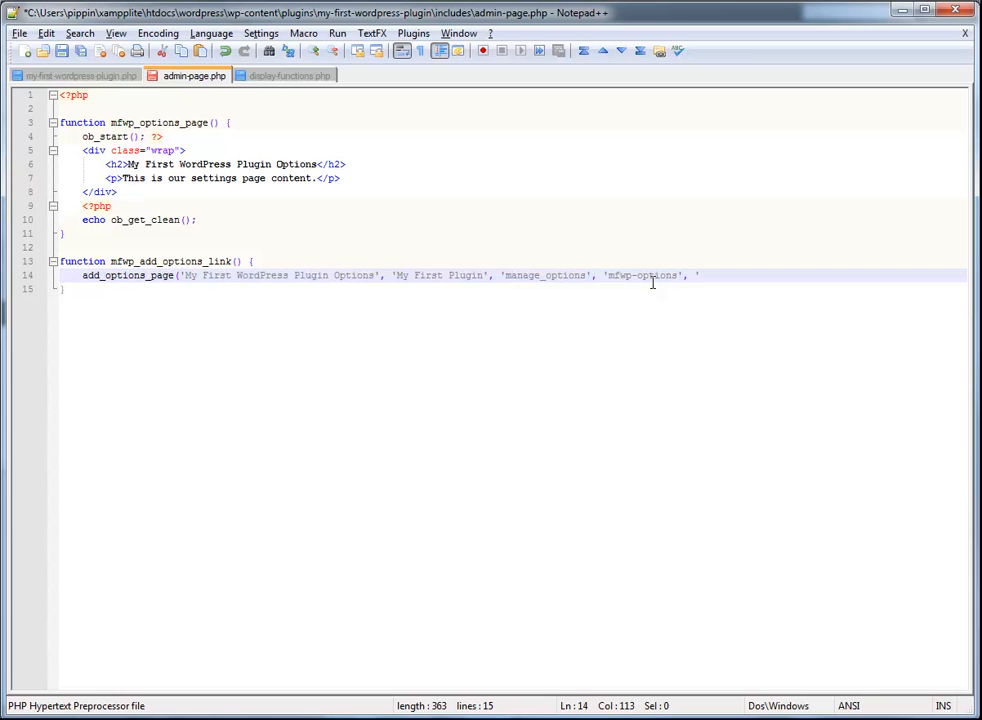
double_click(160, 122)
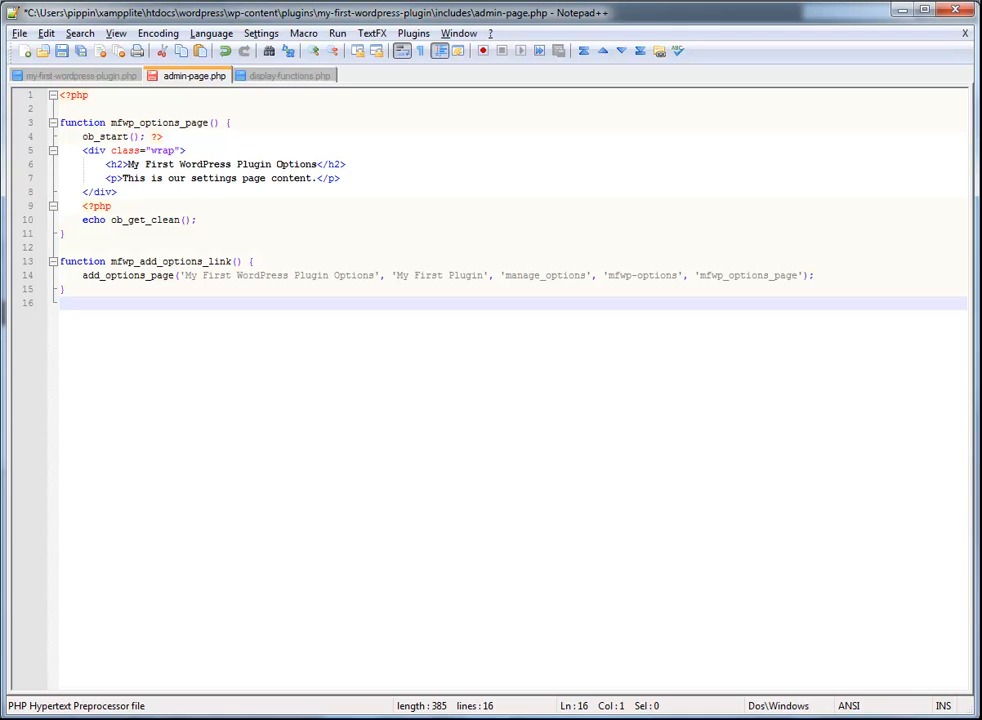
Start add_action('admin_menu', on line 16 to hook the options page into the admin menu.
text(add)
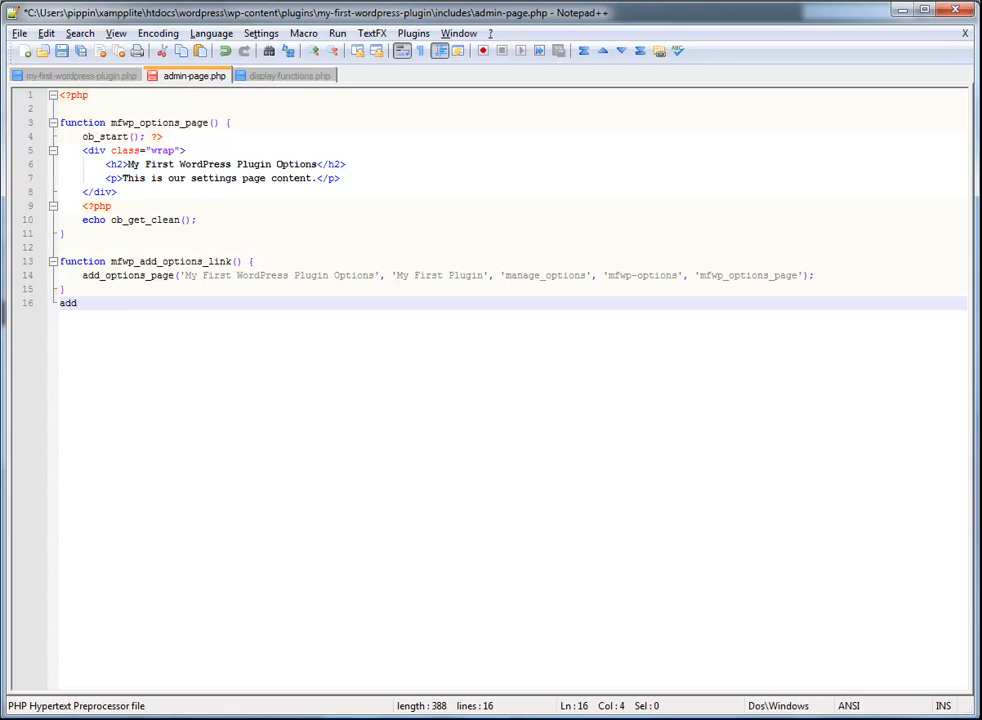
text(_action('adm)
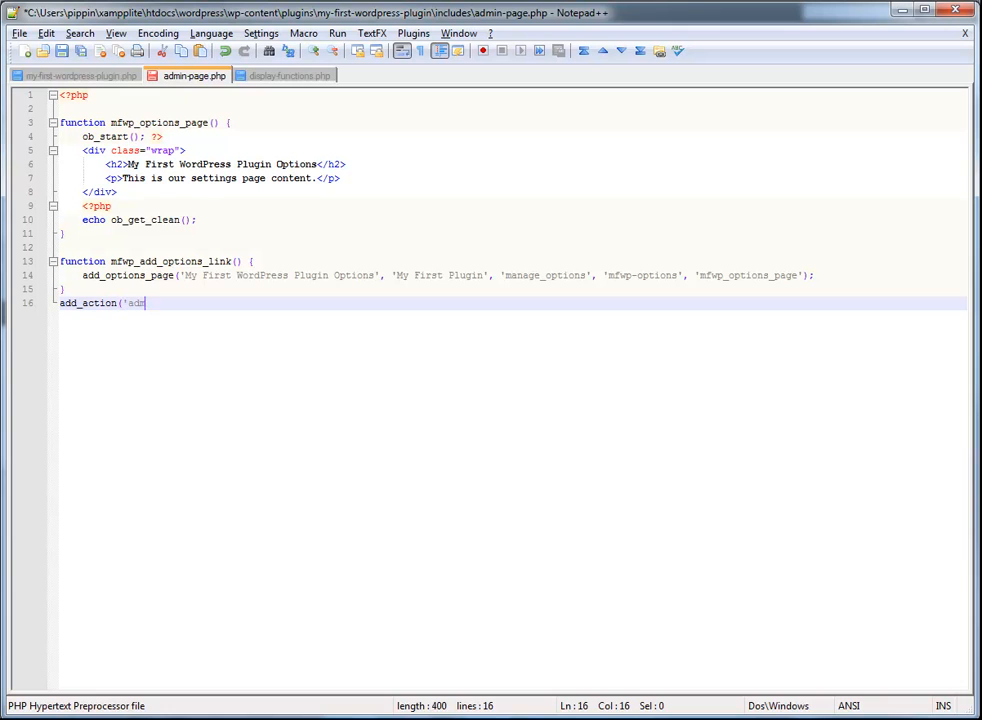
text(in_menu')
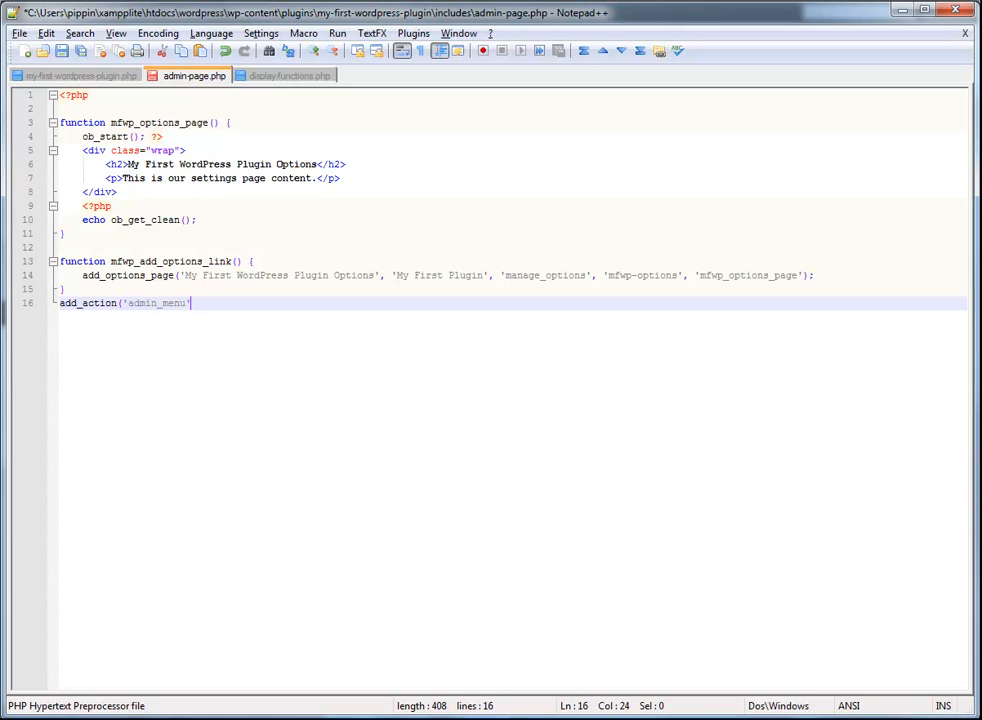
text(,)
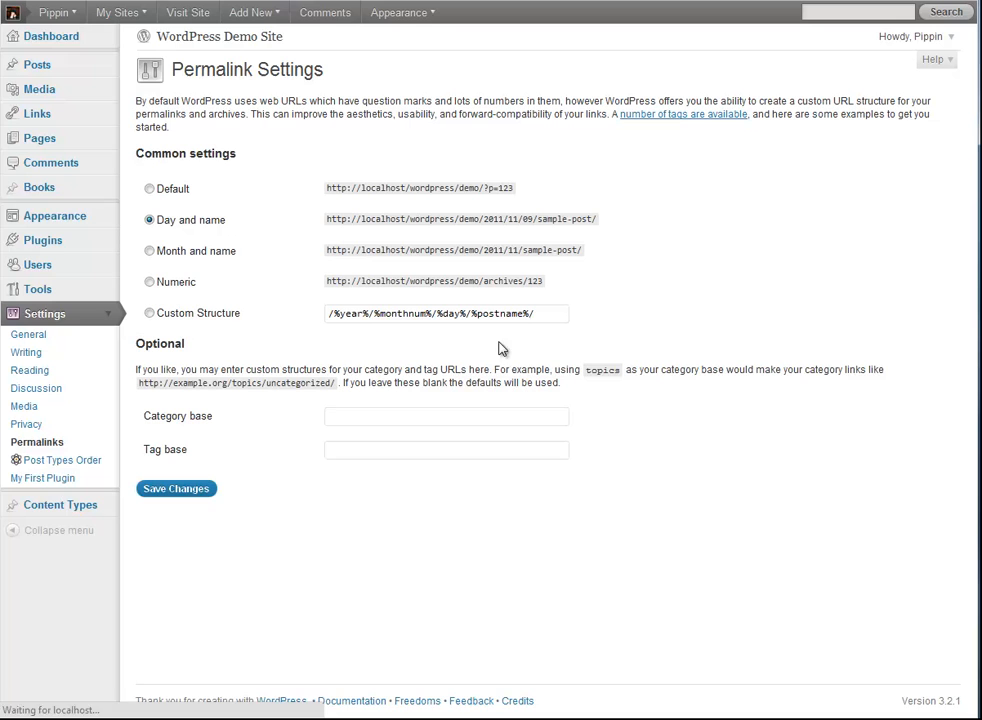
mouse_move(42, 478)
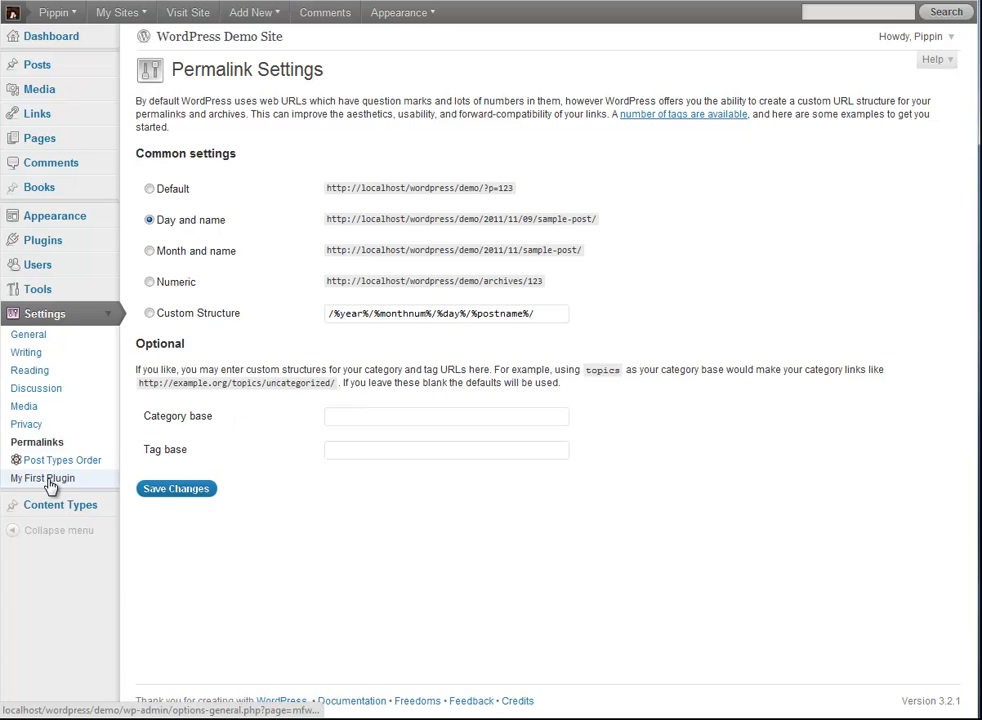
View the My First Plugin settings page showing the My First WordPress Plugin Options heading.
click(42, 478)
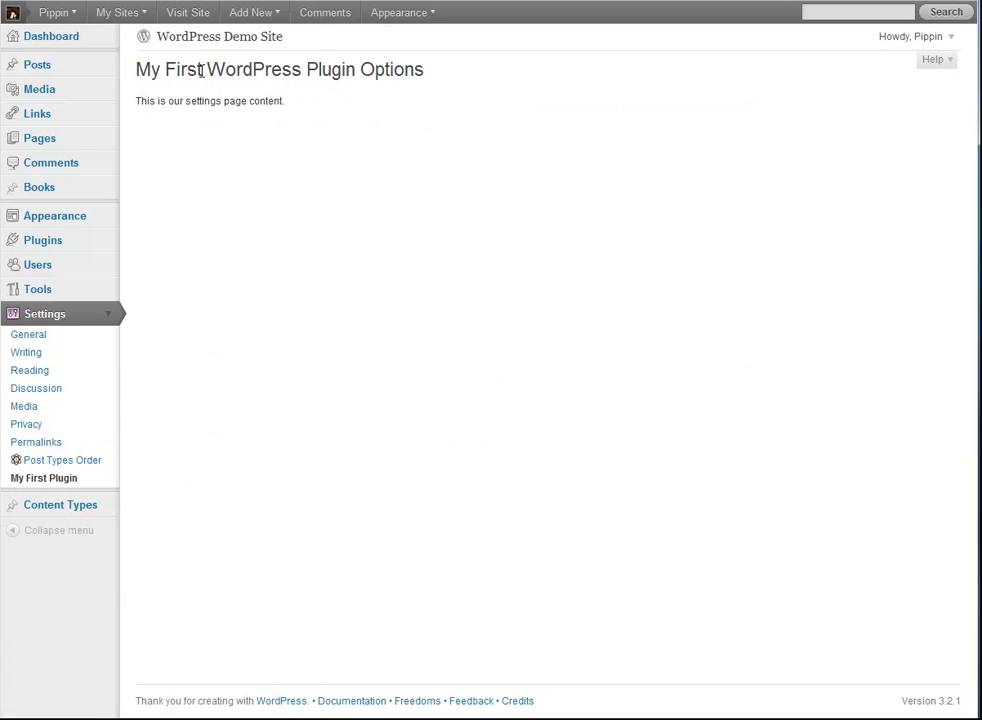
mouse_move(195, 128)
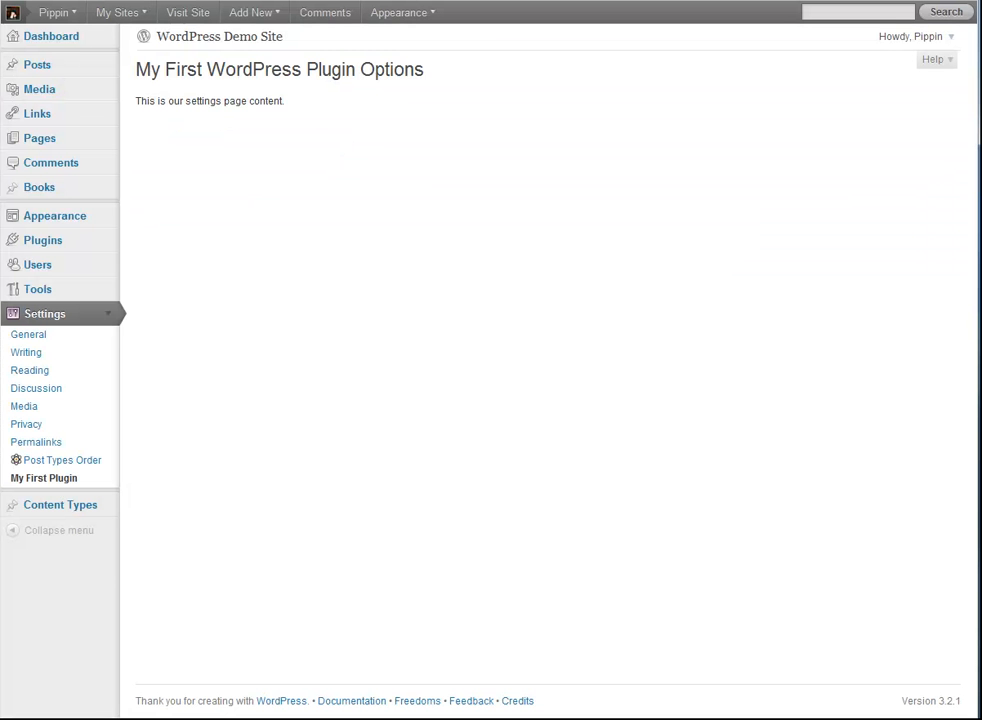
mouse_move(351, 177)
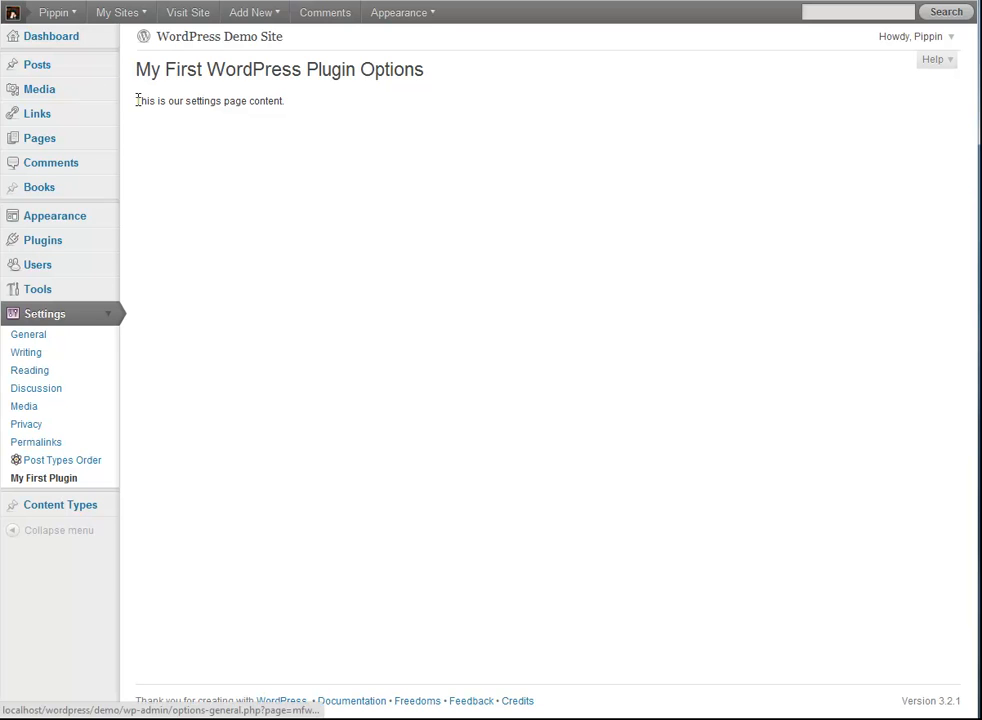
click(28, 334)
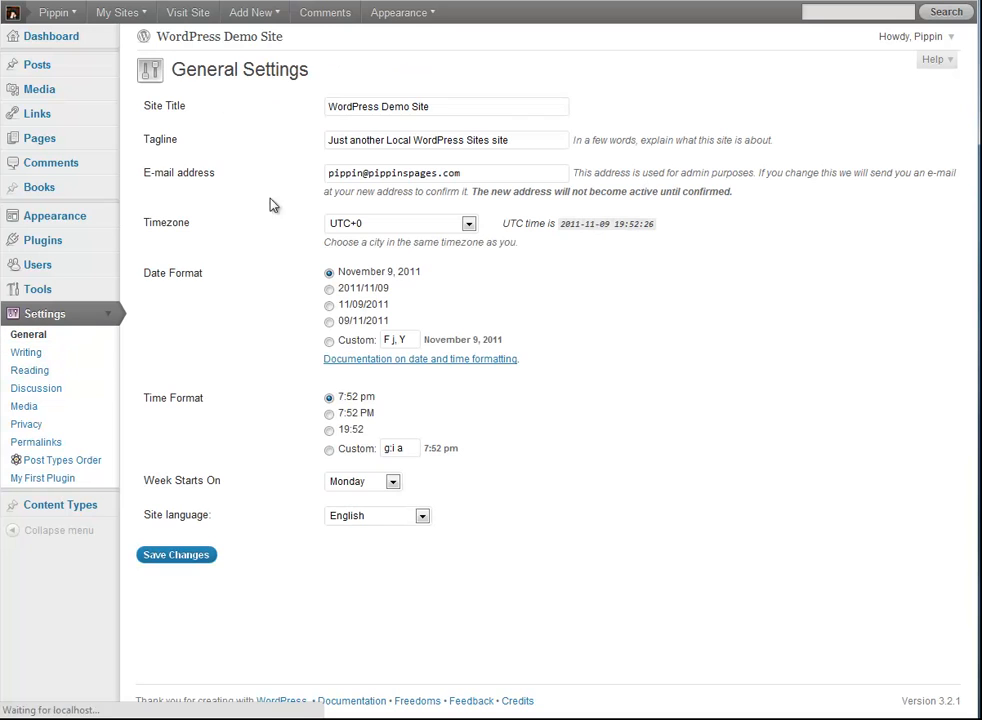
double_click(421, 106)
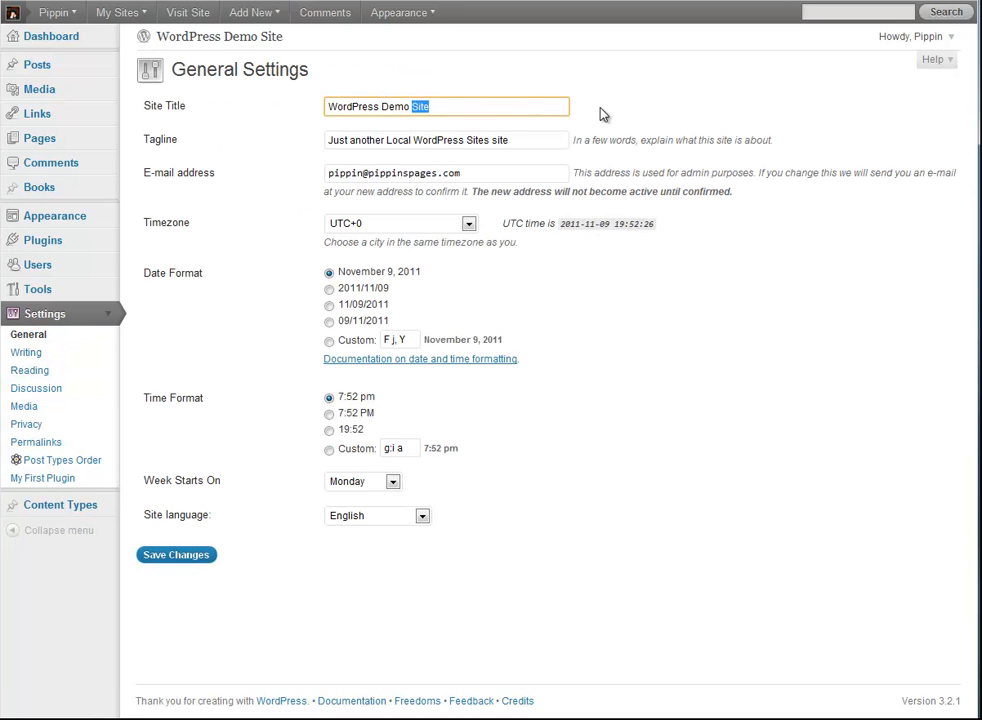
click(450, 107)
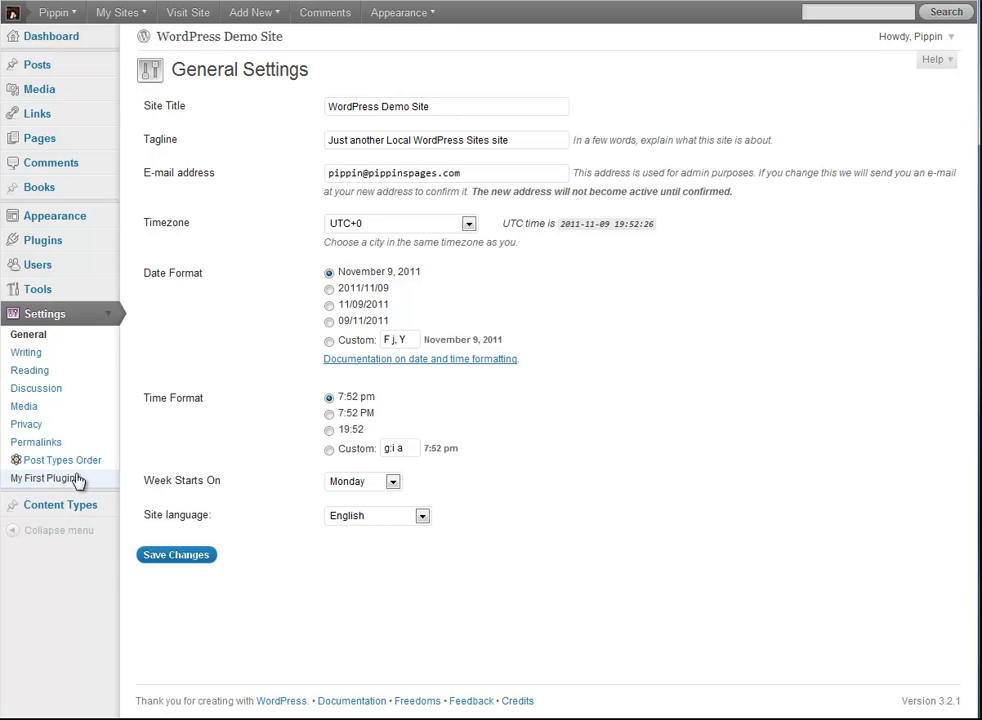
mouse_move(47, 478)
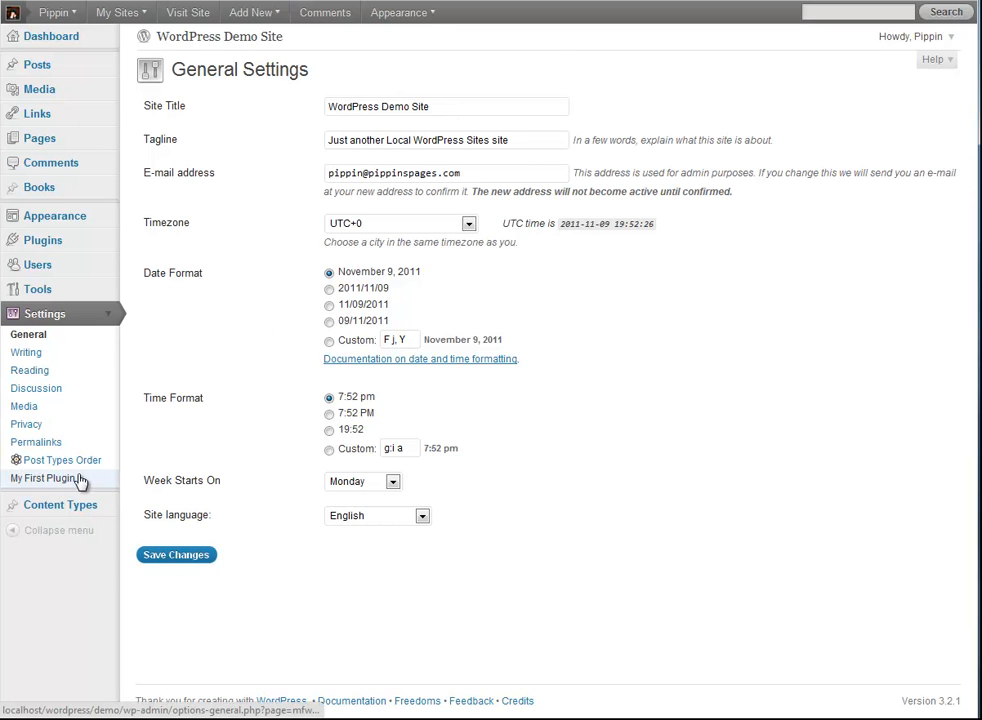
click(44, 478)
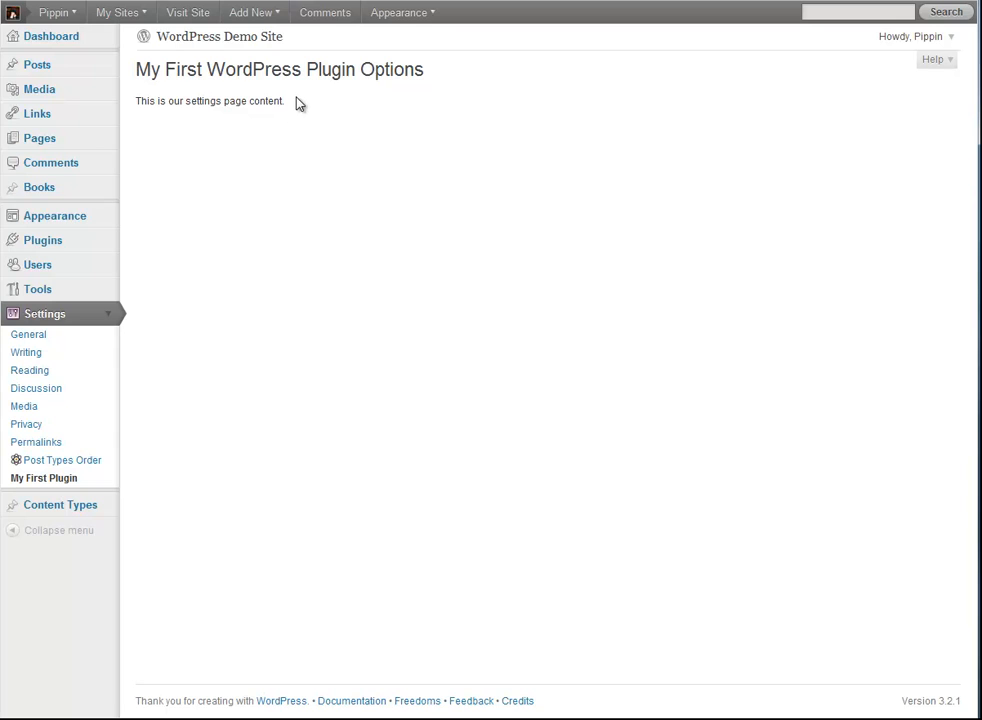